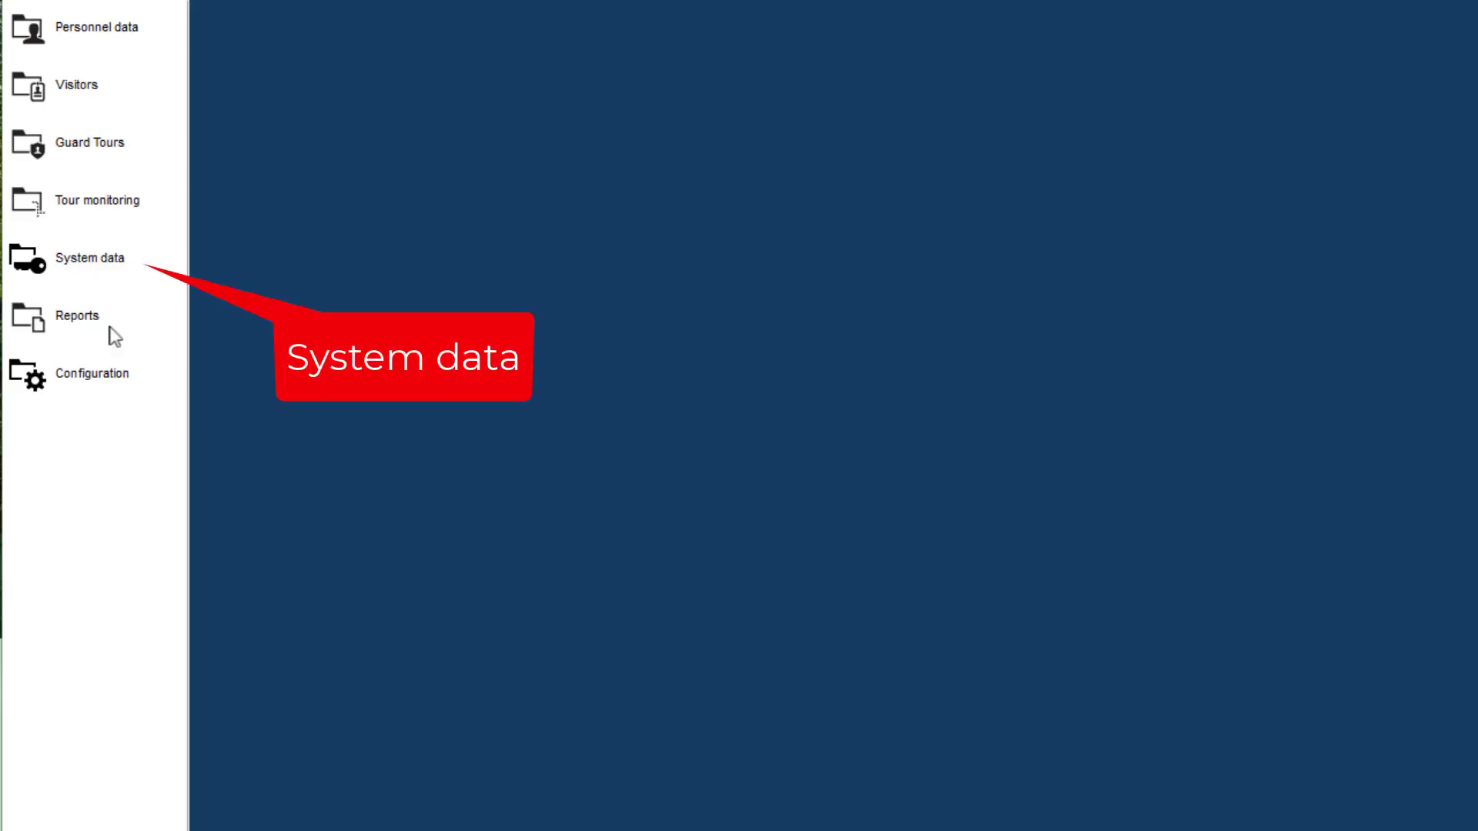
# Step: Navigate to System data > Calendar > Special days to list the ten 2022 holidays
pyautogui.click(89, 257)
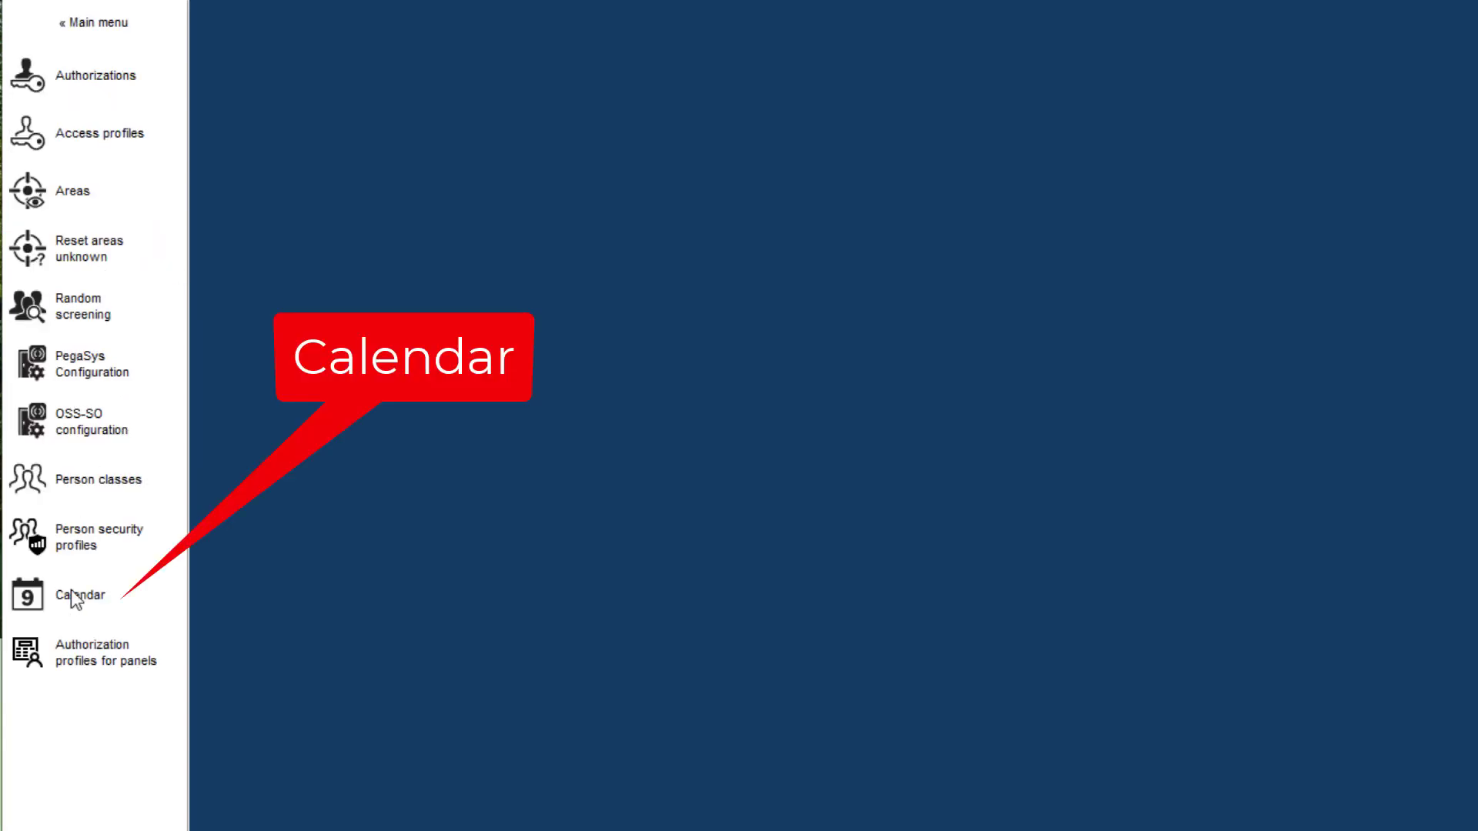
pyautogui.click(80, 595)
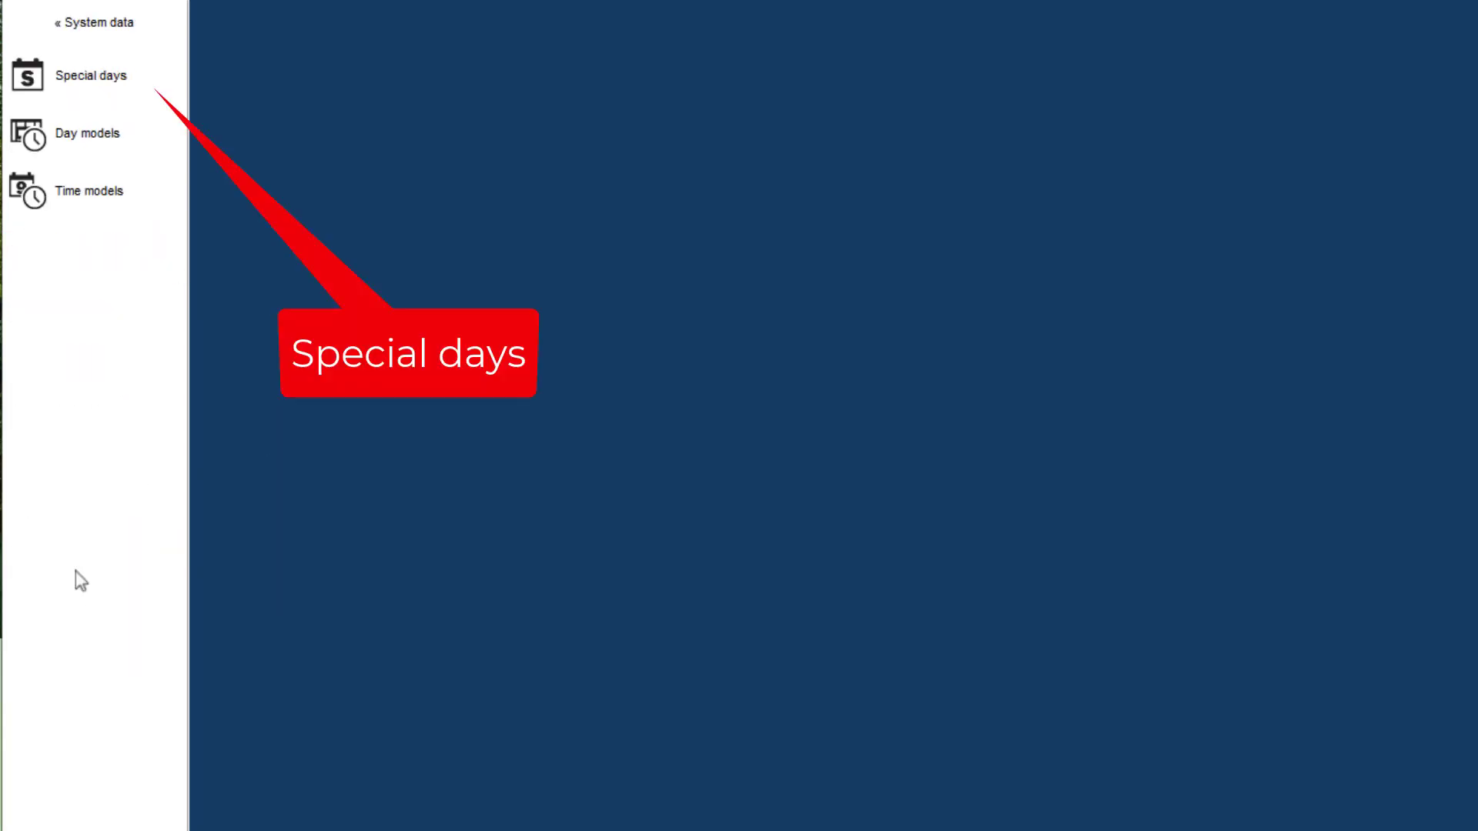
pyautogui.click(89, 101)
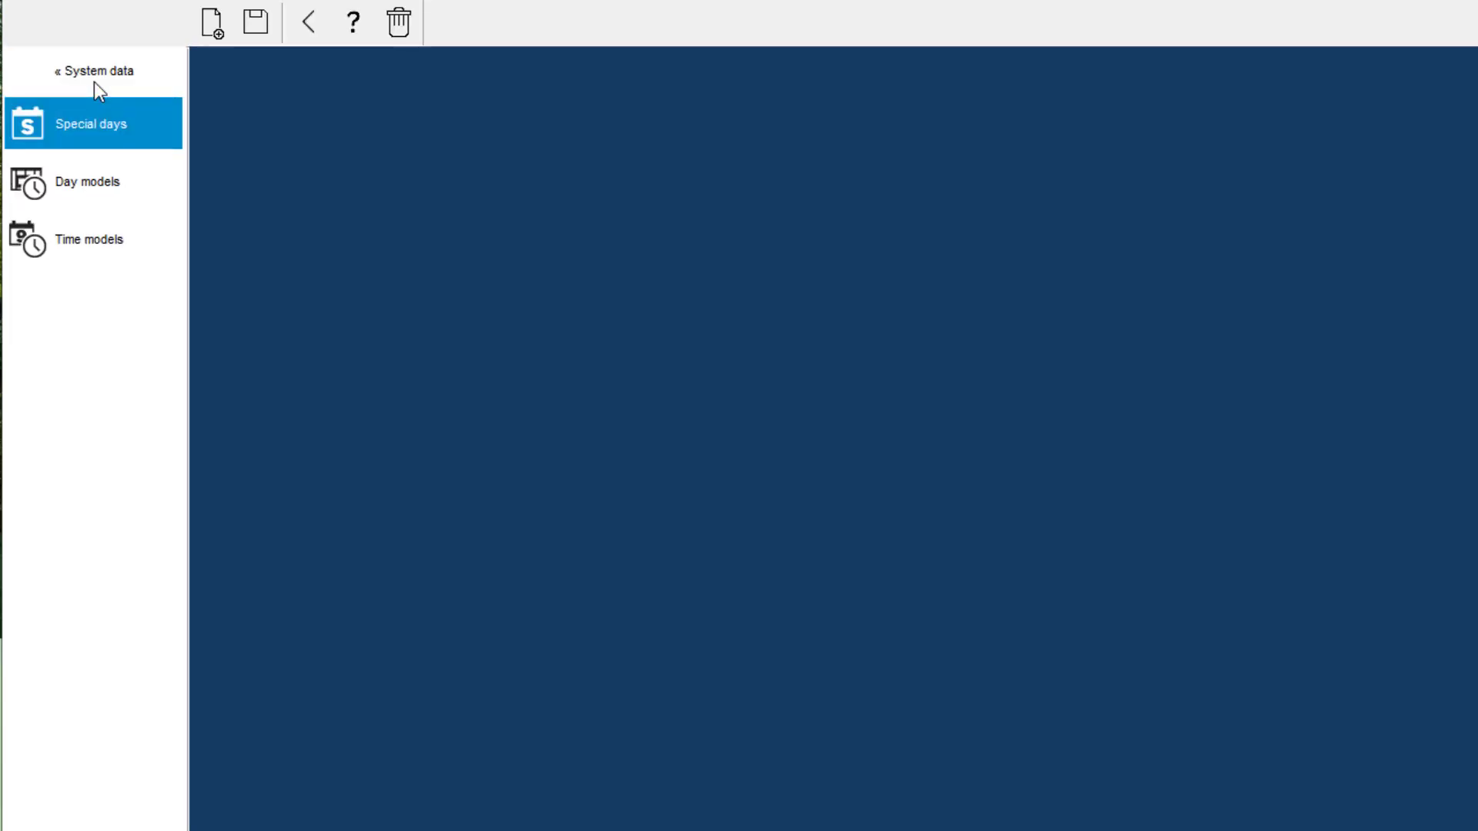
pyautogui.click(92, 123)
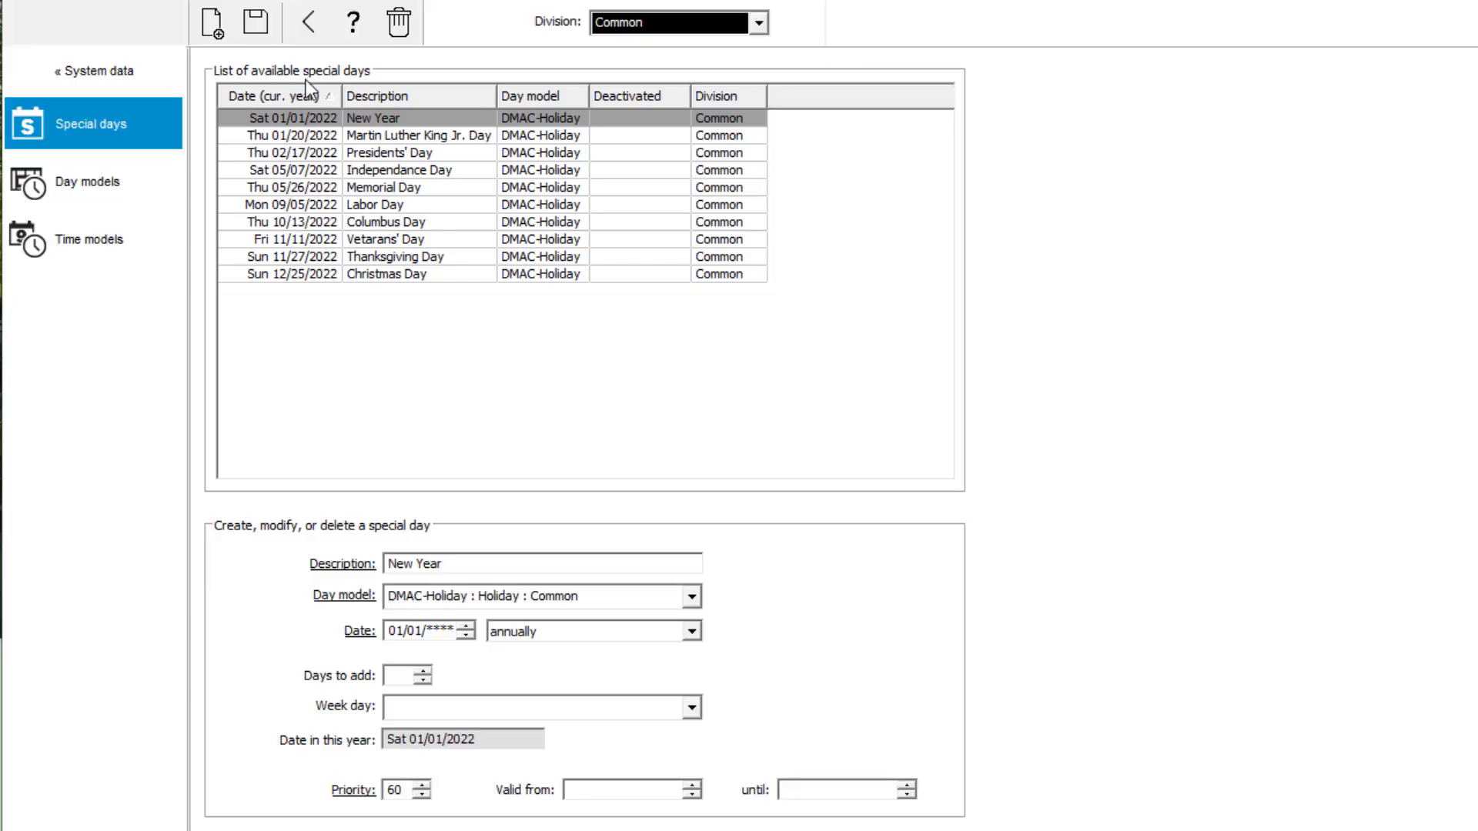
pyautogui.moveTo(114, 195)
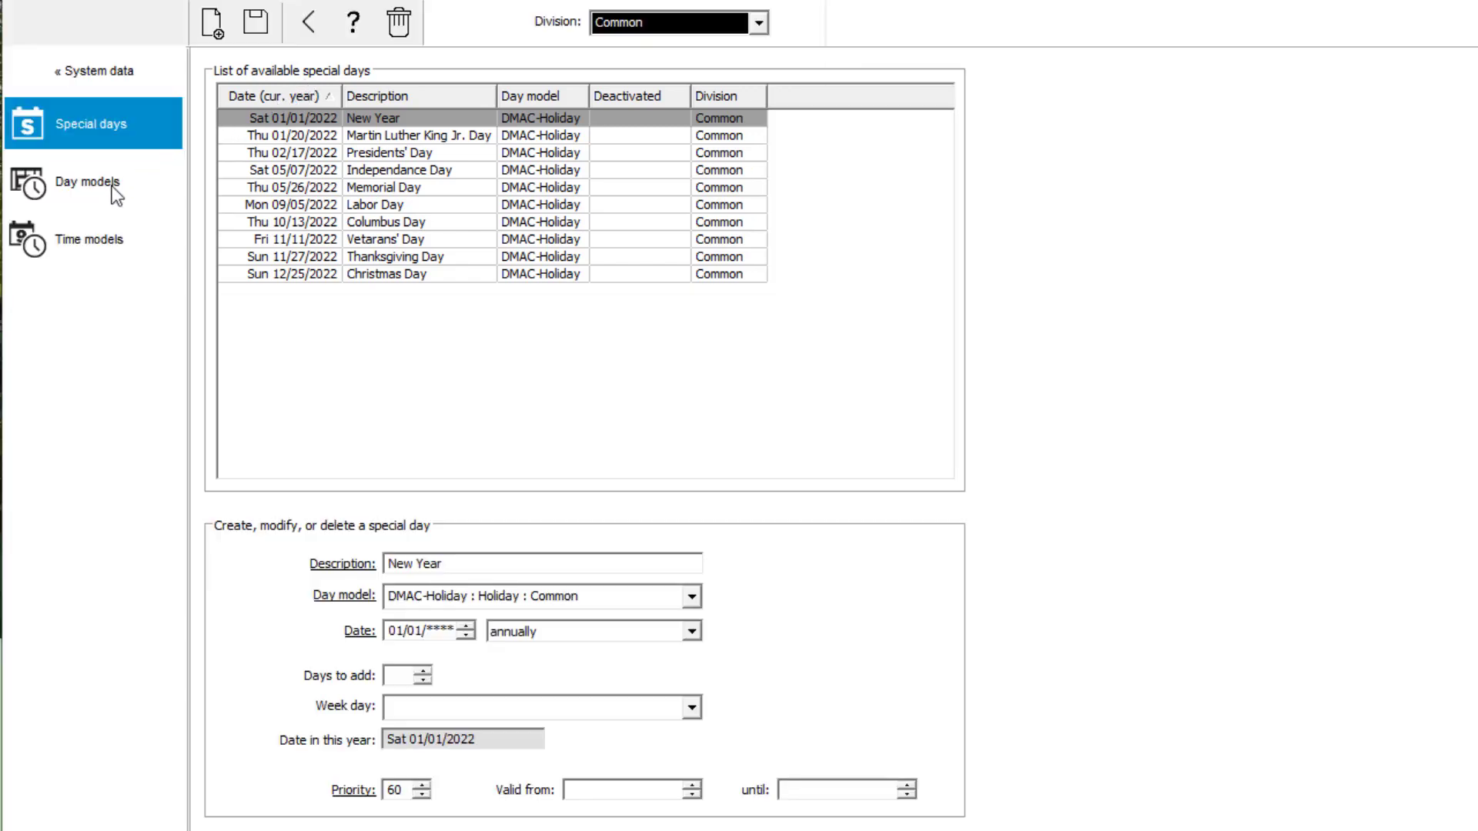
# Step: Rename day model DMAC-Holiday to RoHo-Holiday, save, and return to Special days
pyautogui.click(88, 181)
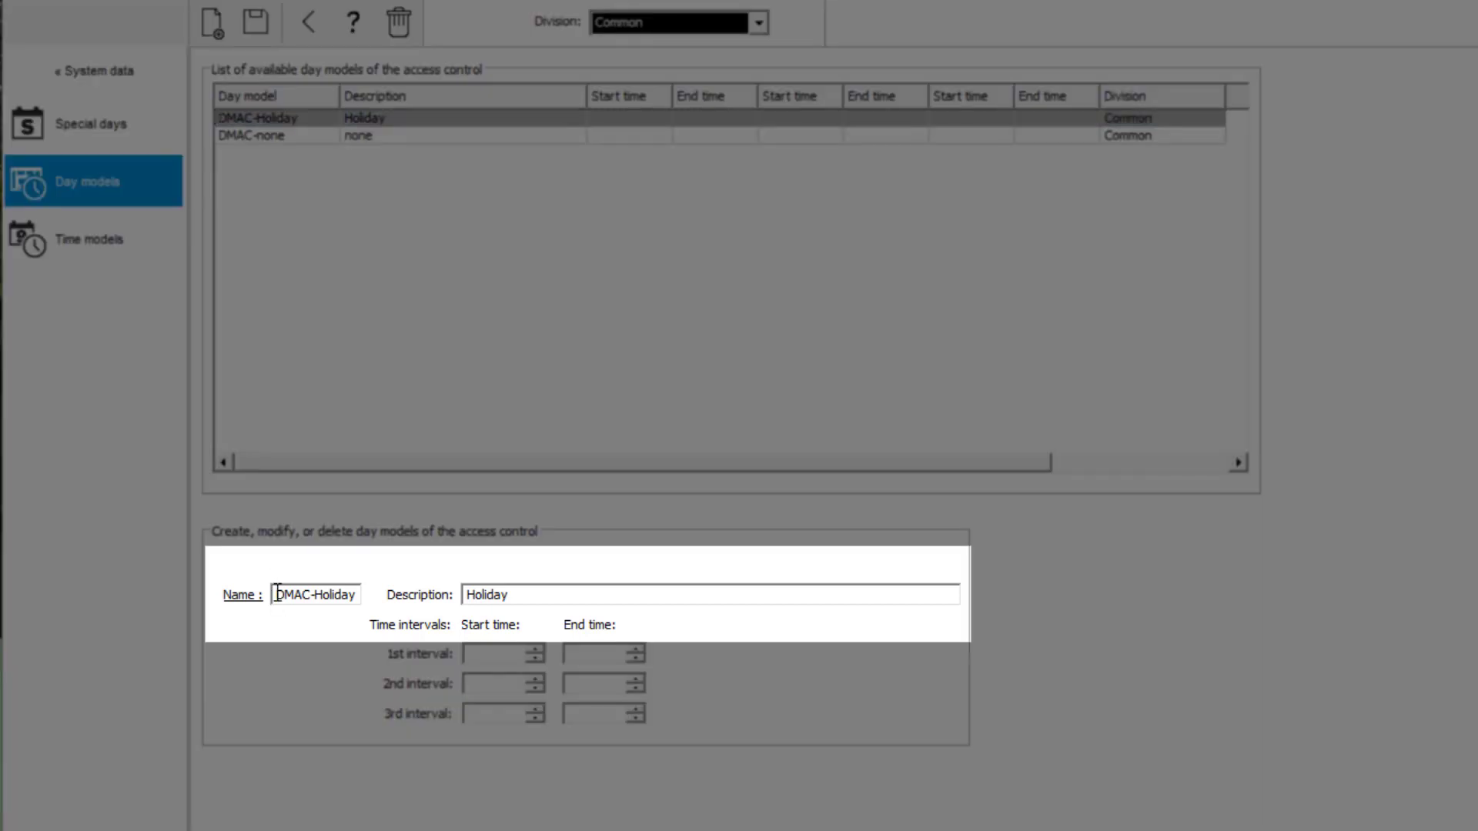
pyautogui.doubleClick(316, 595)
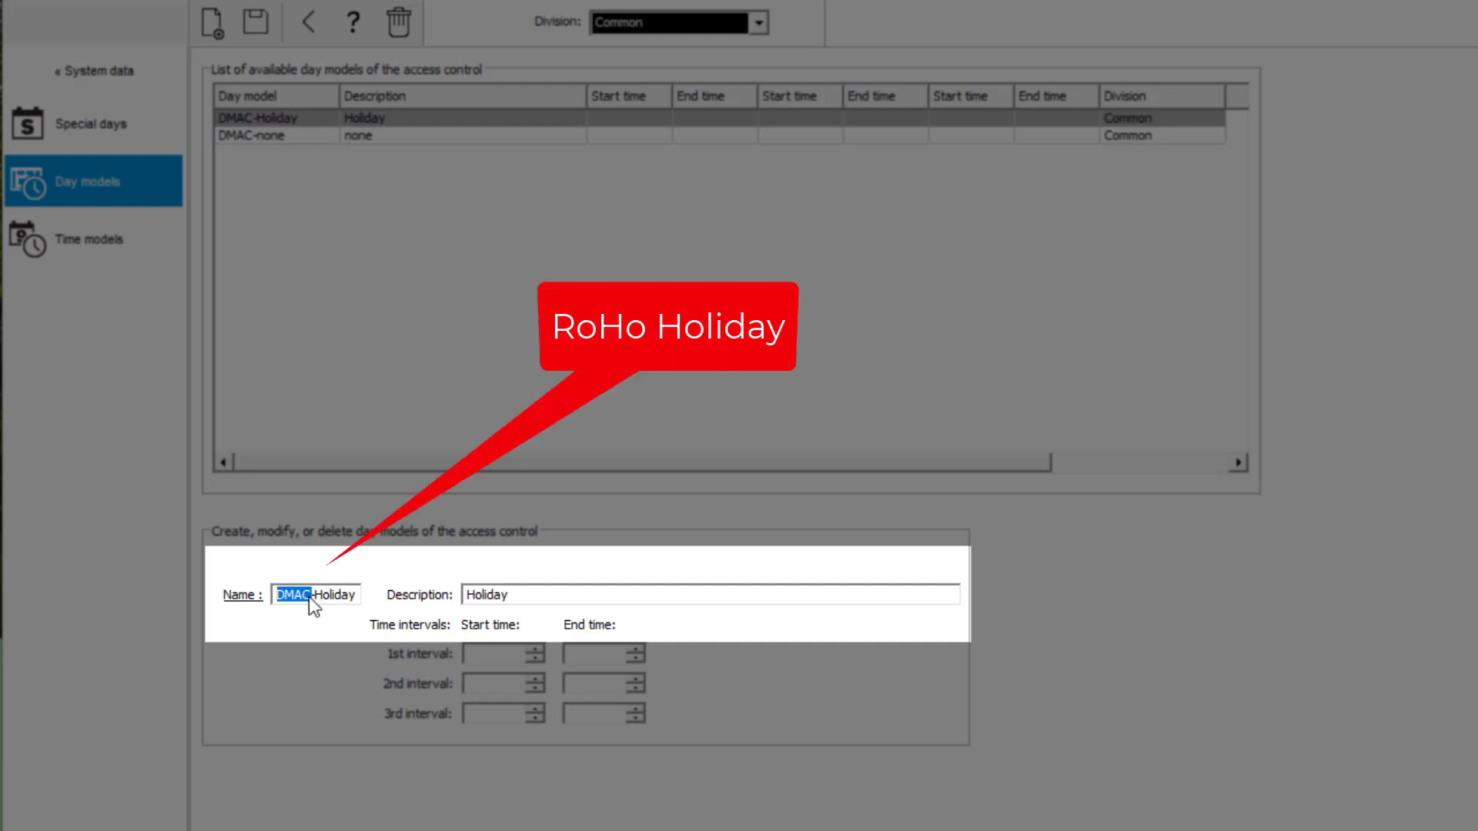
pyautogui.write('RoHo')
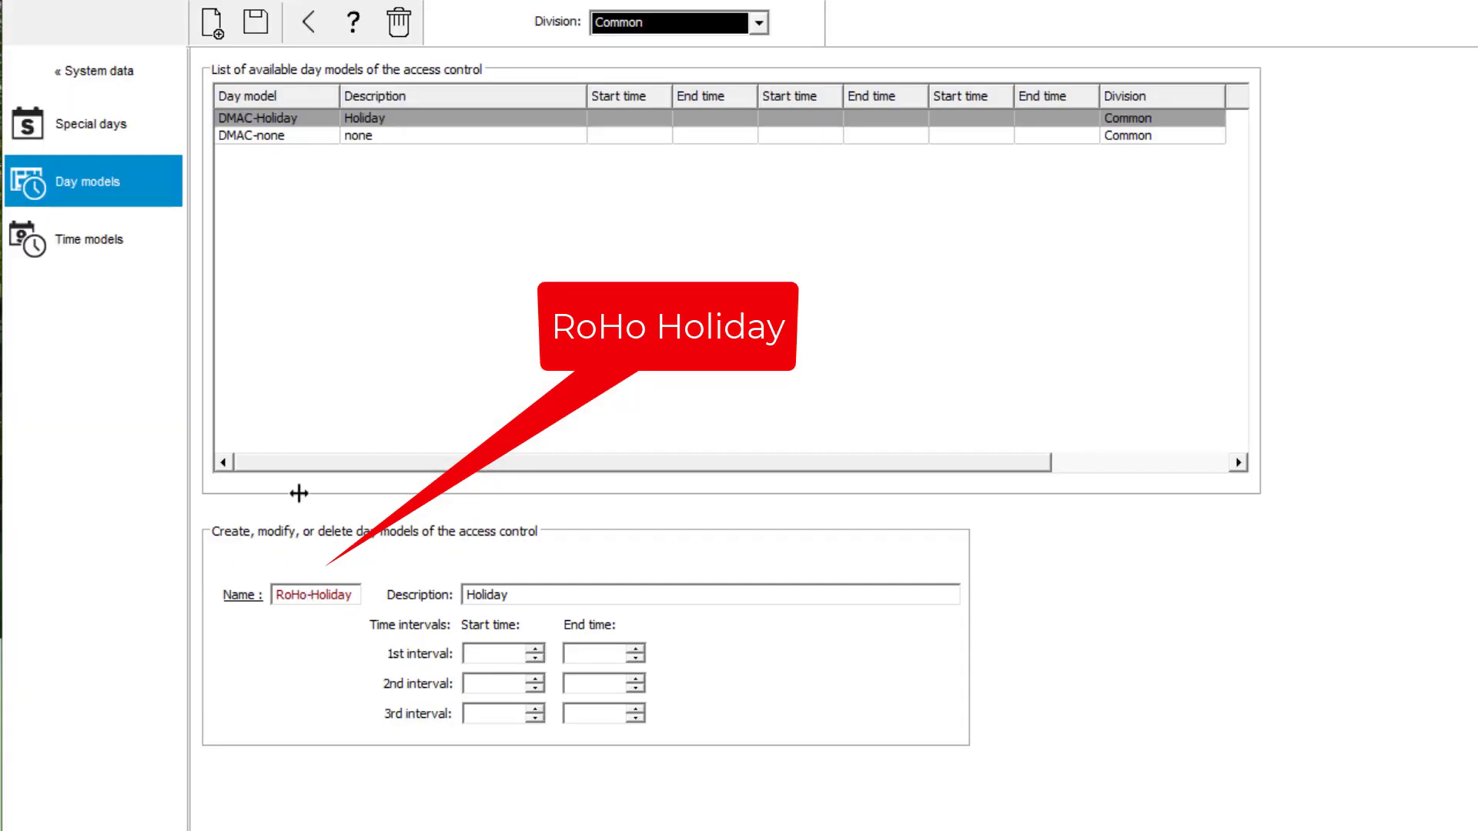
pyautogui.click(255, 22)
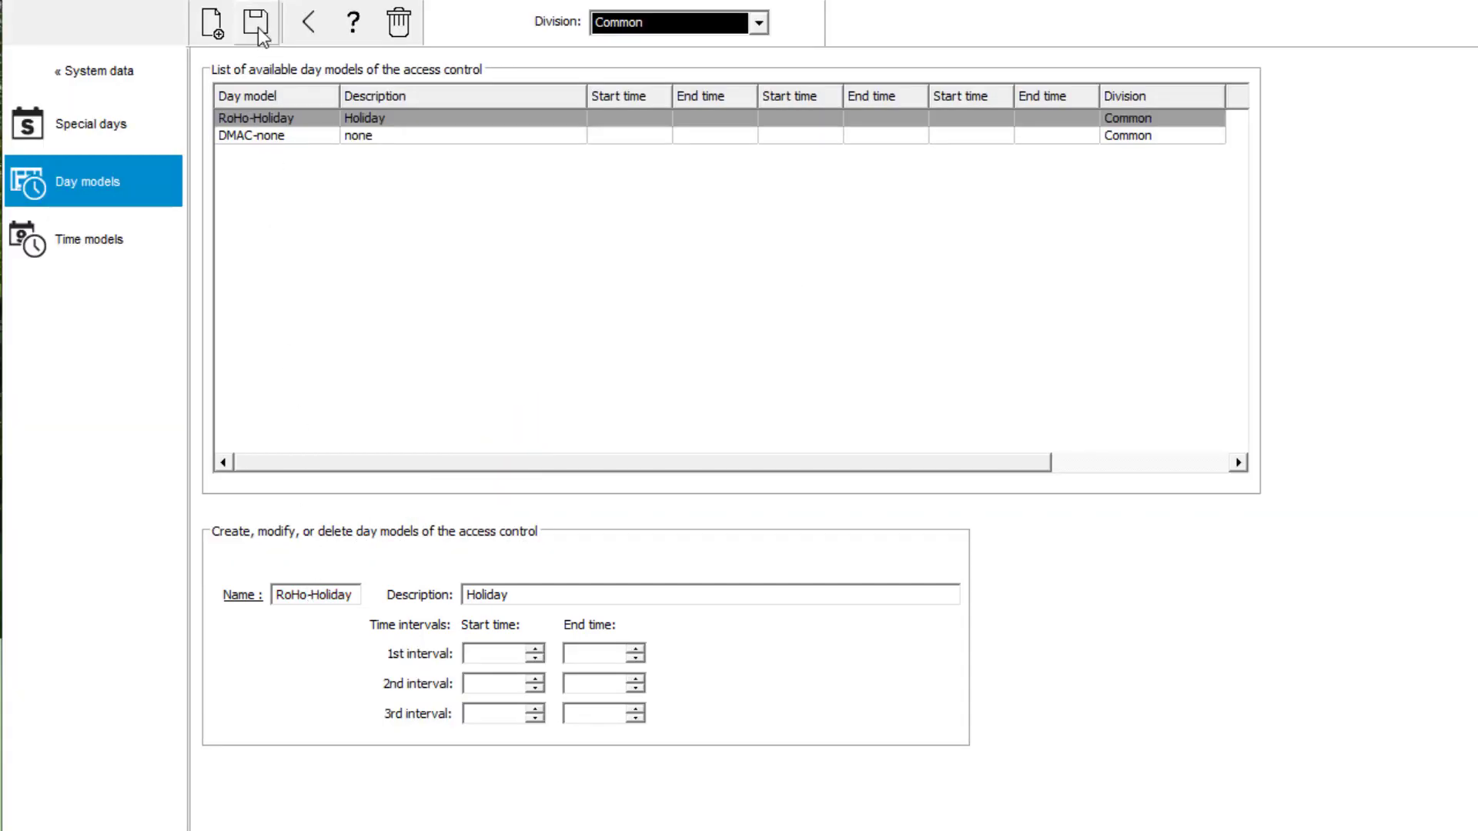
pyautogui.click(90, 123)
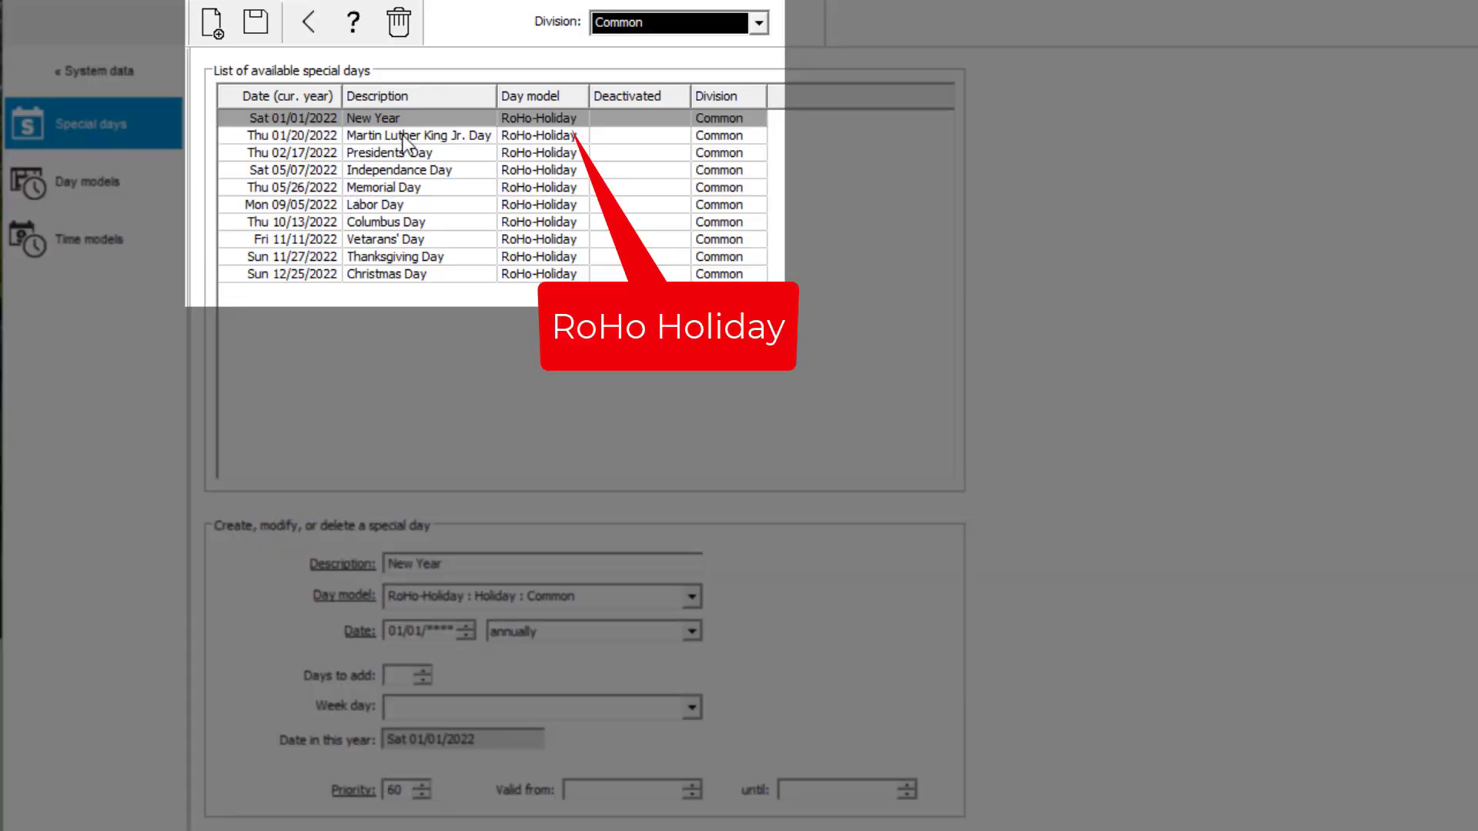
# Step: Delete Martin Luther King Jr. Day, Veterans' Day and other unwanted holidays, confirming each
pyautogui.click(398, 22)
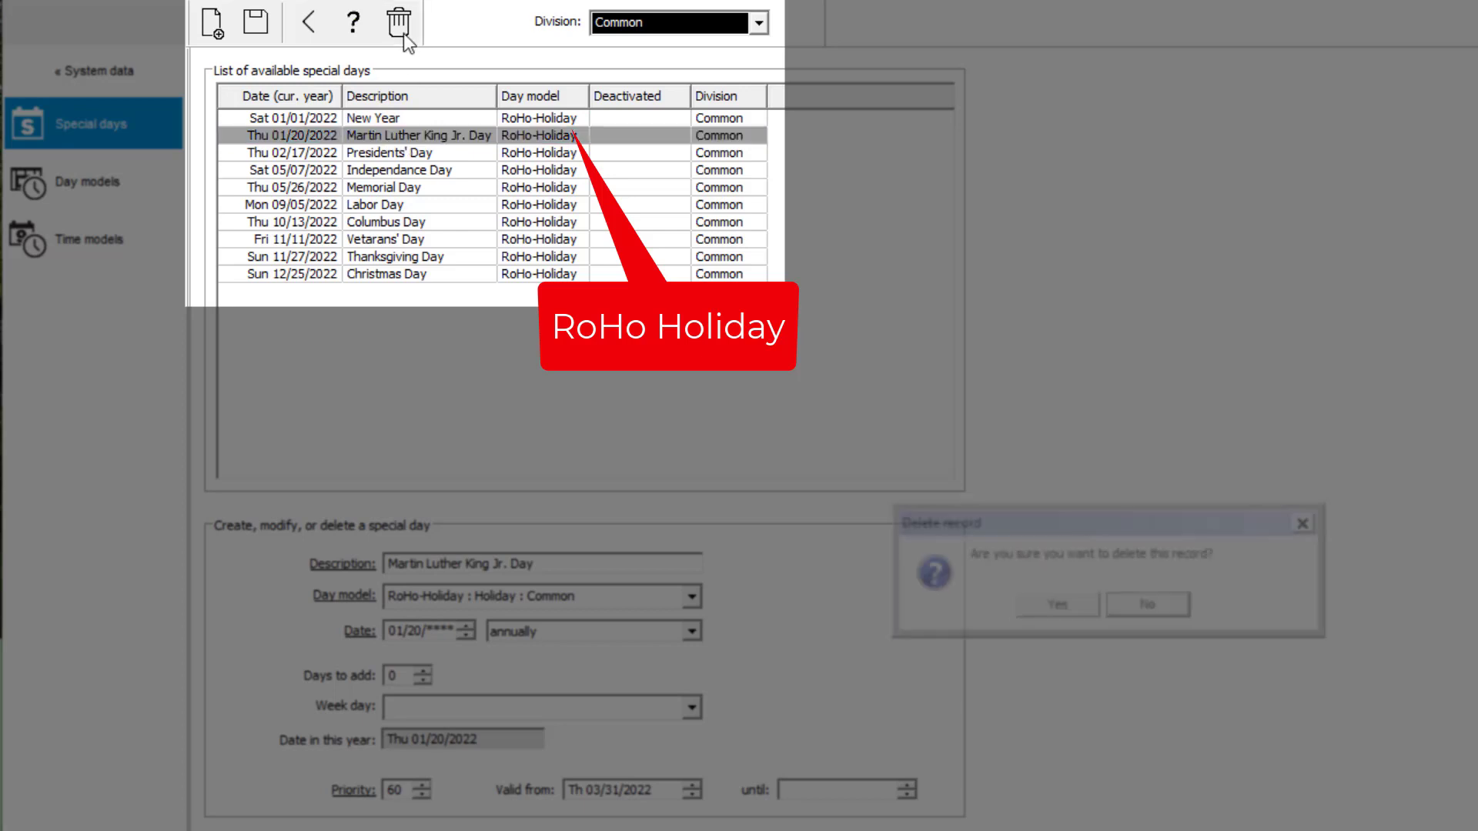
pyautogui.click(1055, 605)
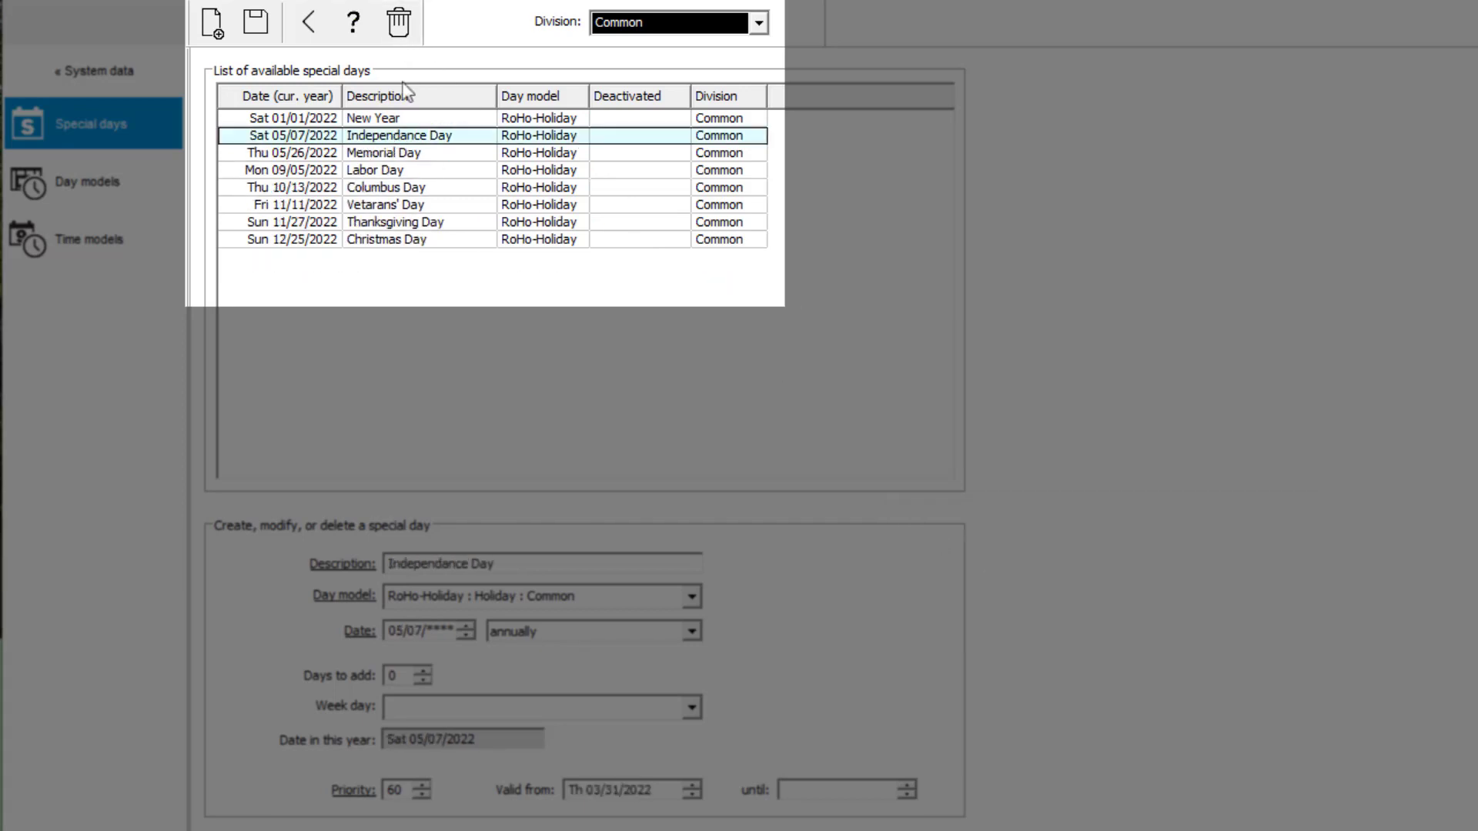
pyautogui.click(397, 20)
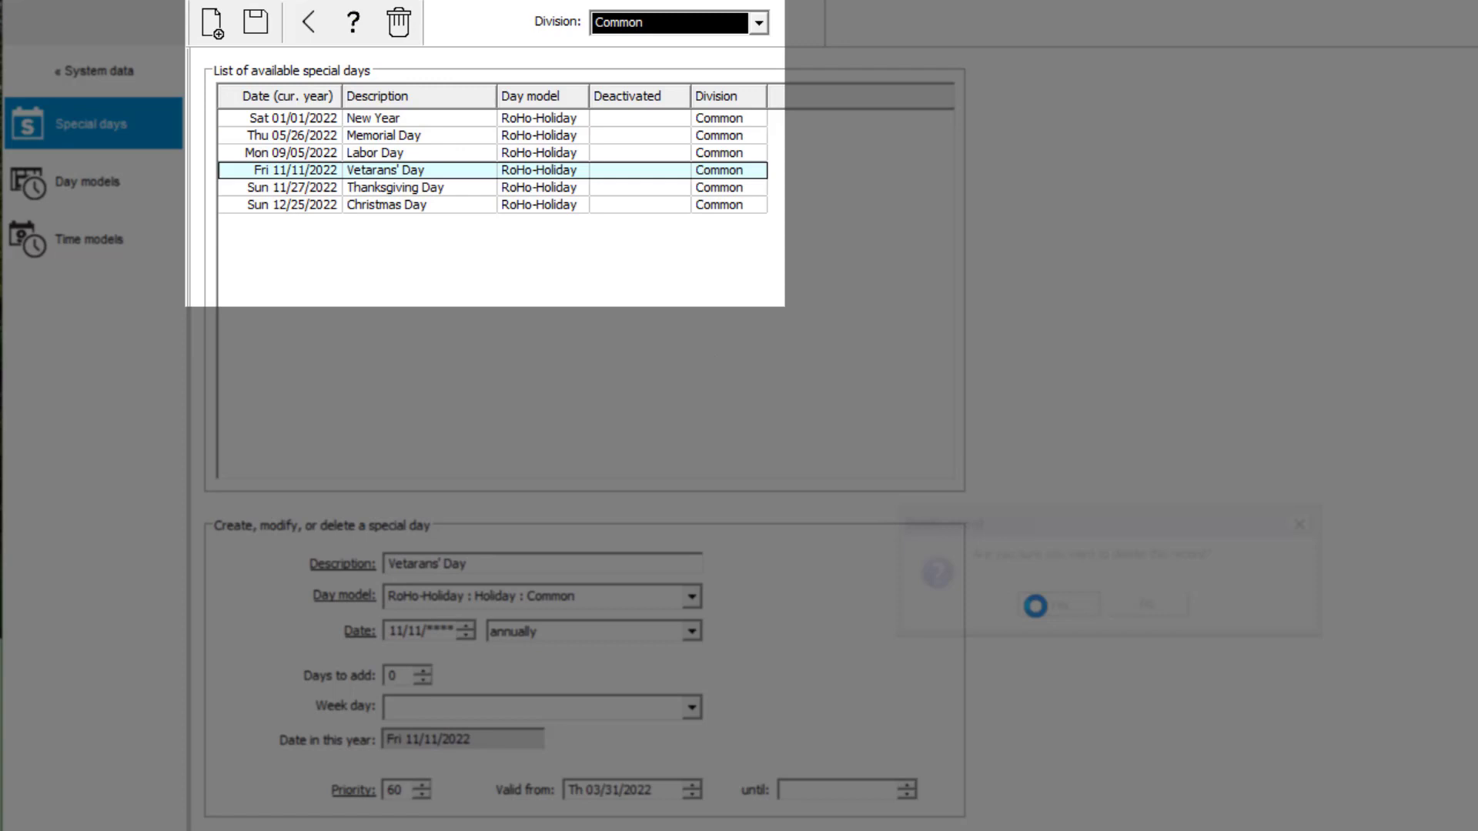
pyautogui.click(397, 22)
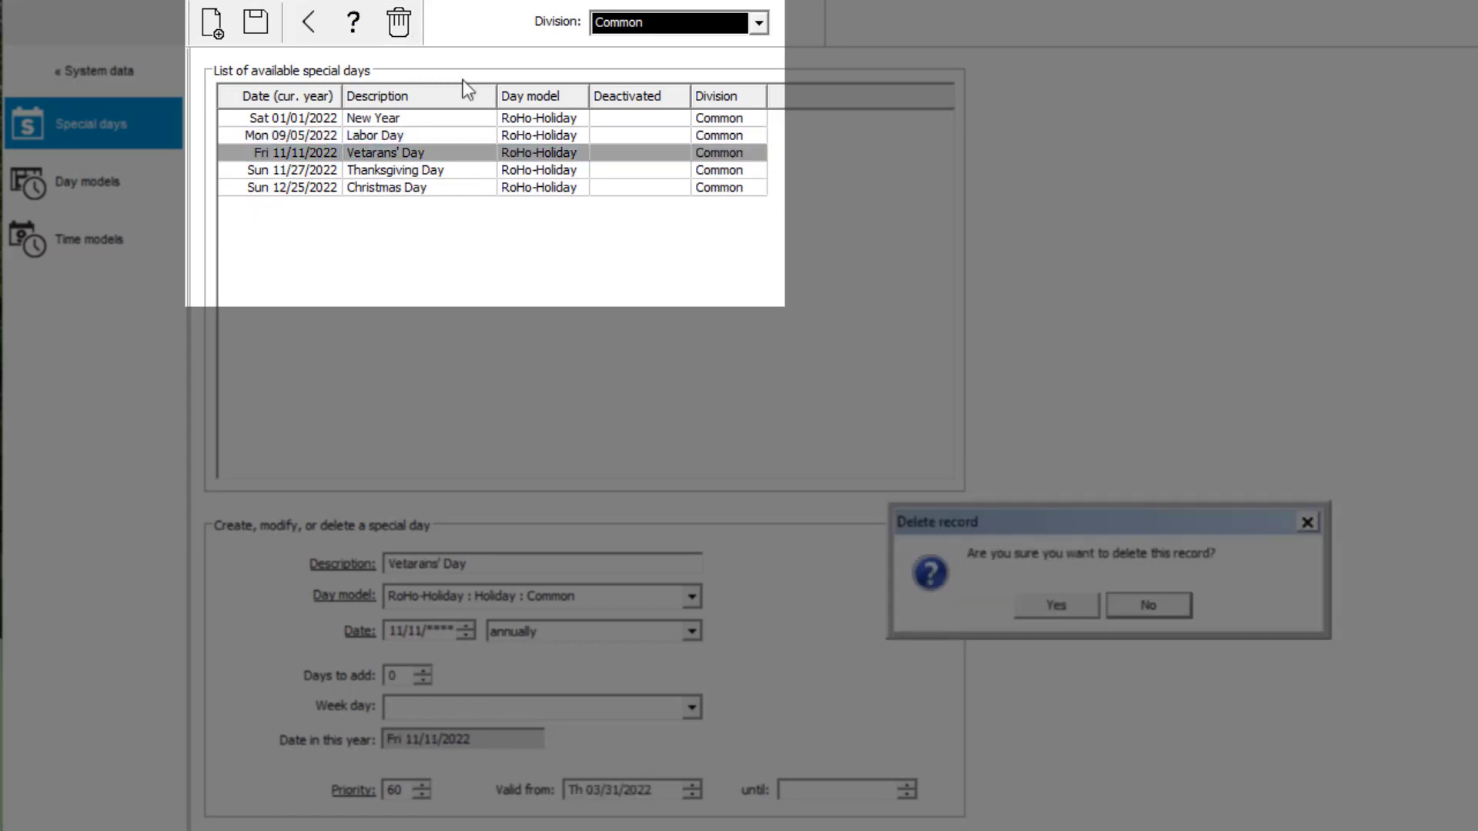
pyautogui.click(1055, 604)
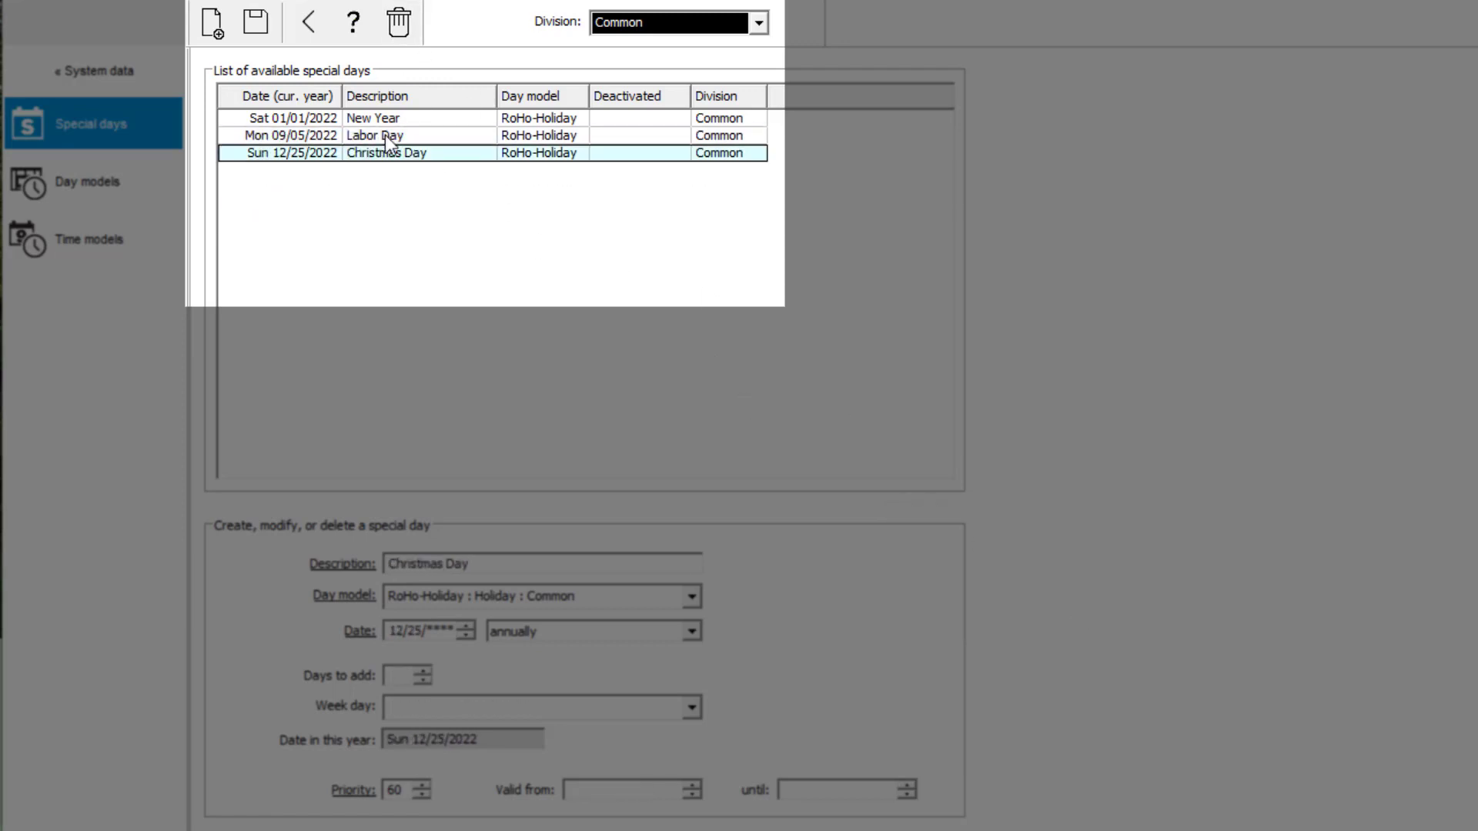
pyautogui.click(375, 135)
pyautogui.write('05/0')
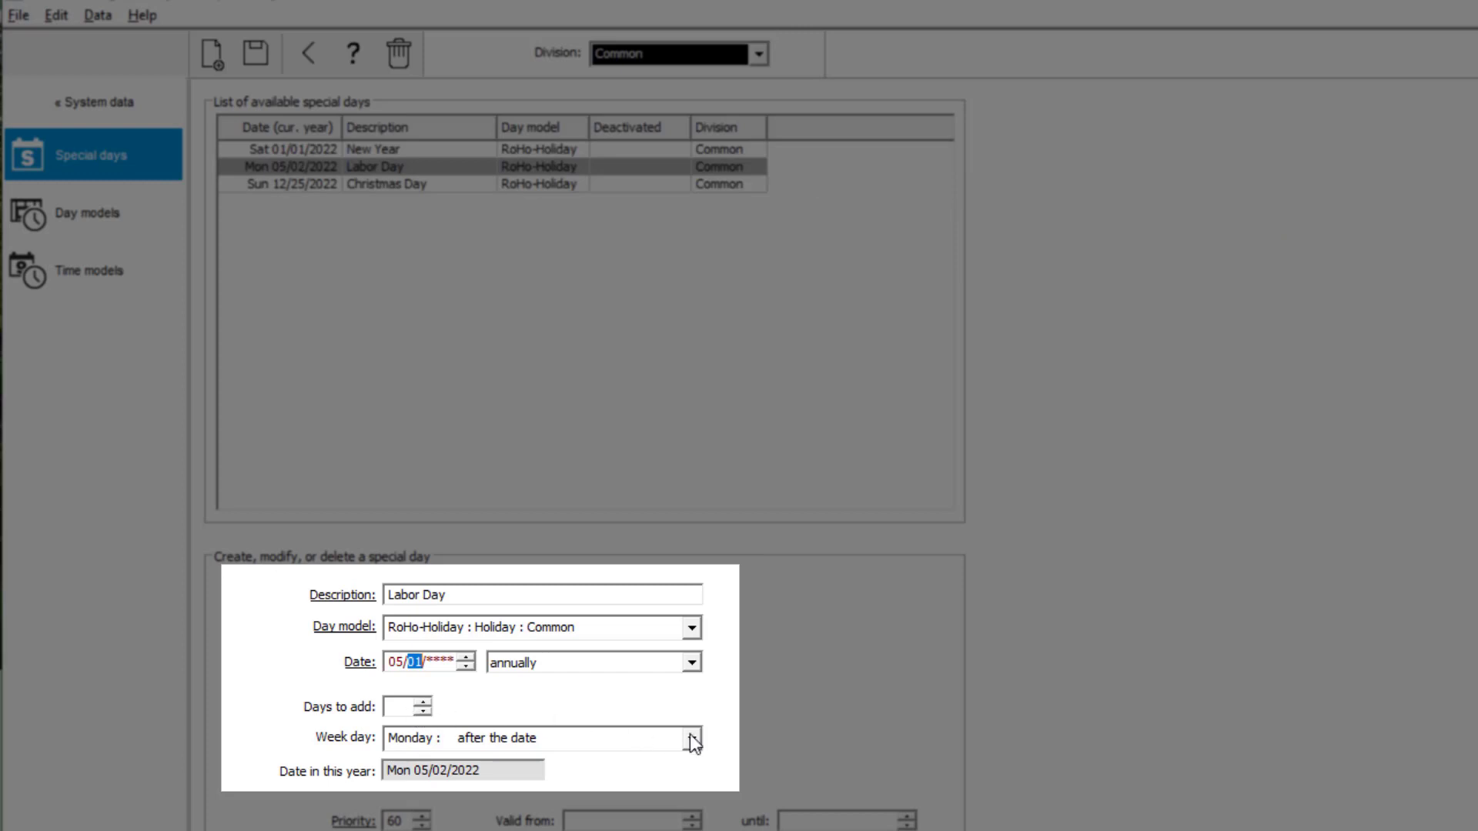
# Step: Clear Labor Day's weekday rule so it falls on May 1, and save
pyautogui.click(690, 738)
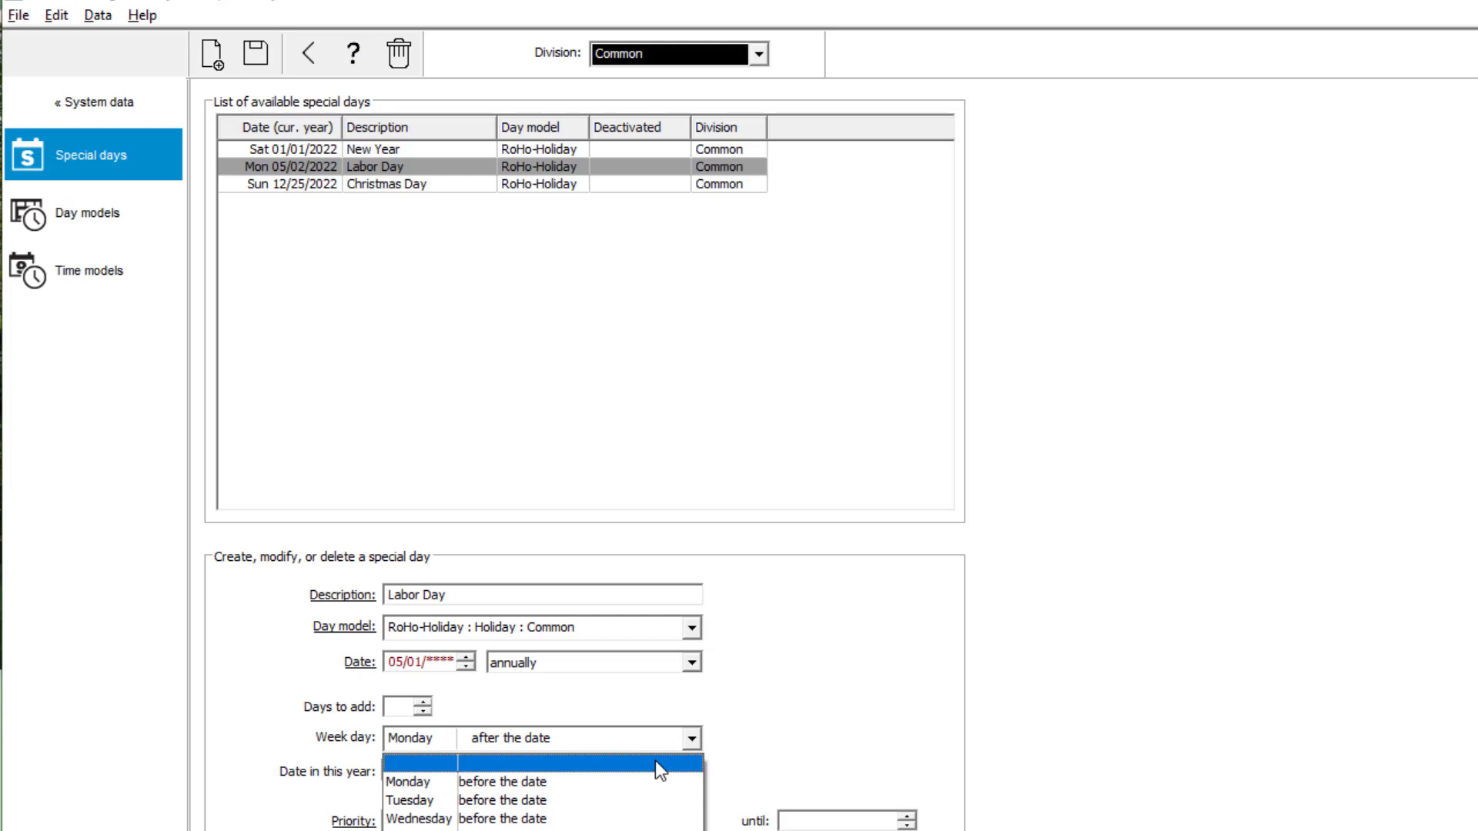
pyautogui.click(518, 759)
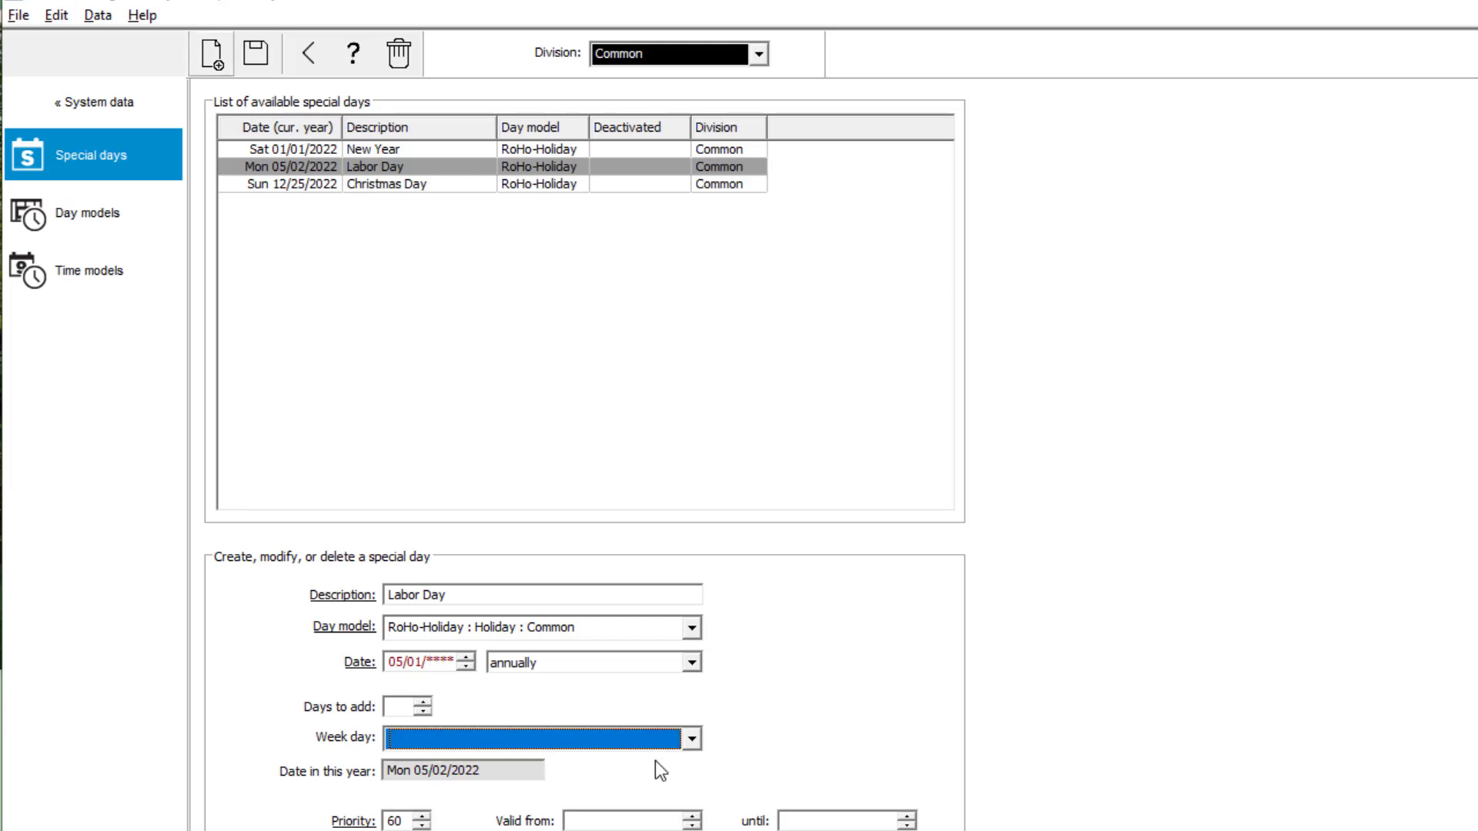
pyautogui.click(255, 53)
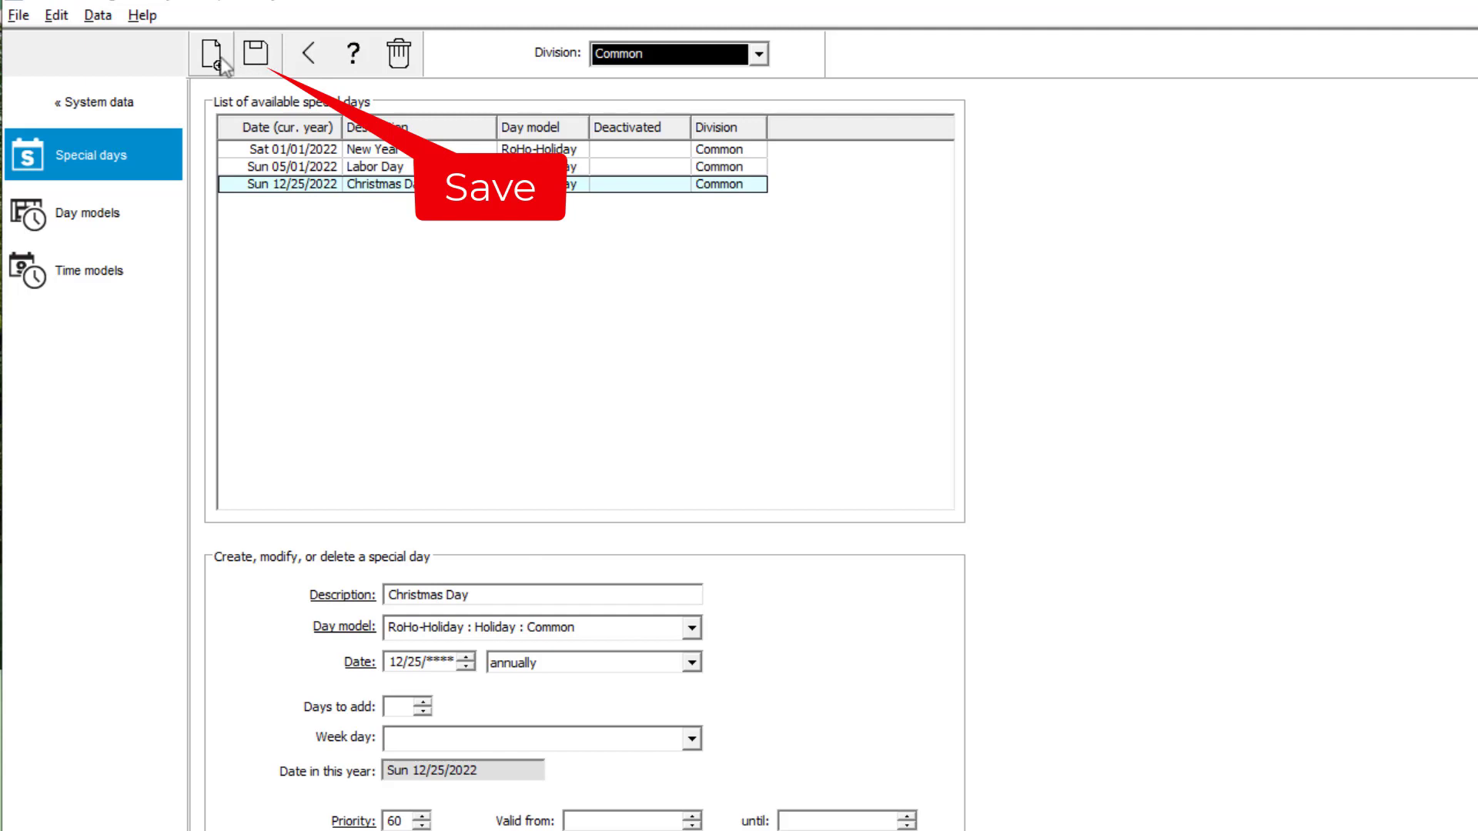
pyautogui.click(209, 53)
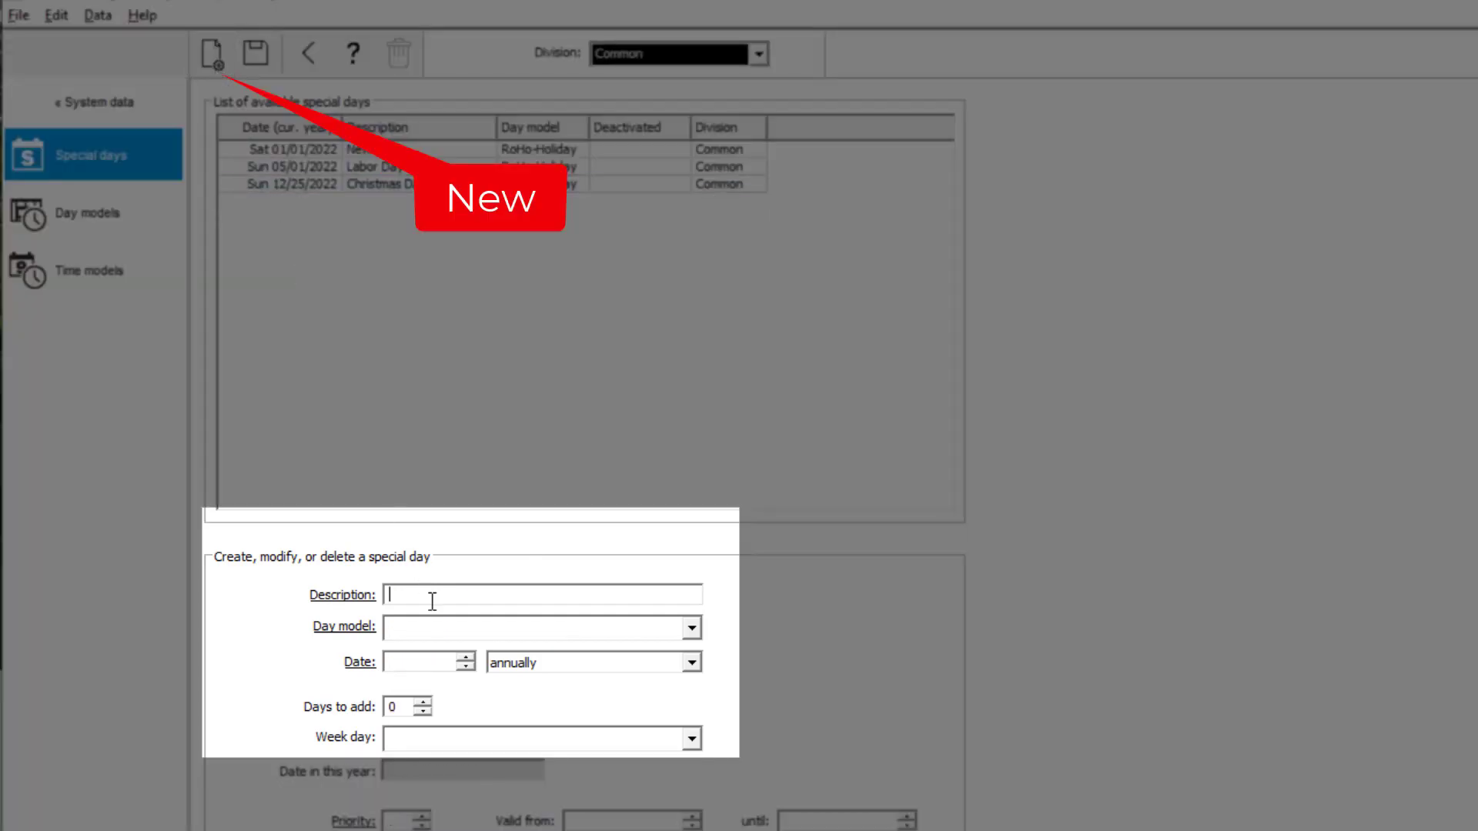
# Step: Save an Easter special day with RoHo-Holiday, dated dependent on Easter (April 17, 2022)
pyautogui.write('Easter')
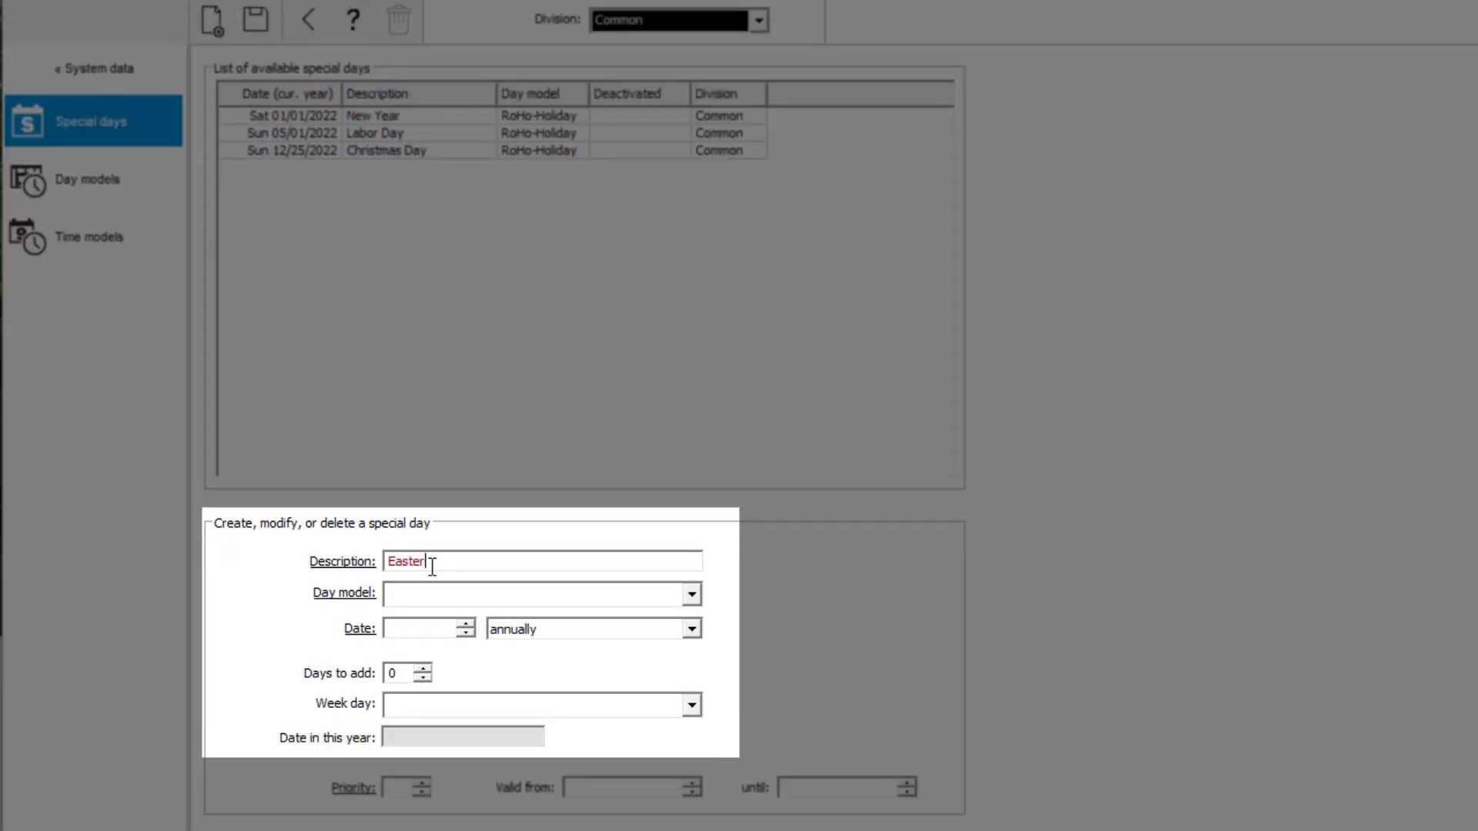
pyautogui.click(690, 593)
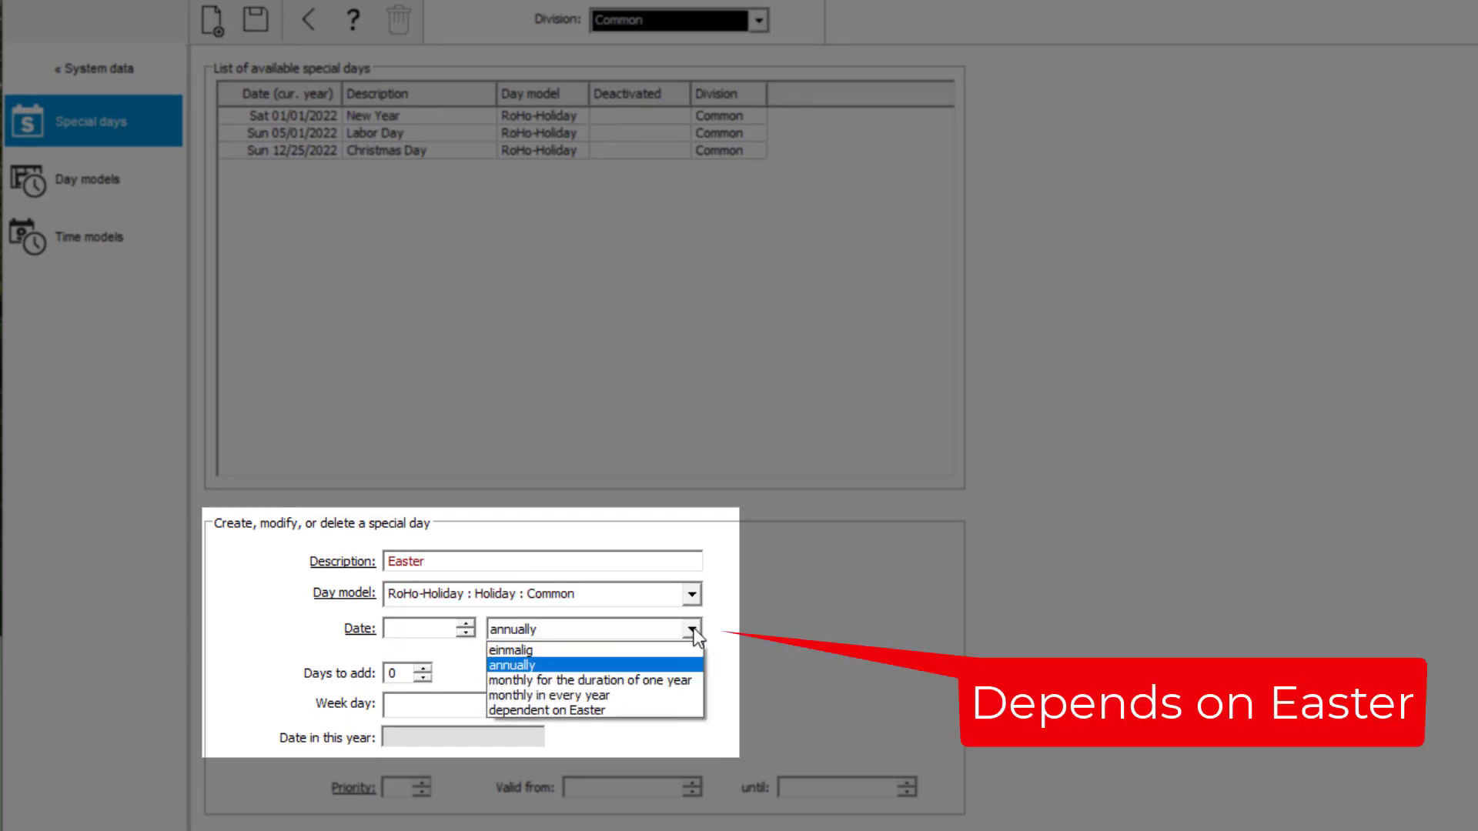
pyautogui.click(546, 709)
pyautogui.write('60')
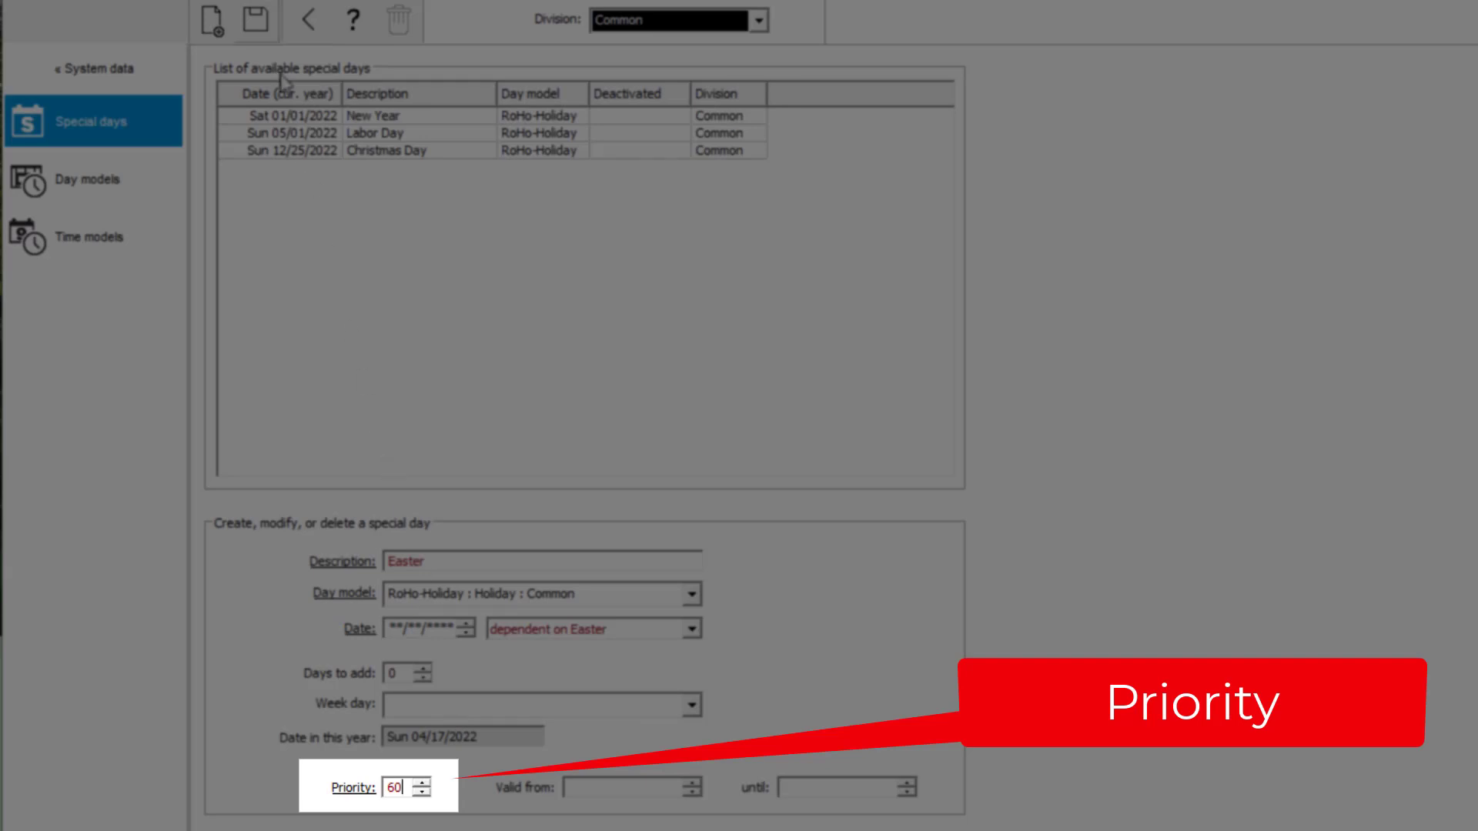
pyautogui.click(247, 21)
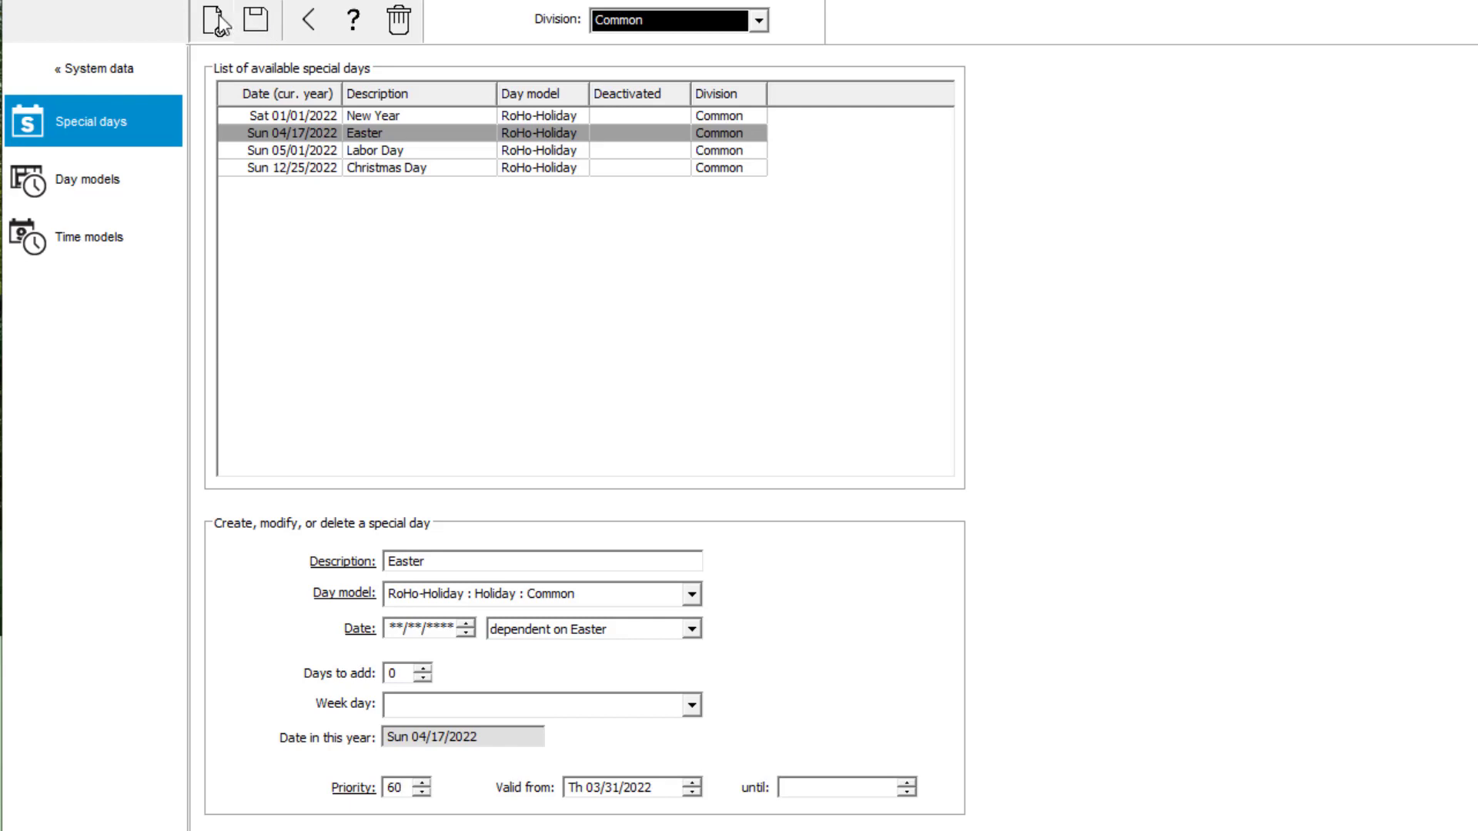
pyautogui.click(213, 20)
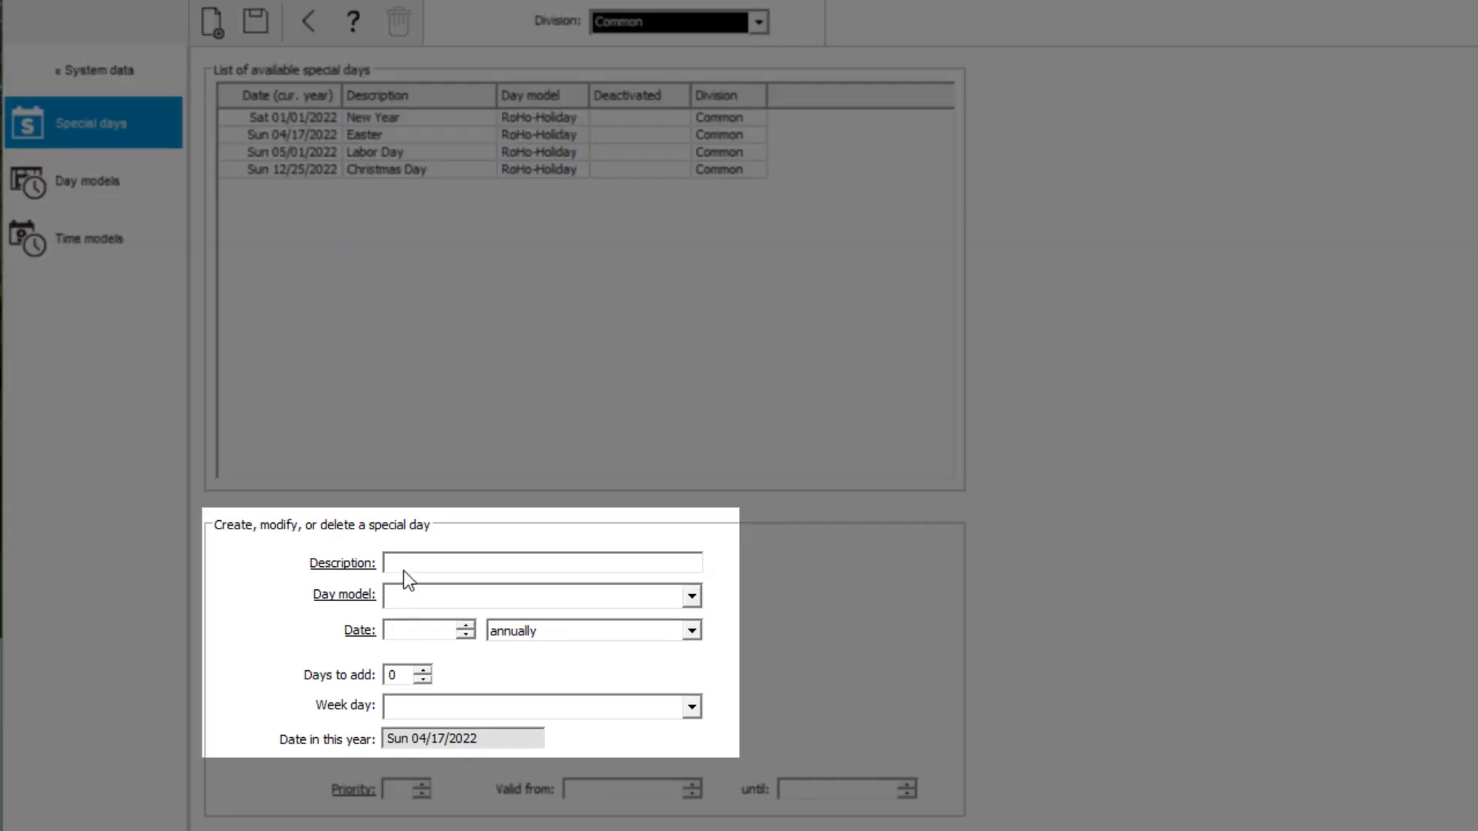
# Step: Save Easter Monday with RoHo-Holiday, dependent on Easter plus 1 day
pyautogui.write('Easter Monda')
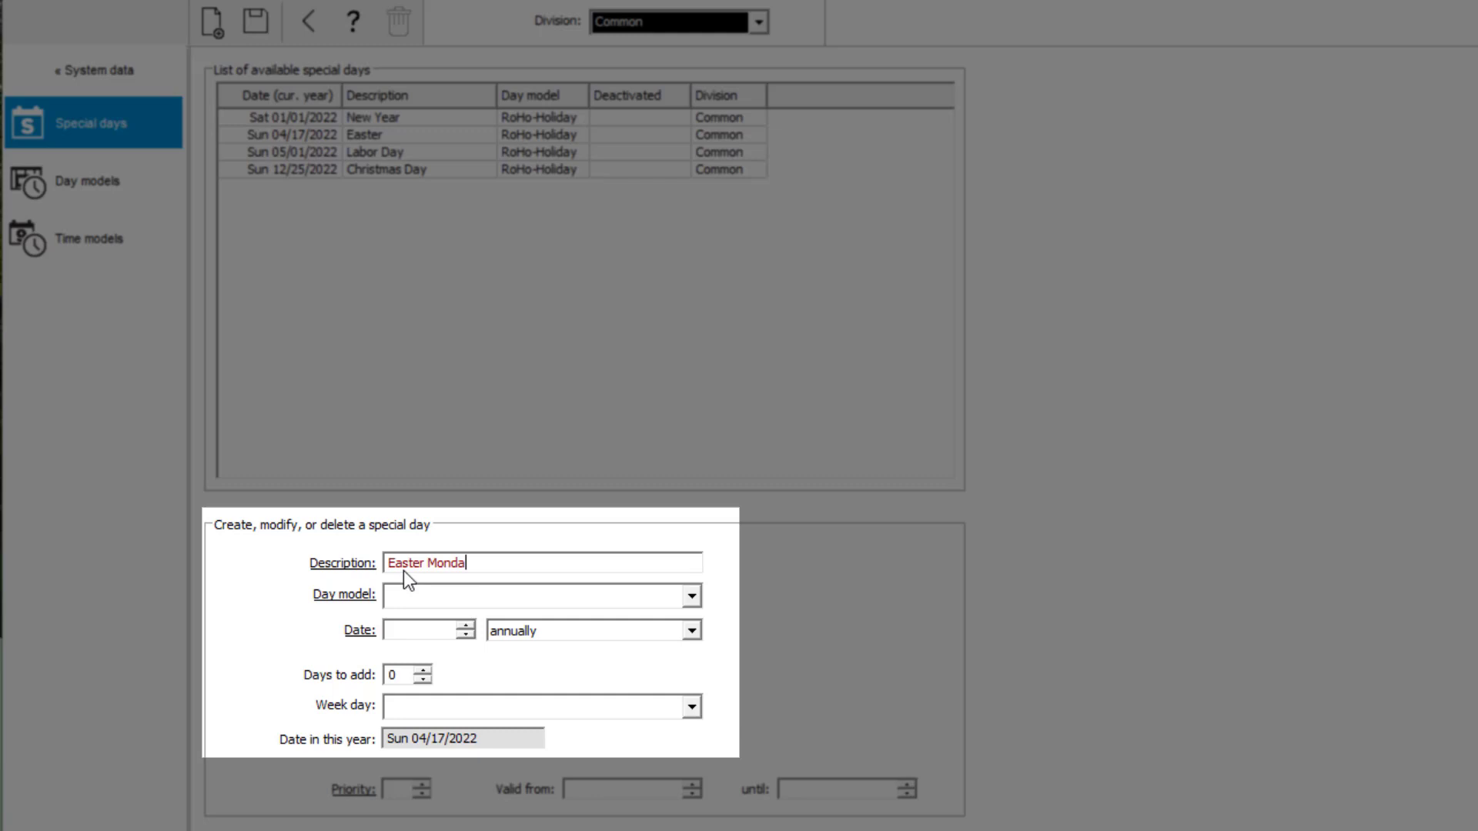
pyautogui.click(690, 630)
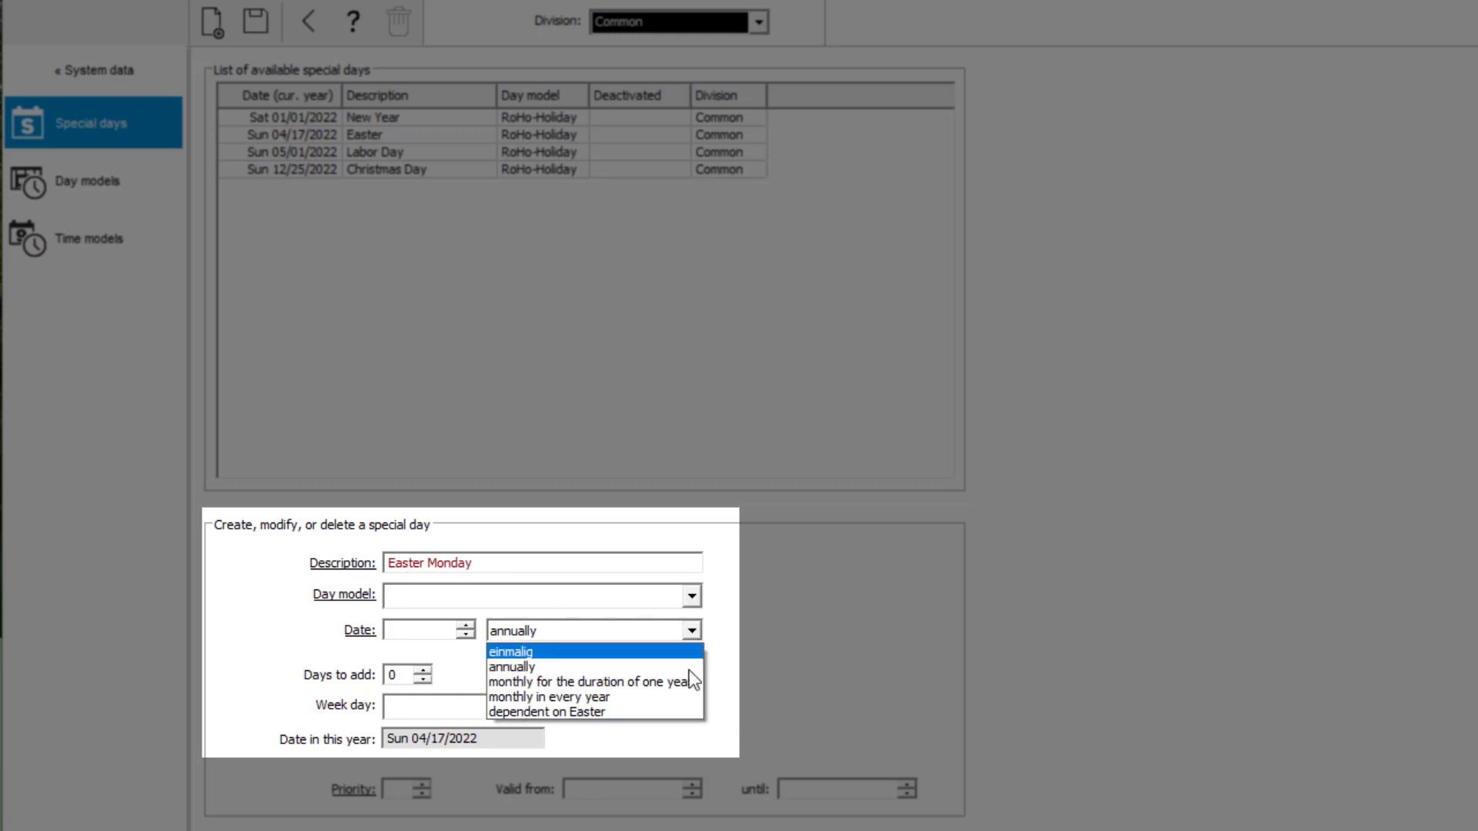
pyautogui.click(567, 711)
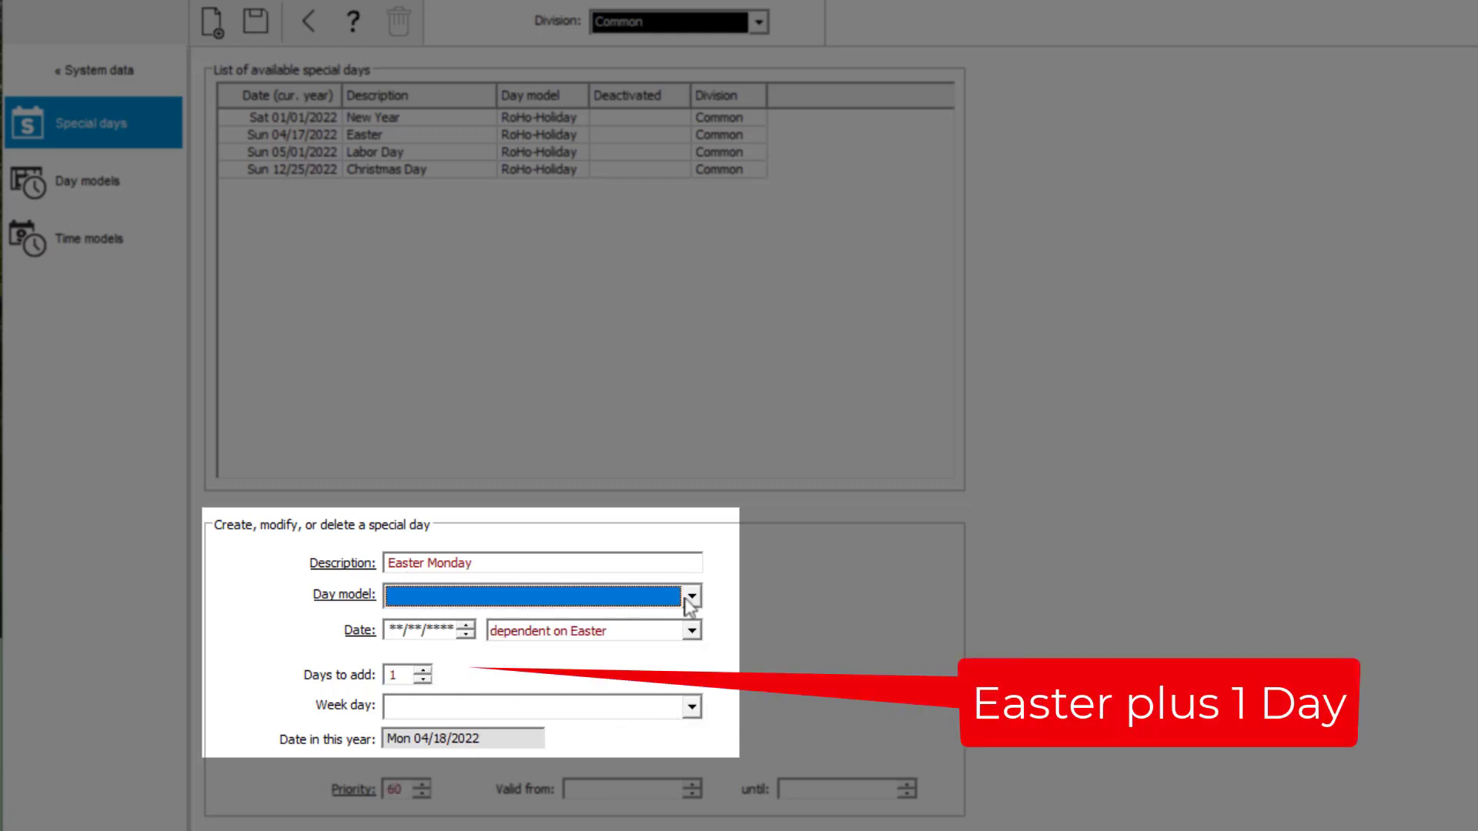
pyautogui.click(688, 595)
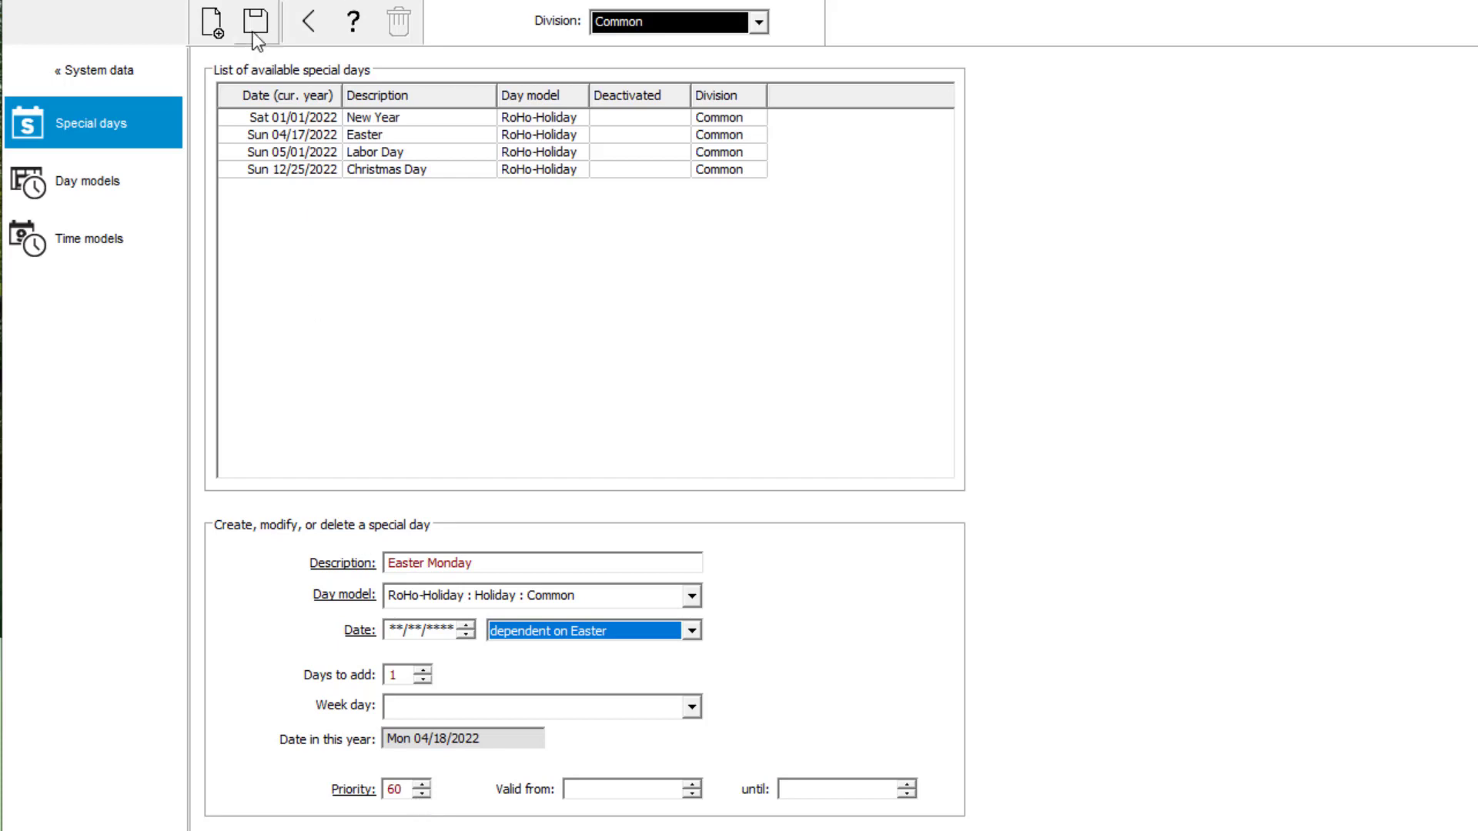
pyautogui.click(256, 21)
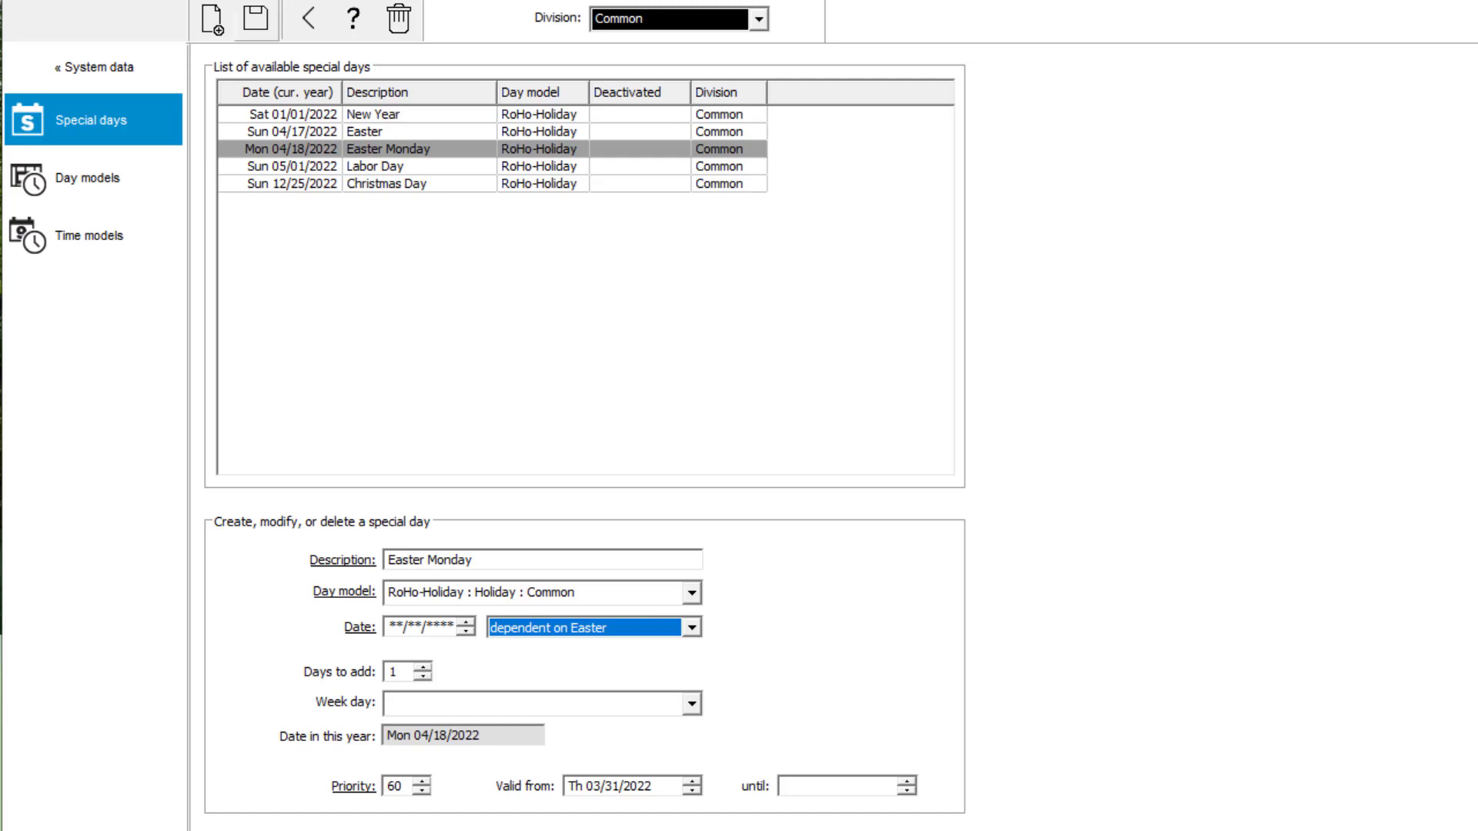
# Step: Create and save Good Friday with RoHo-Holiday, dependent on Easter minus 2 days
pyautogui.click(208, 20)
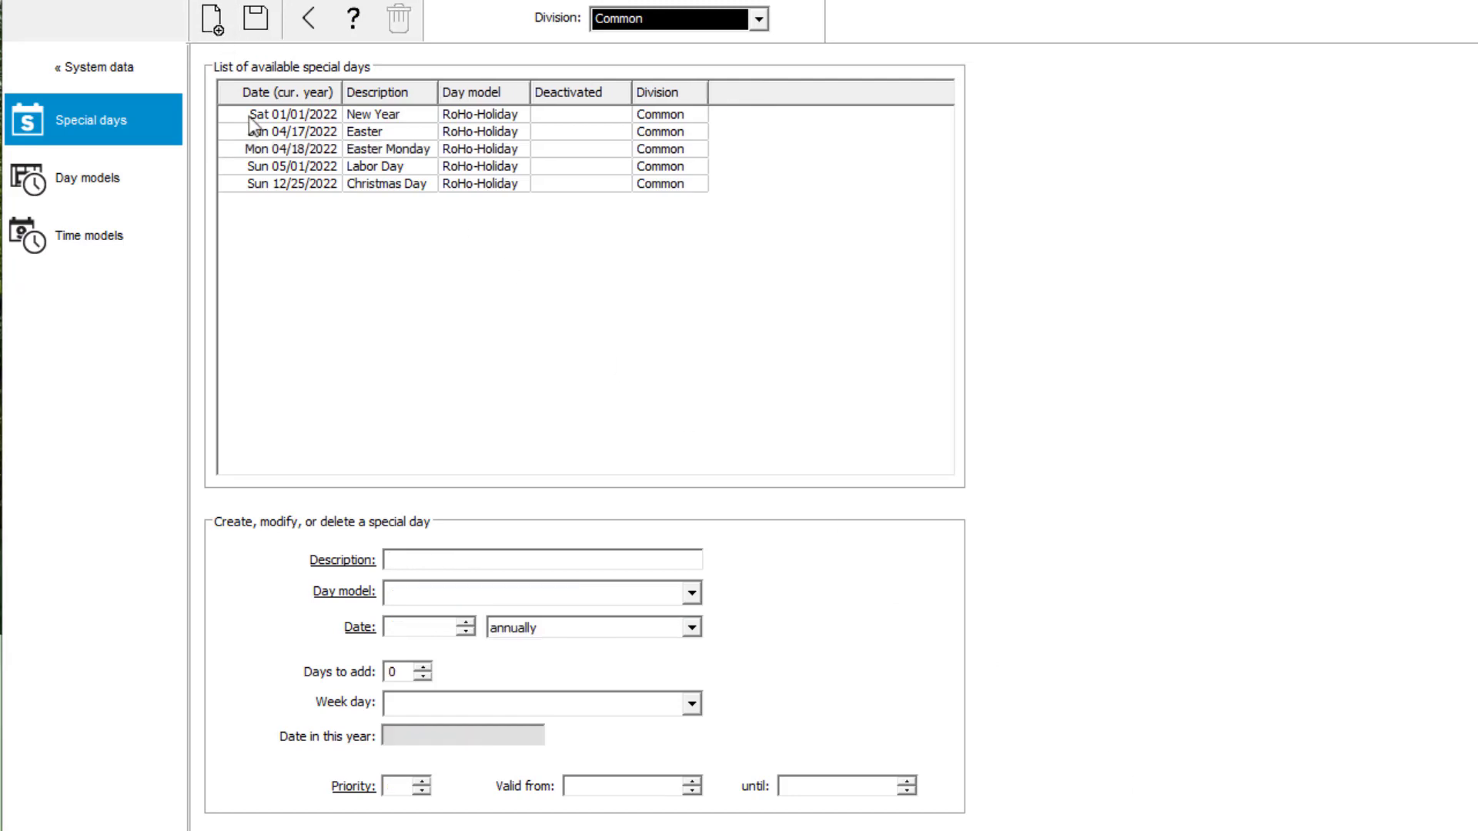
pyautogui.write('Good')
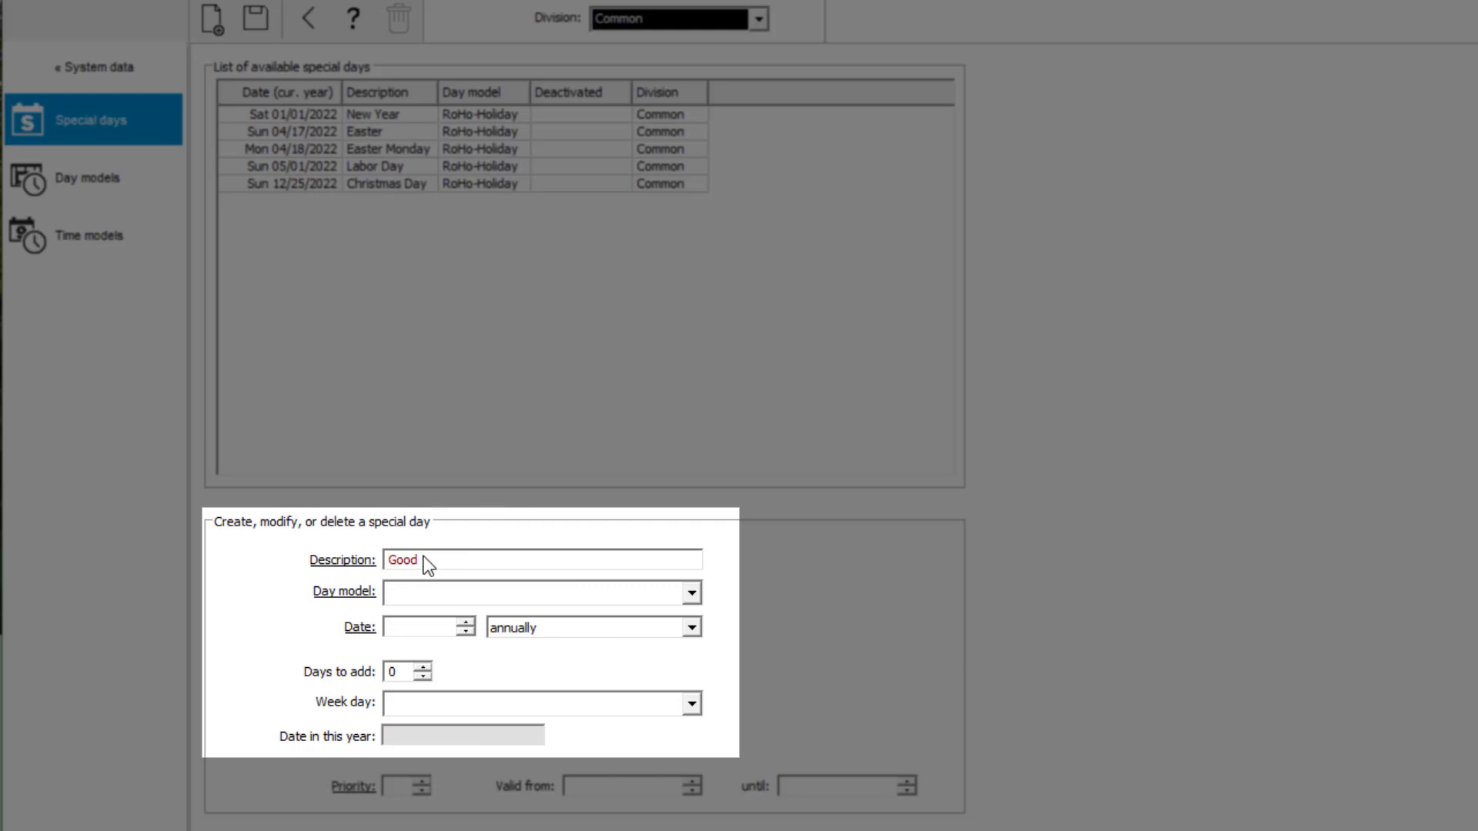
pyautogui.click(690, 593)
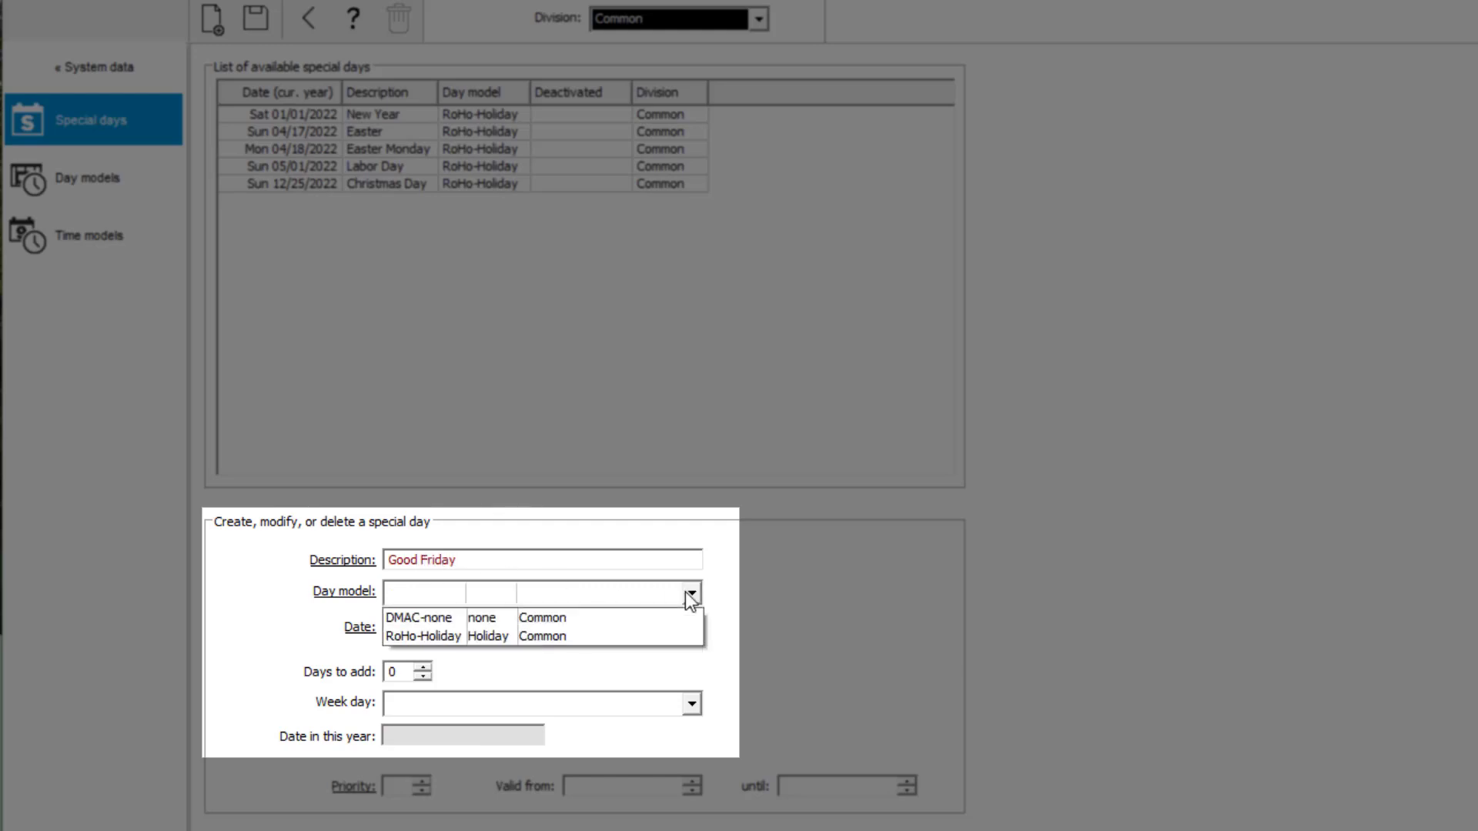
pyautogui.click(421, 637)
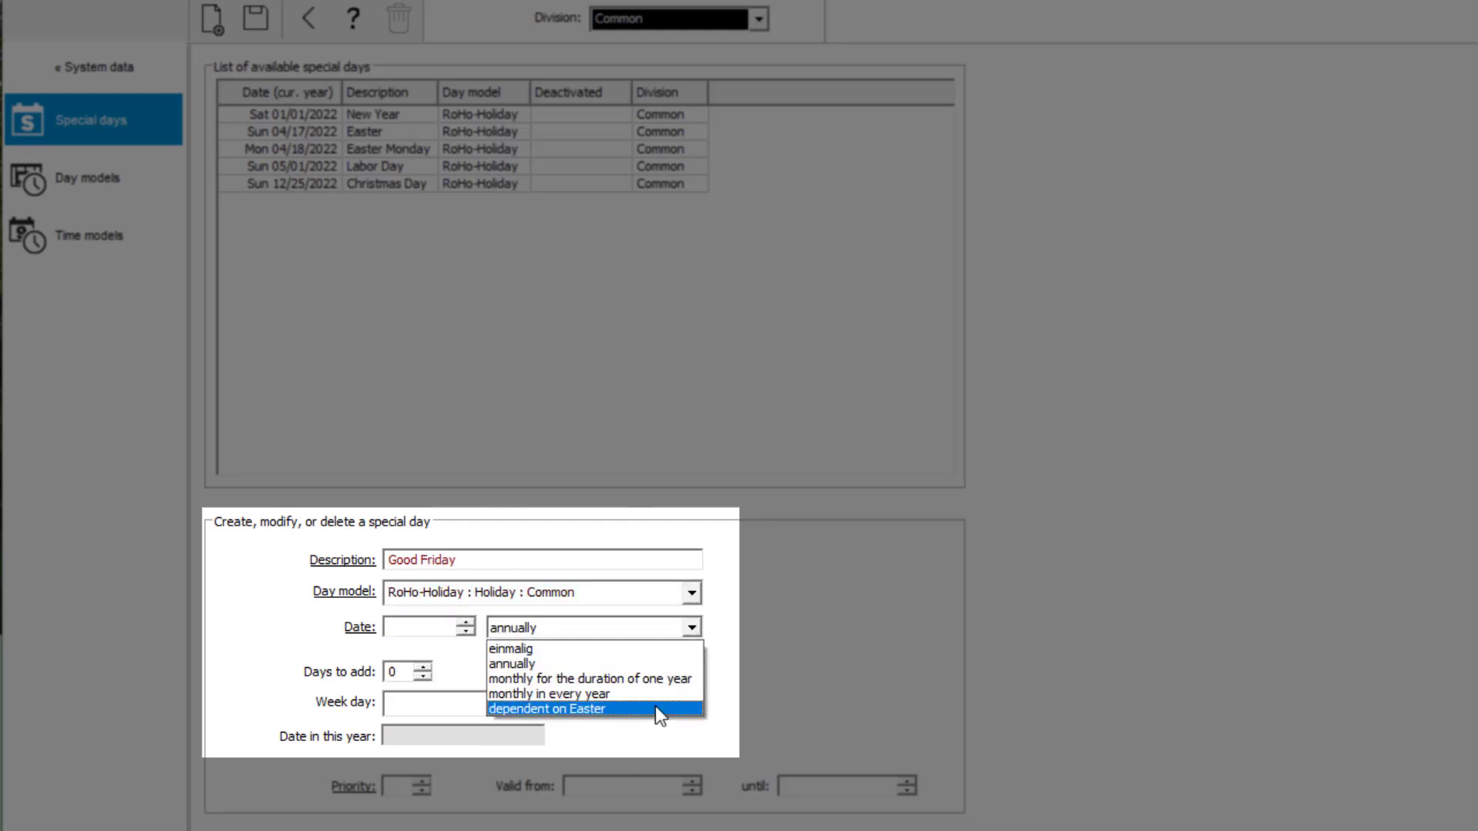
pyautogui.click(547, 709)
pyautogui.write('-2')
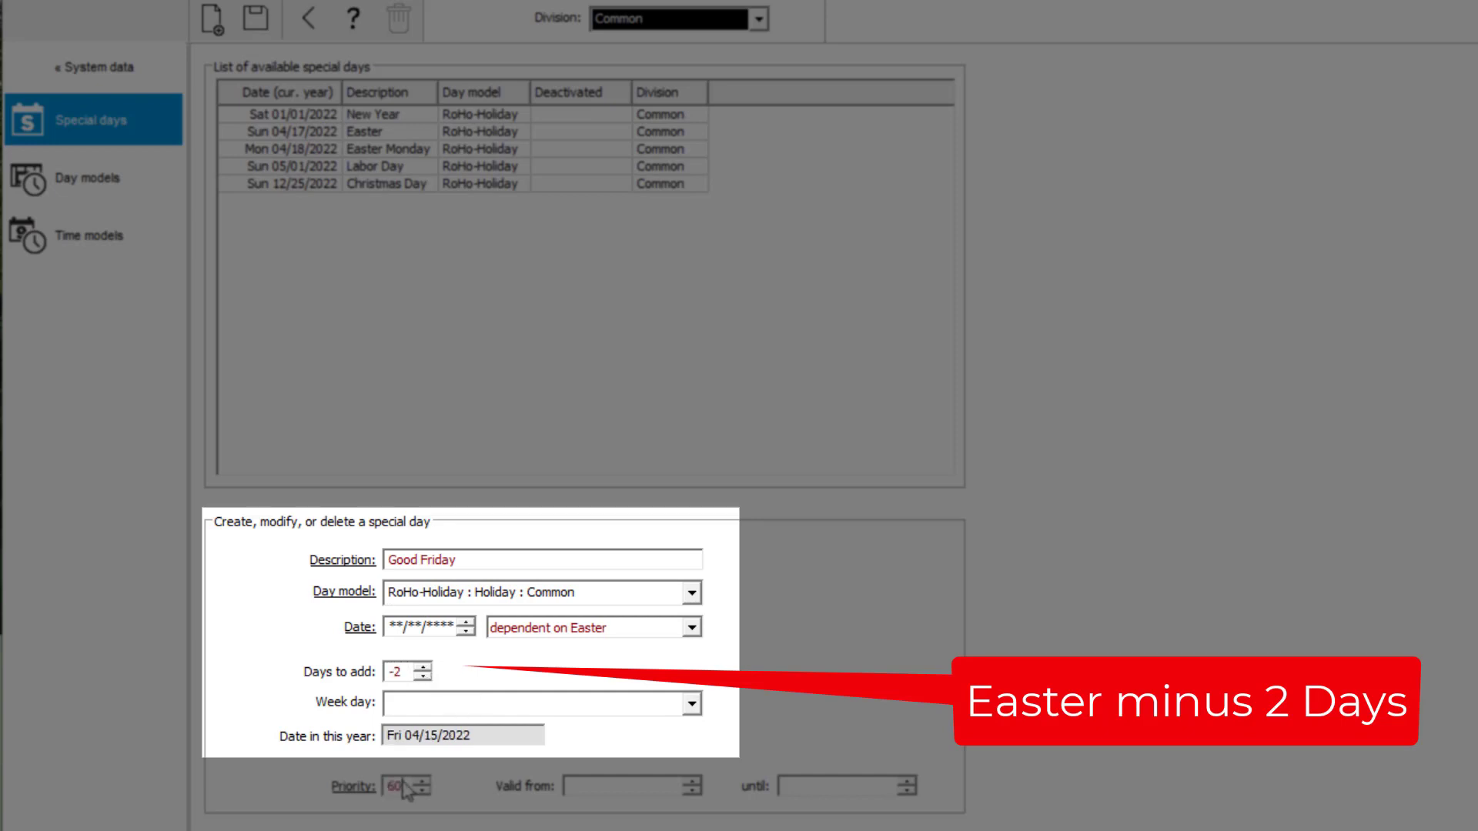
pyautogui.click(215, 18)
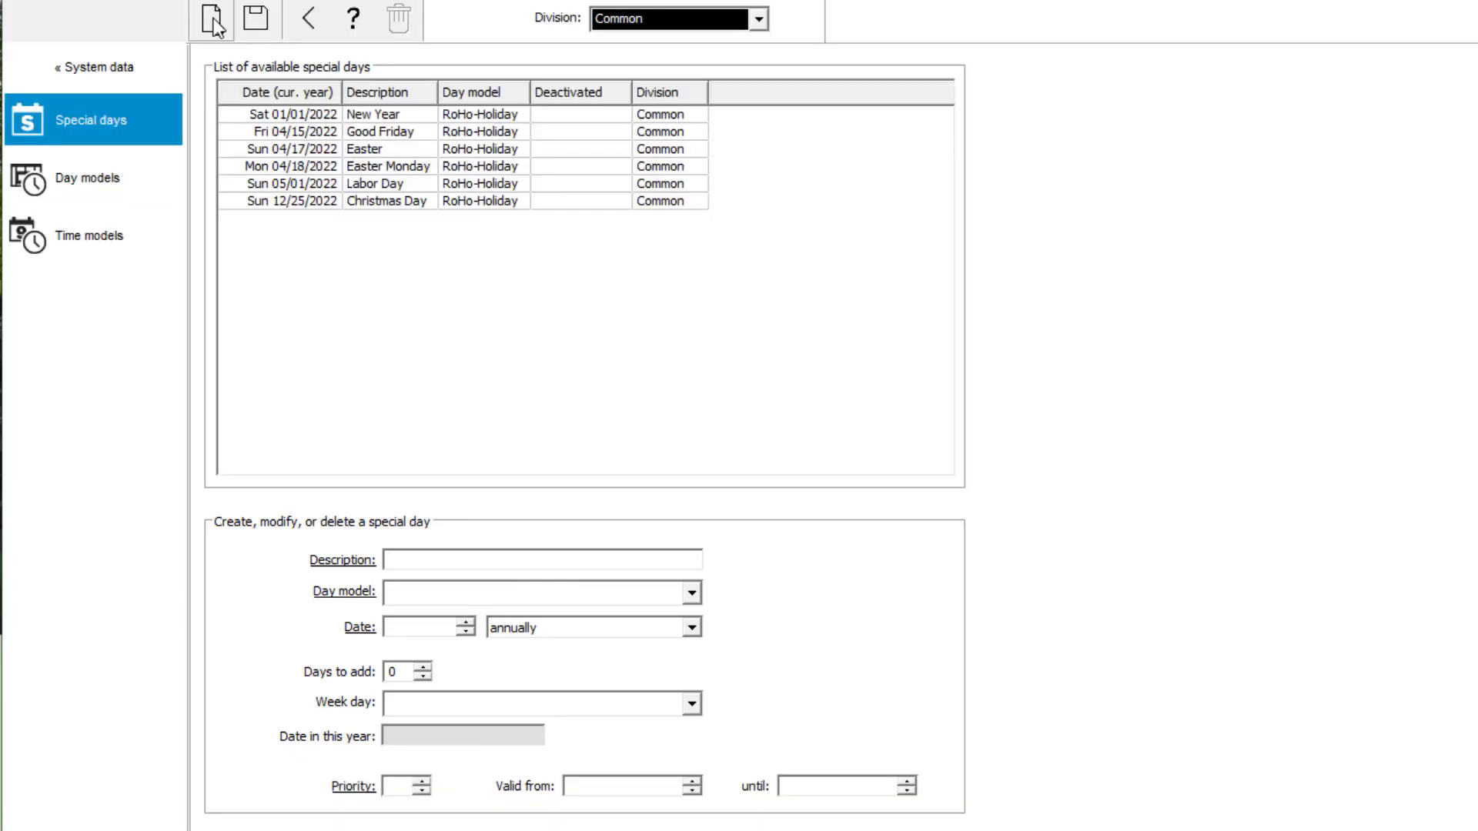
# Step: Save Pentecost with RoHo-Holiday, dependent on Easter plus 49 days (June 5, 2022)
pyautogui.write('Pentecost')
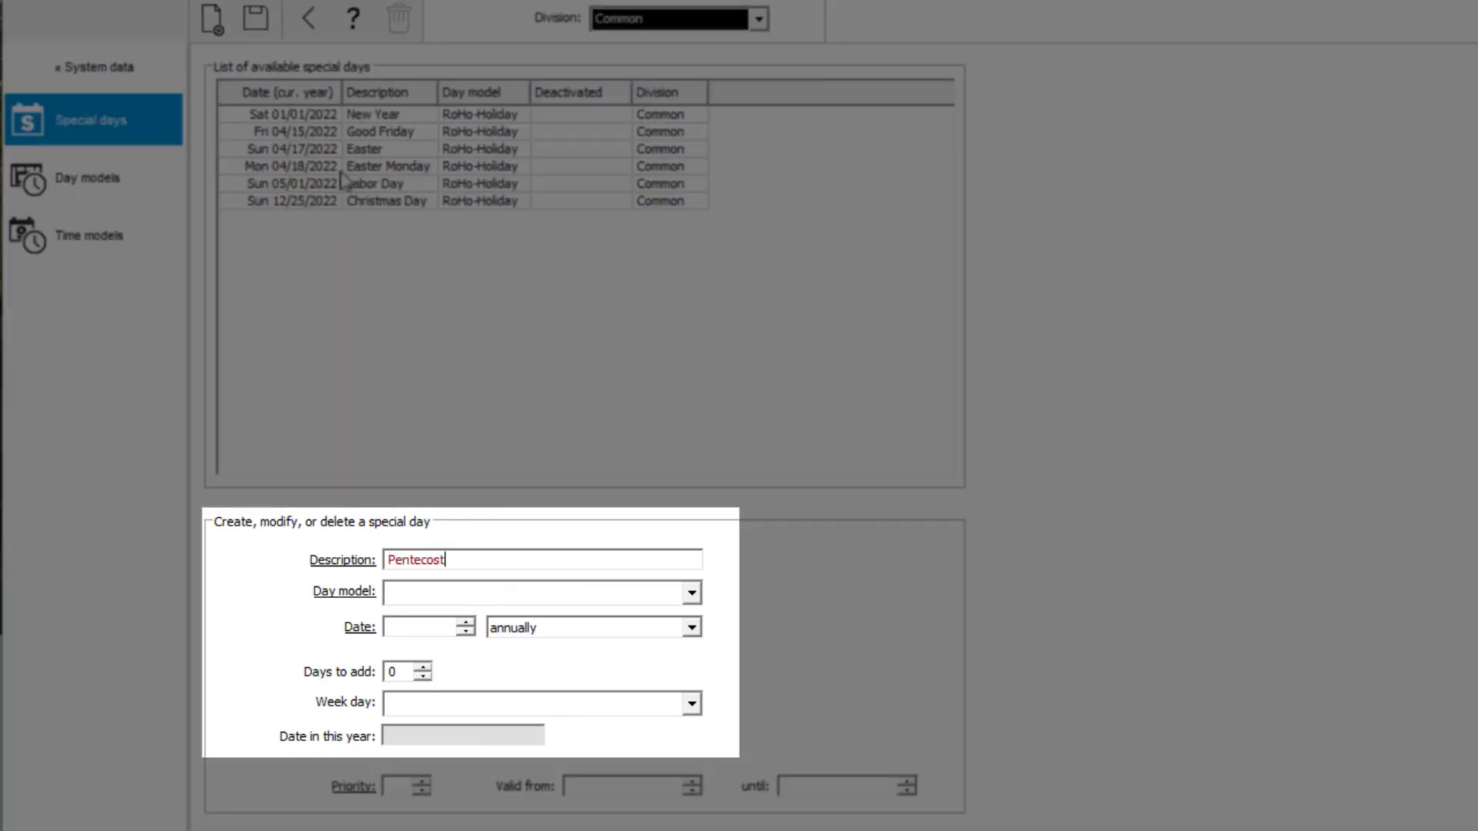
pyautogui.click(690, 592)
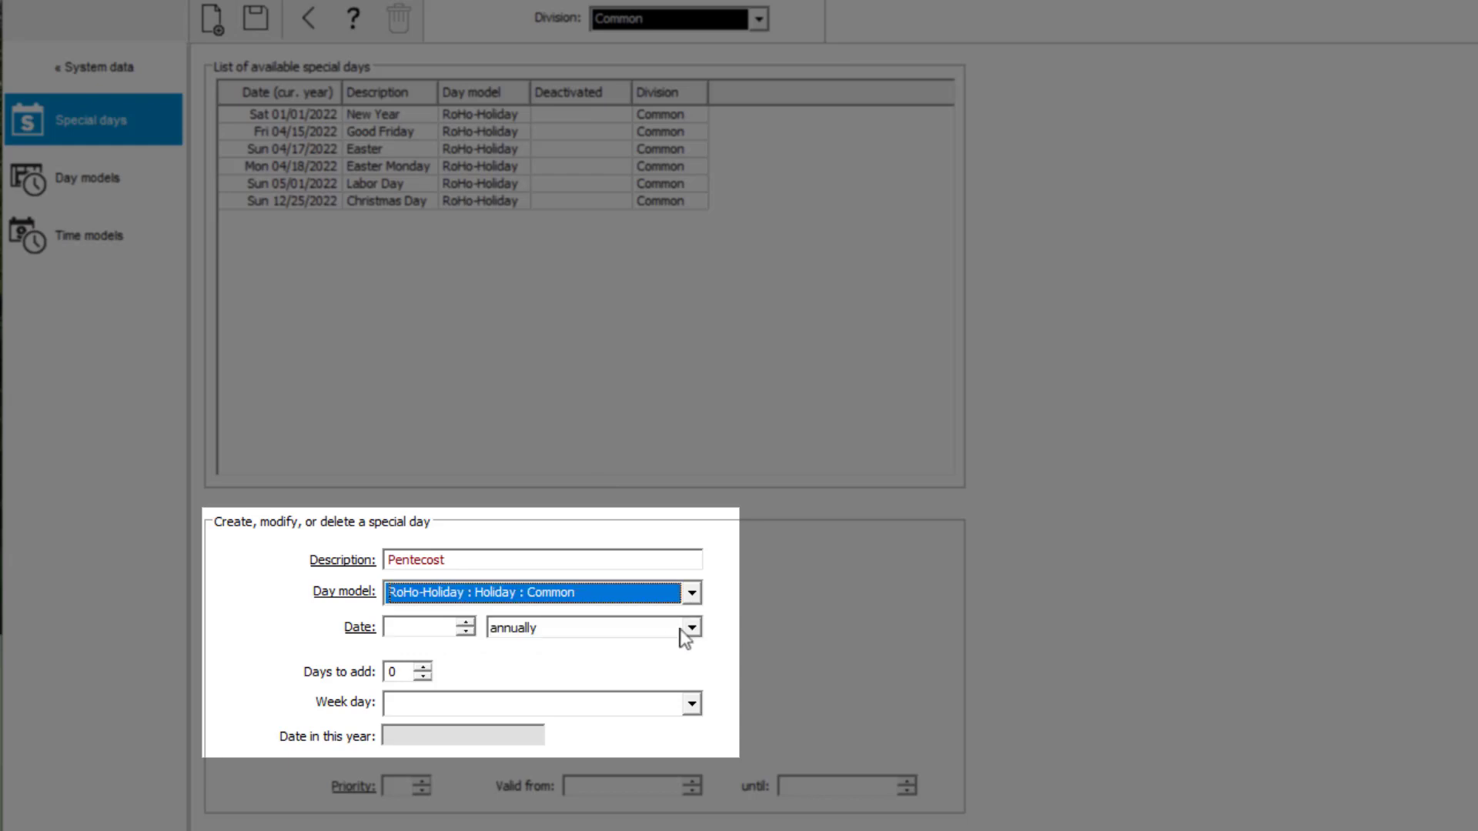
pyautogui.click(689, 626)
pyautogui.write('49')
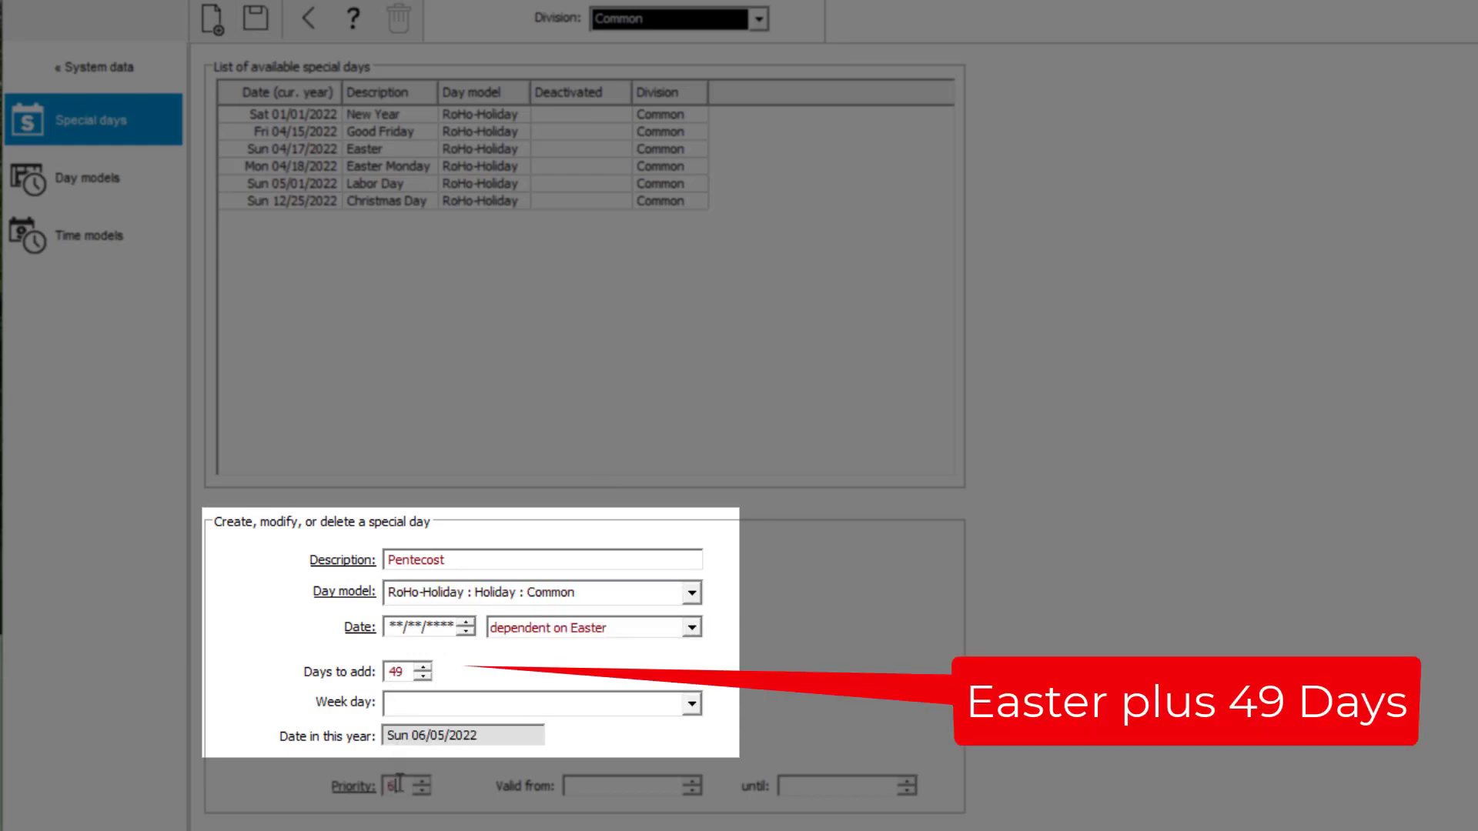
pyautogui.click(255, 18)
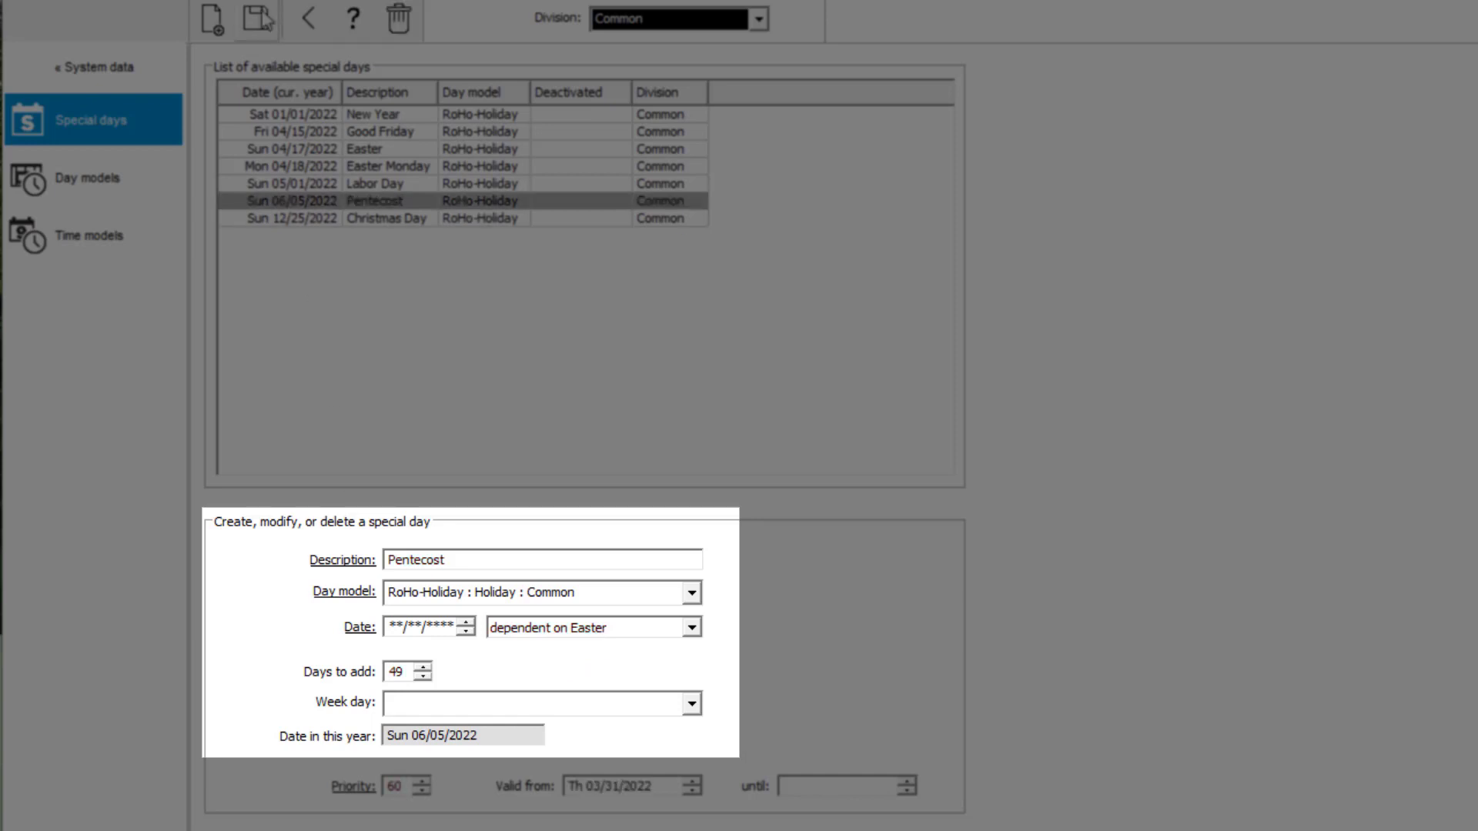
pyautogui.click(213, 19)
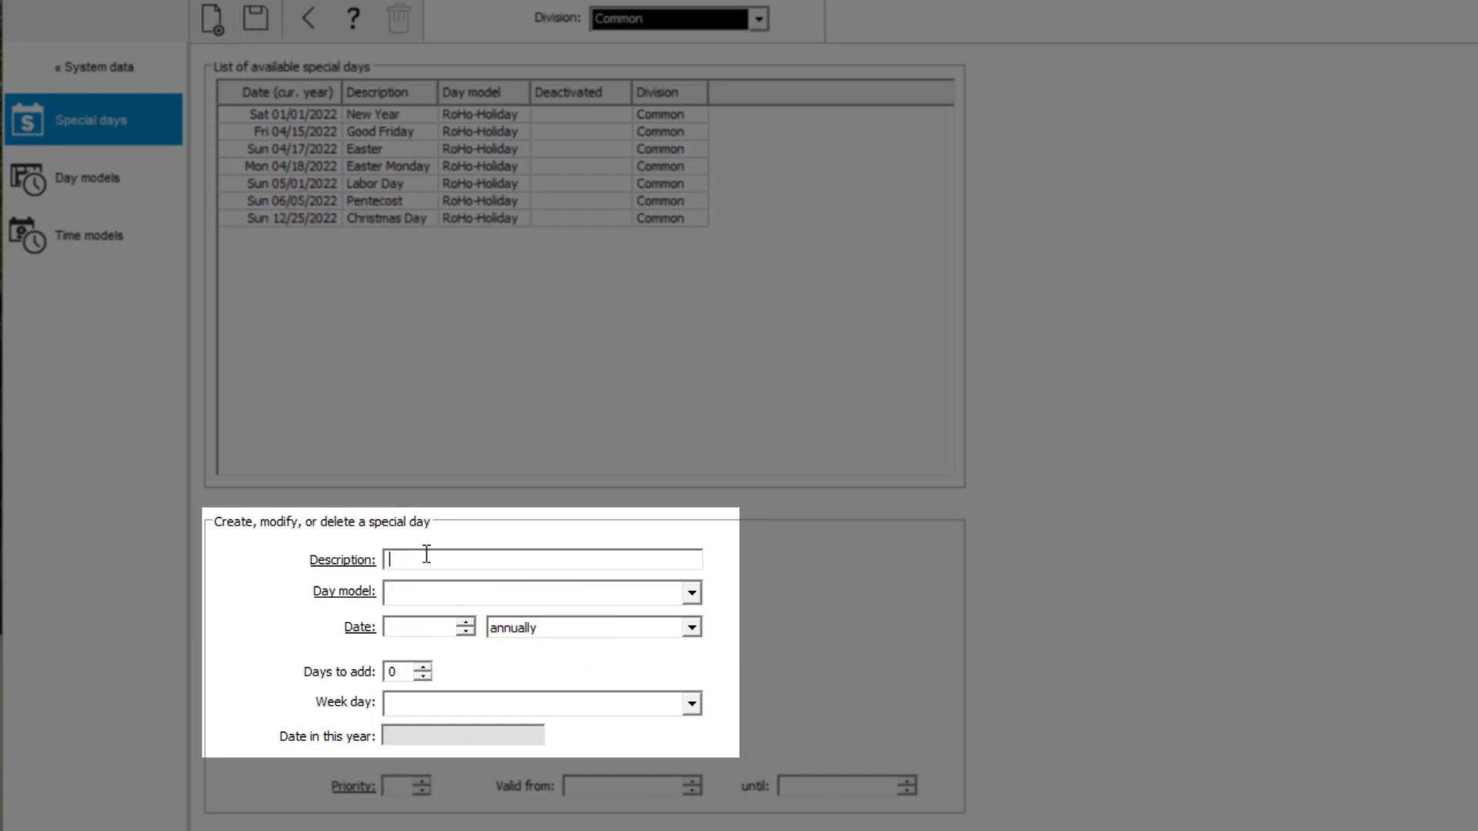
# Step: Save White Monday with RoHo-Holiday, dependent on Easter plus 50 days (June 6, 2022)
pyautogui.write('White')
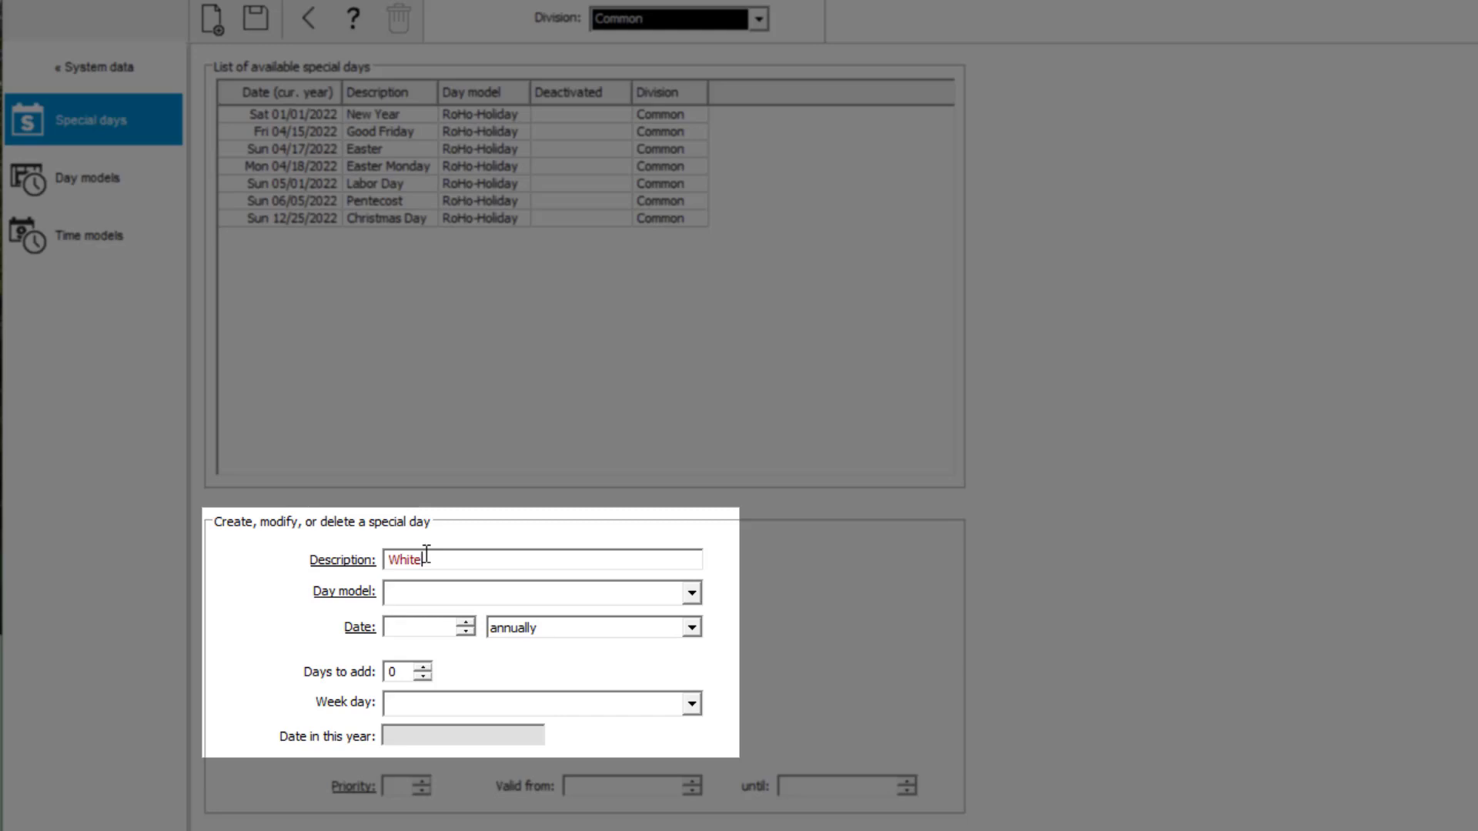
pyautogui.write('Monday')
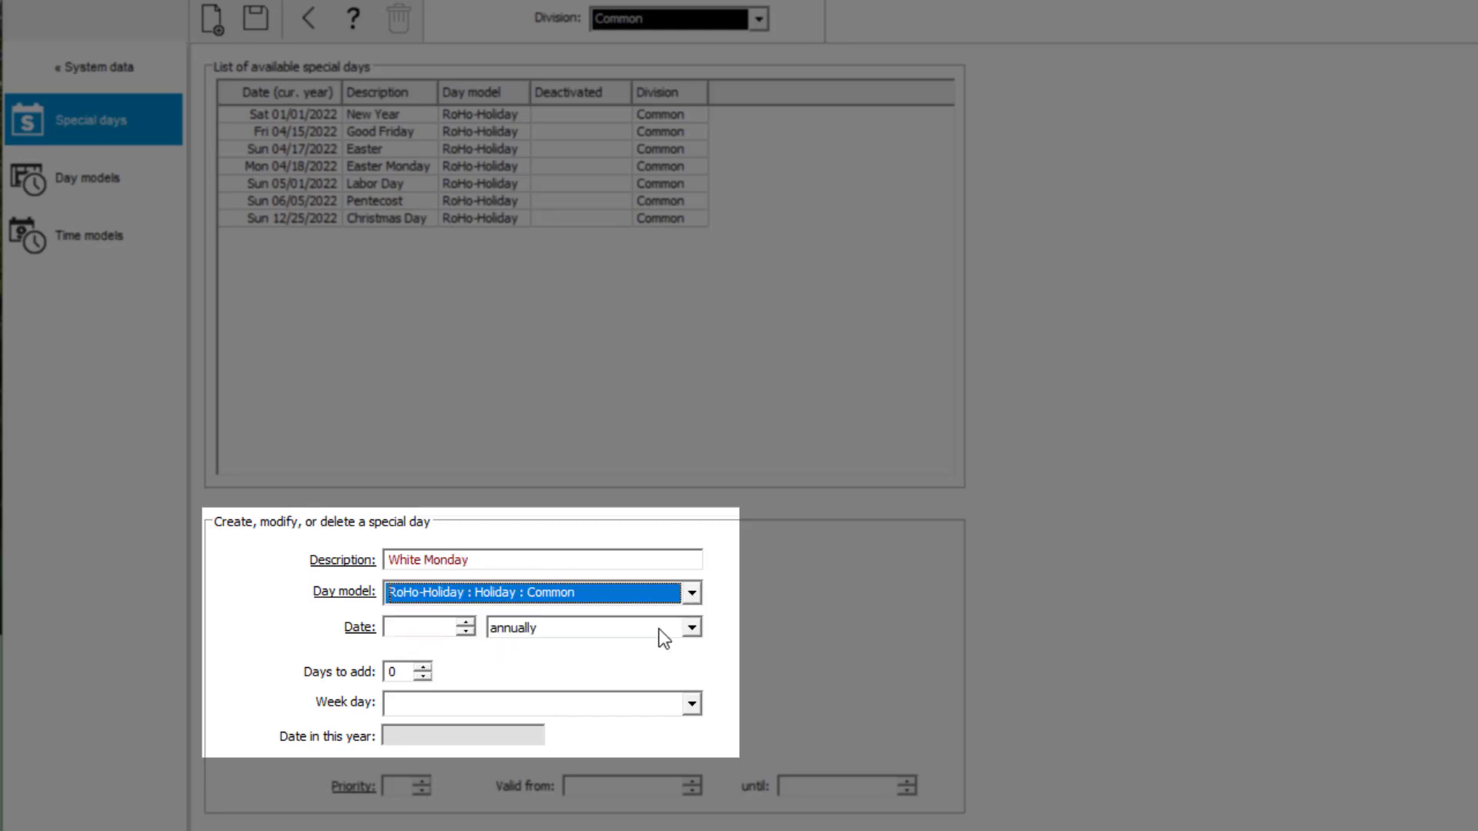
pyautogui.click(692, 629)
pyautogui.write('50')
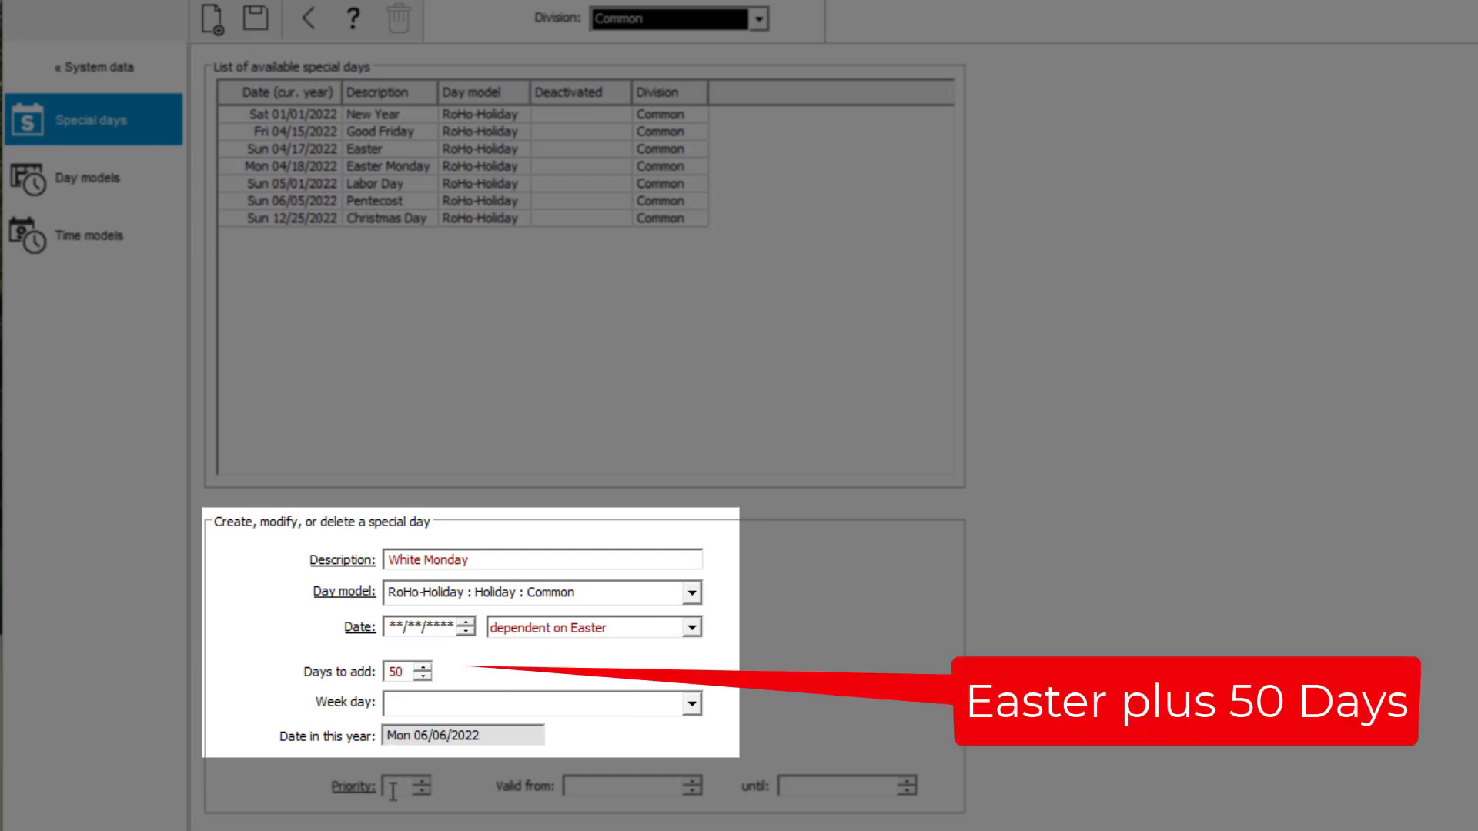
pyautogui.click(255, 19)
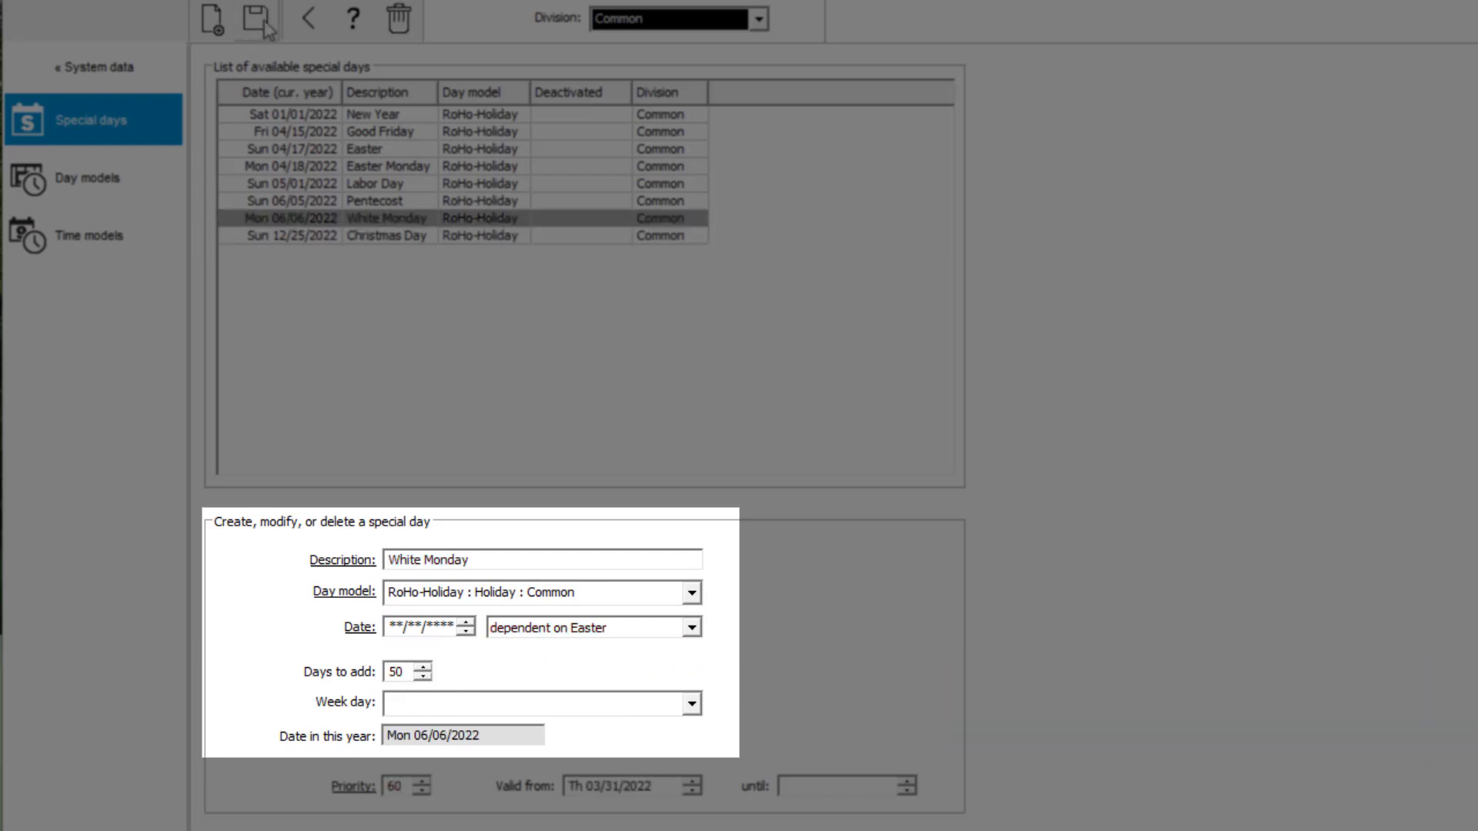
pyautogui.click(213, 18)
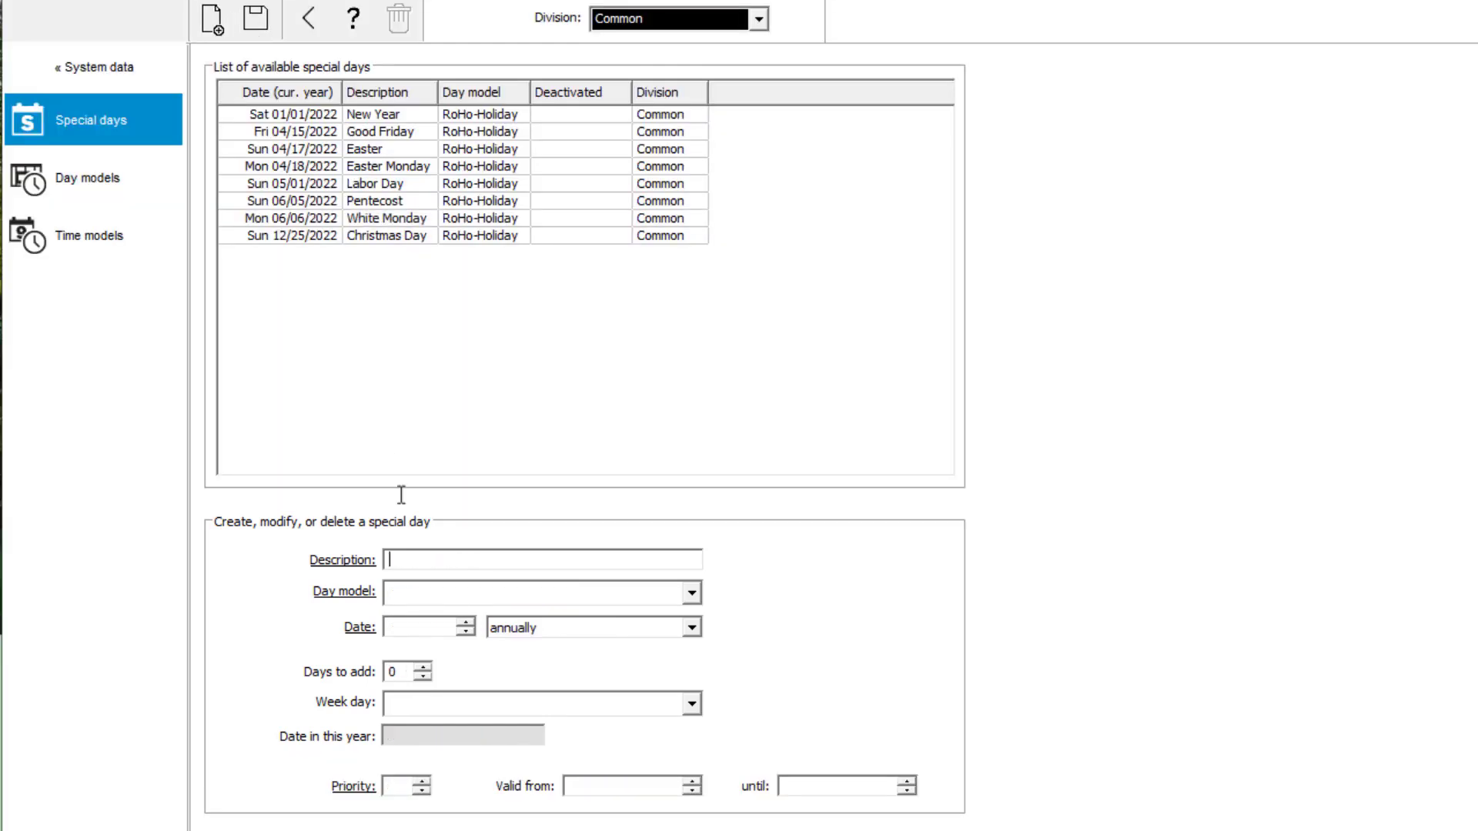
# Step: Save Ascension with RoHo-Holiday, dependent on Easter plus 39 days (May 26, 2022)
pyautogui.write('Asce')
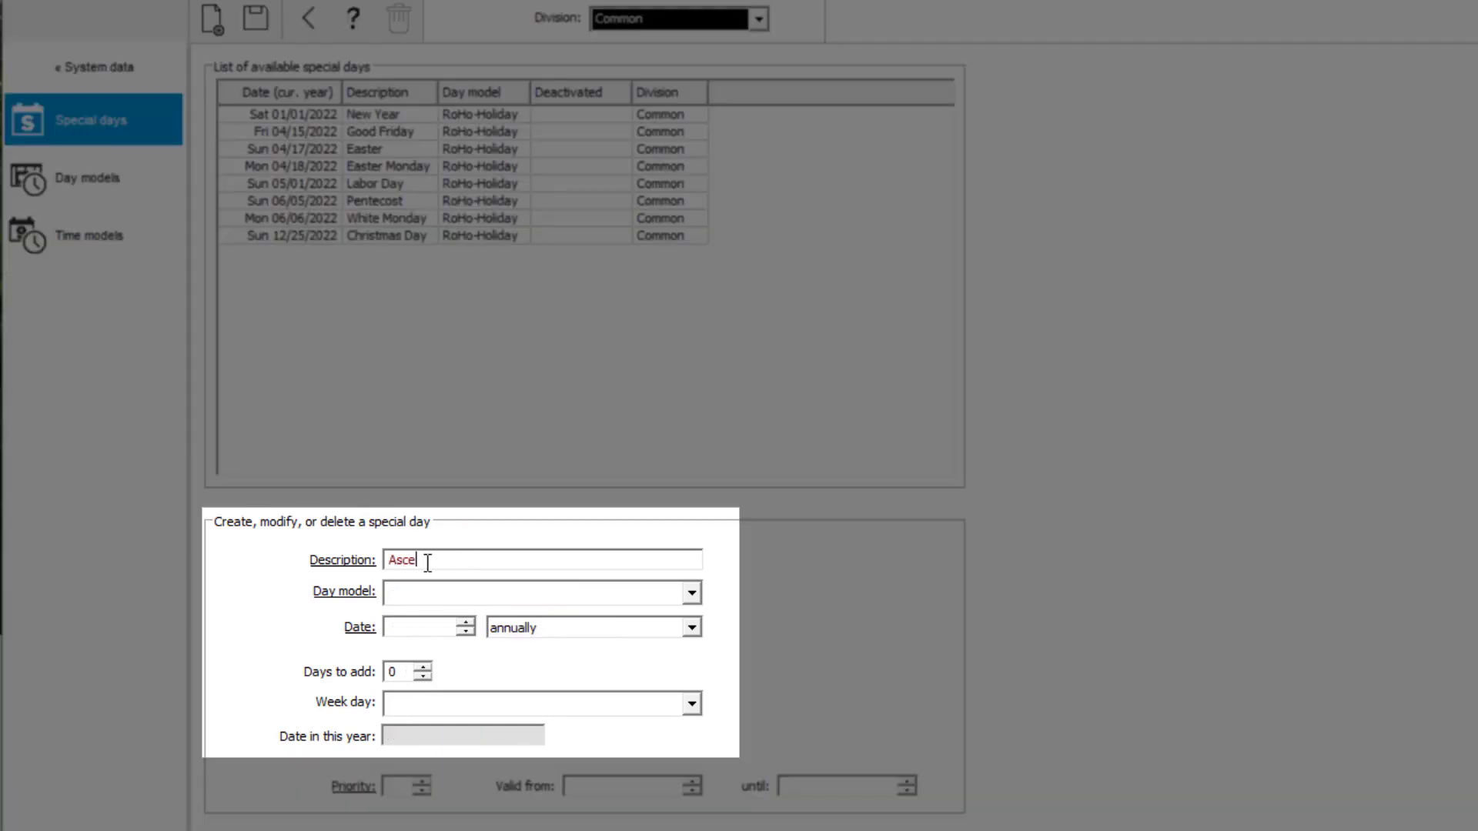
pyautogui.click(692, 592)
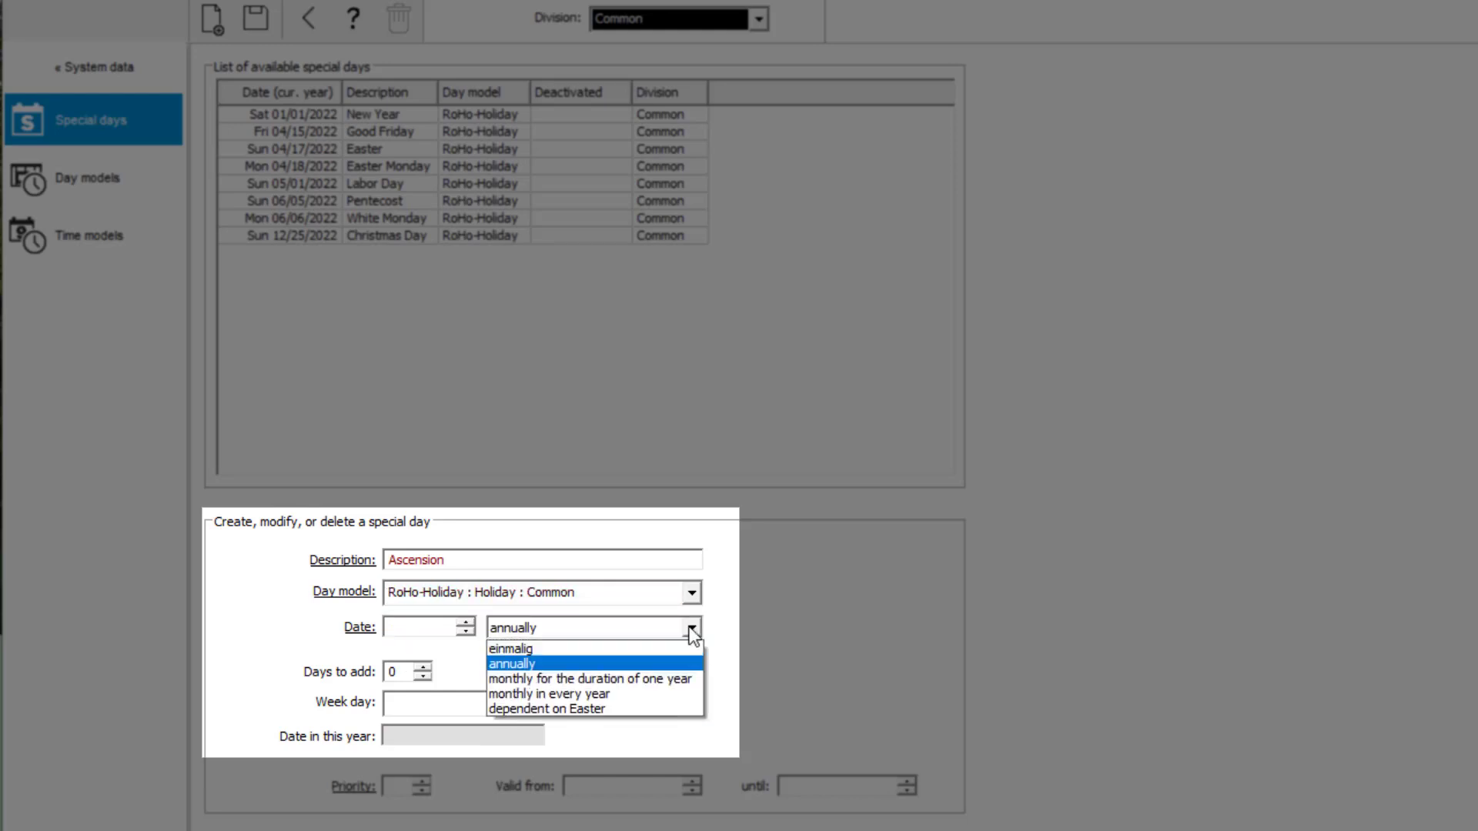
pyautogui.click(547, 709)
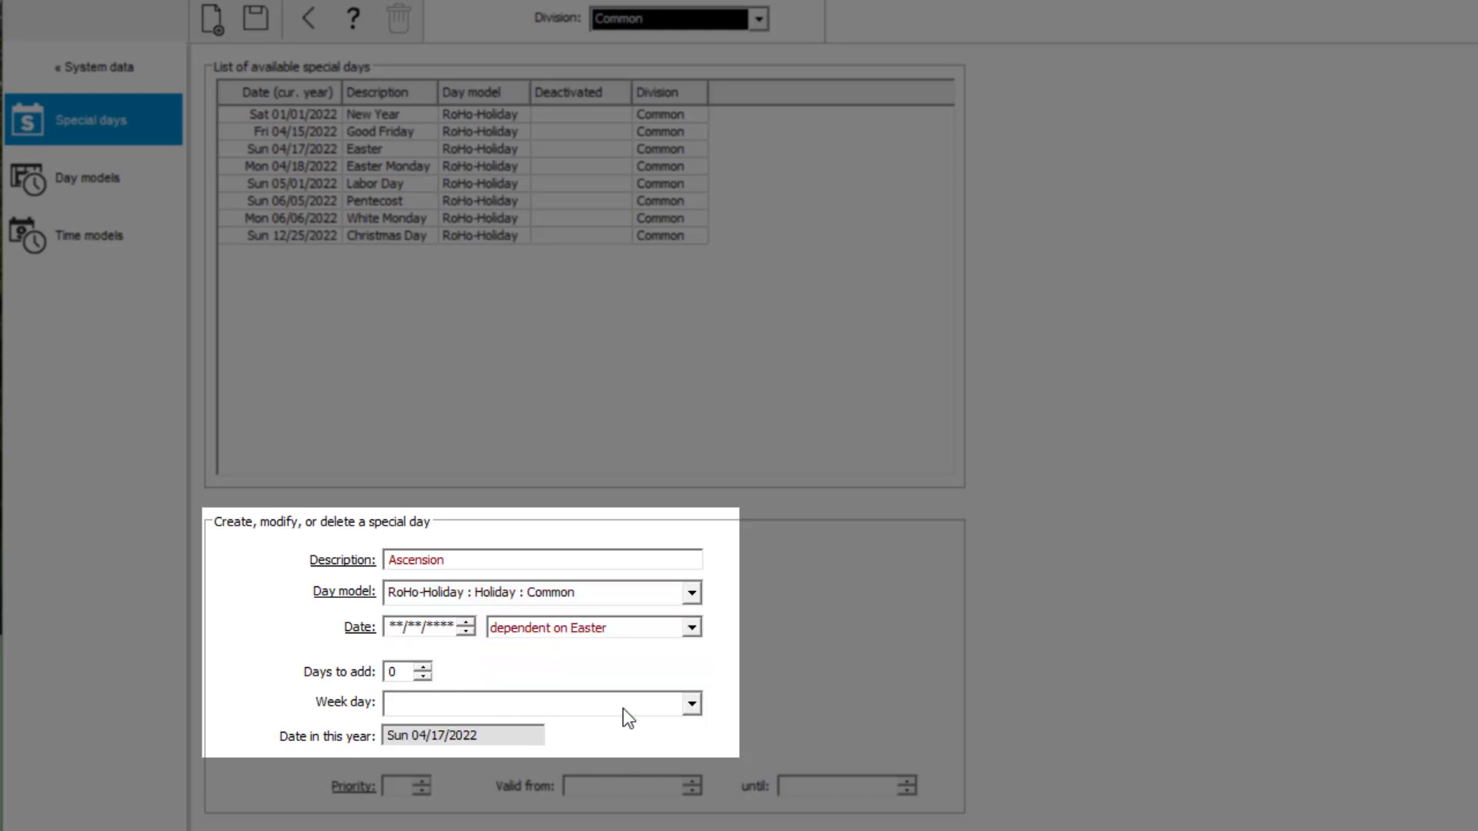
pyautogui.click(423, 668)
pyautogui.write('39')
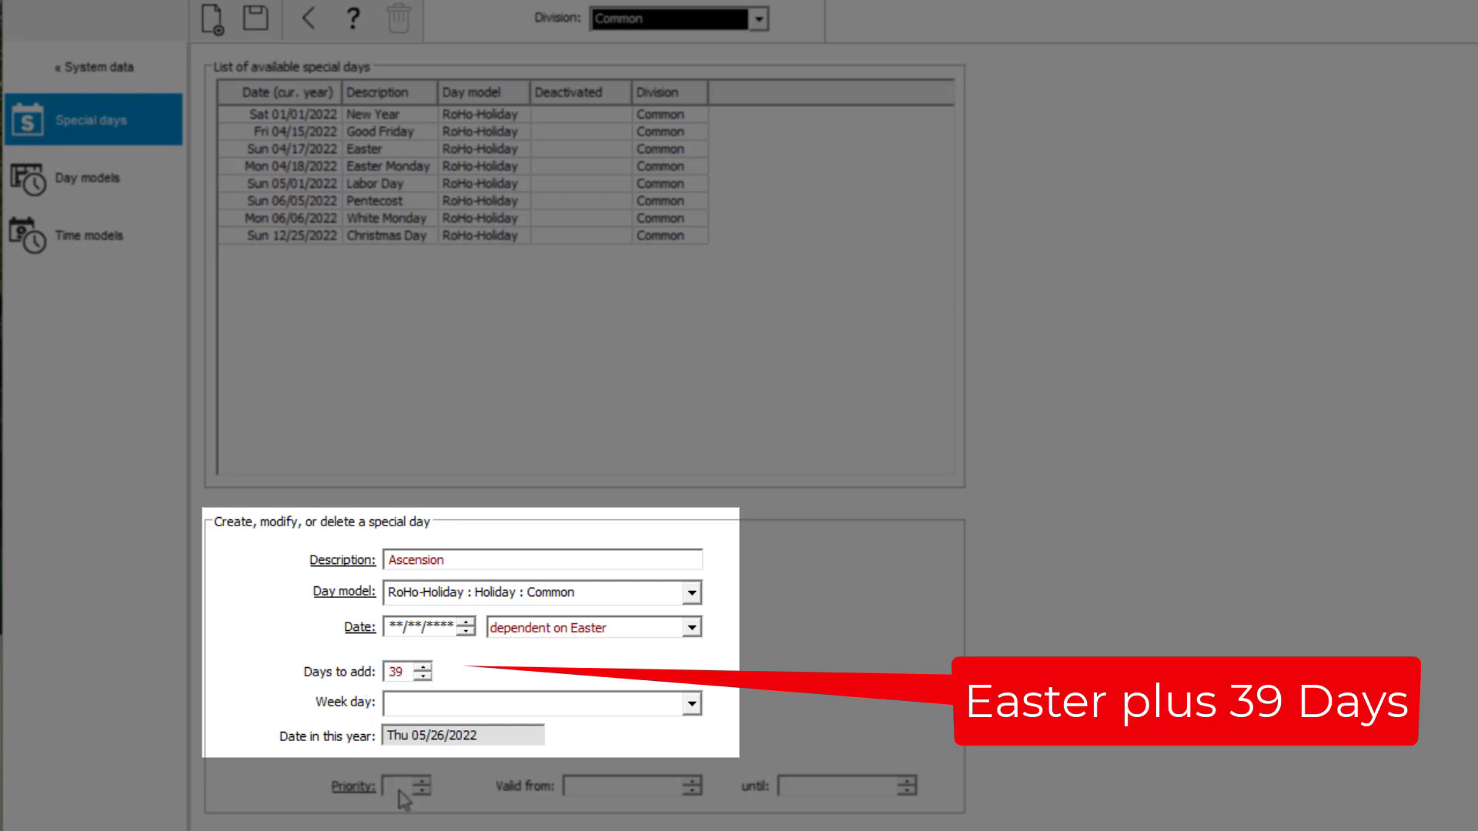
pyautogui.click(256, 19)
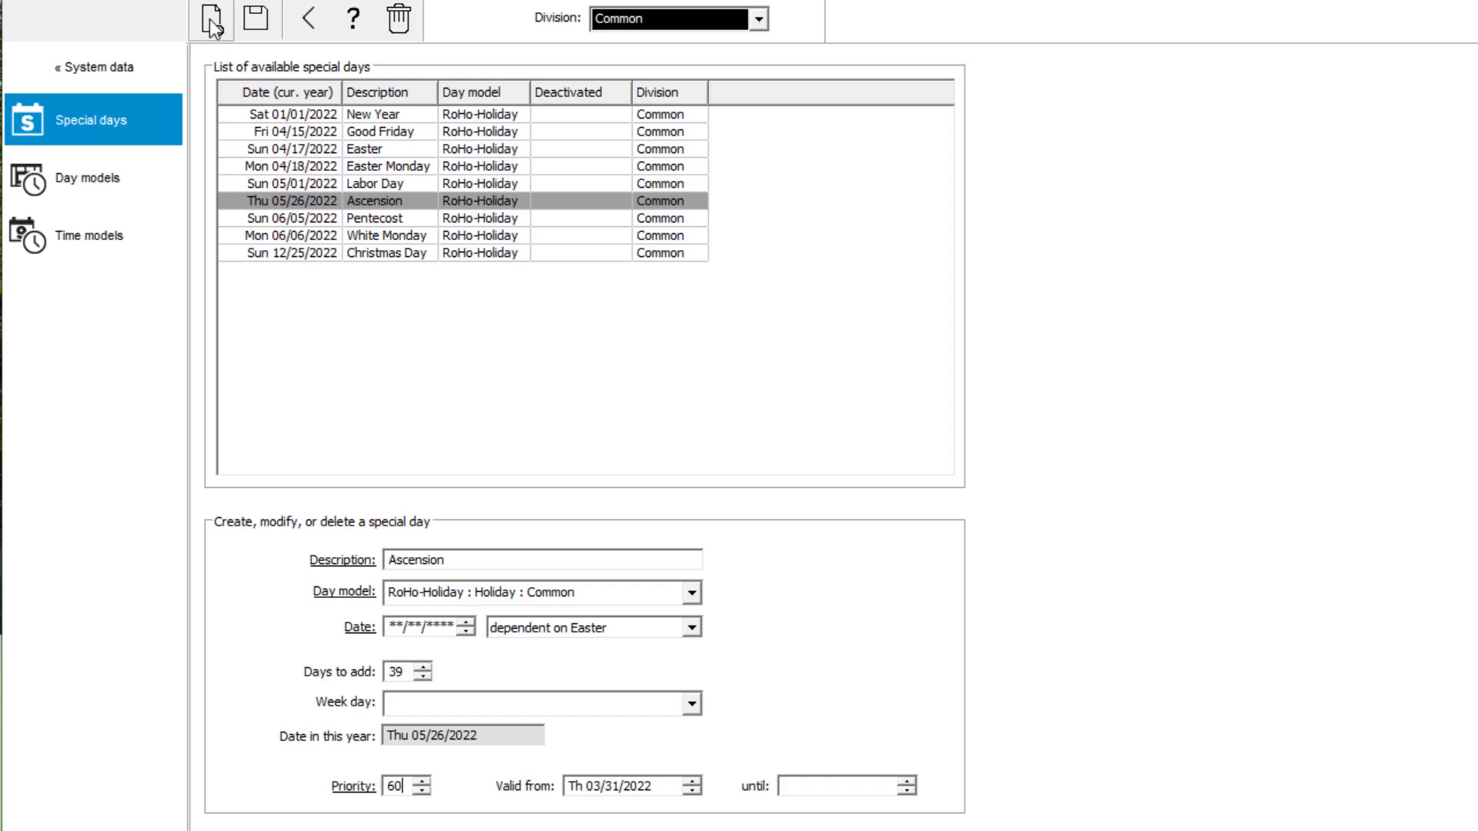
pyautogui.click(212, 18)
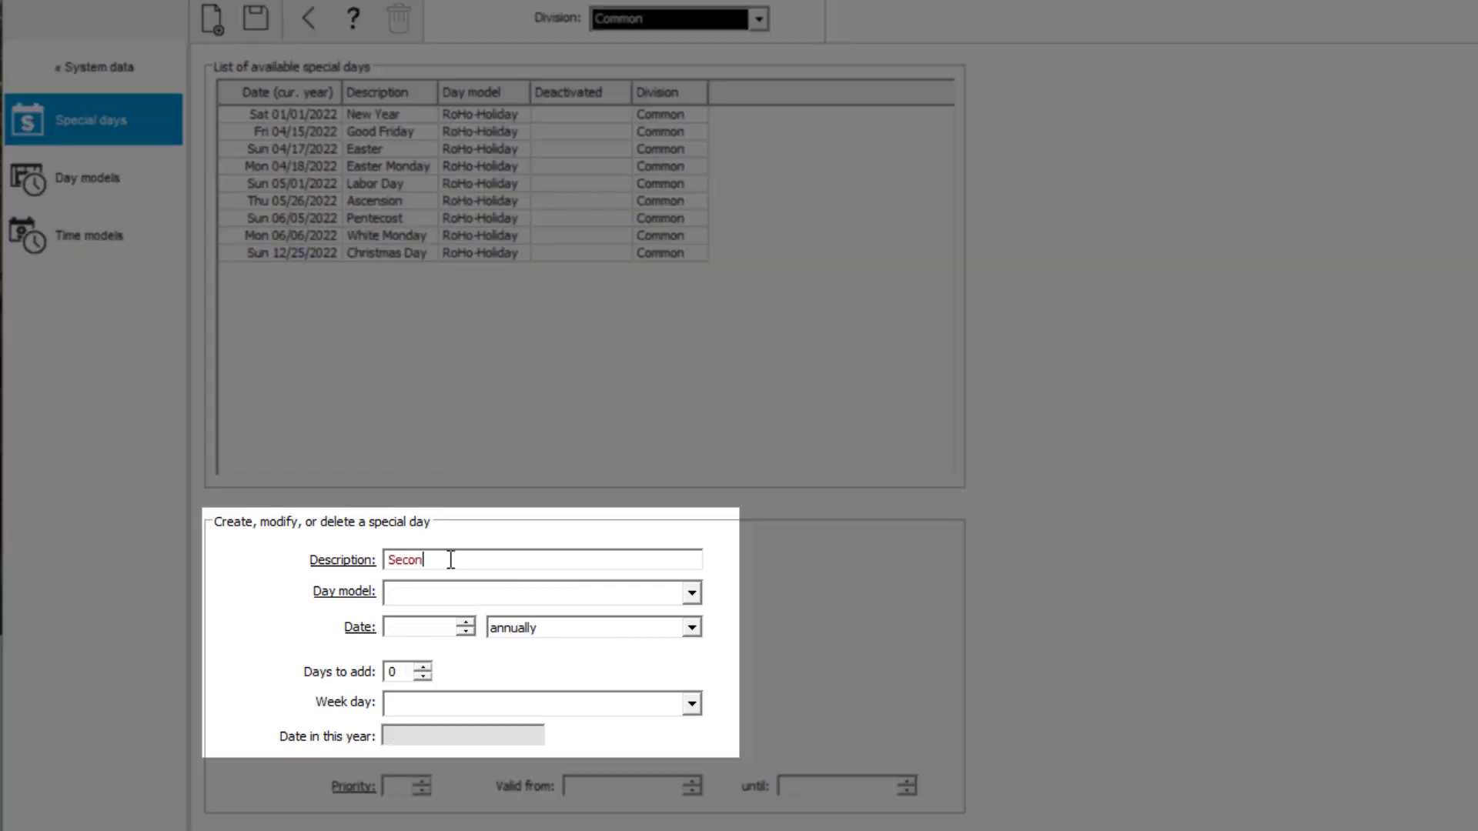
# Step: Save Second Christmas Day as an annual 12/26 holiday using the RoHo-Holiday day model
pyautogui.write('d Christmas Da')
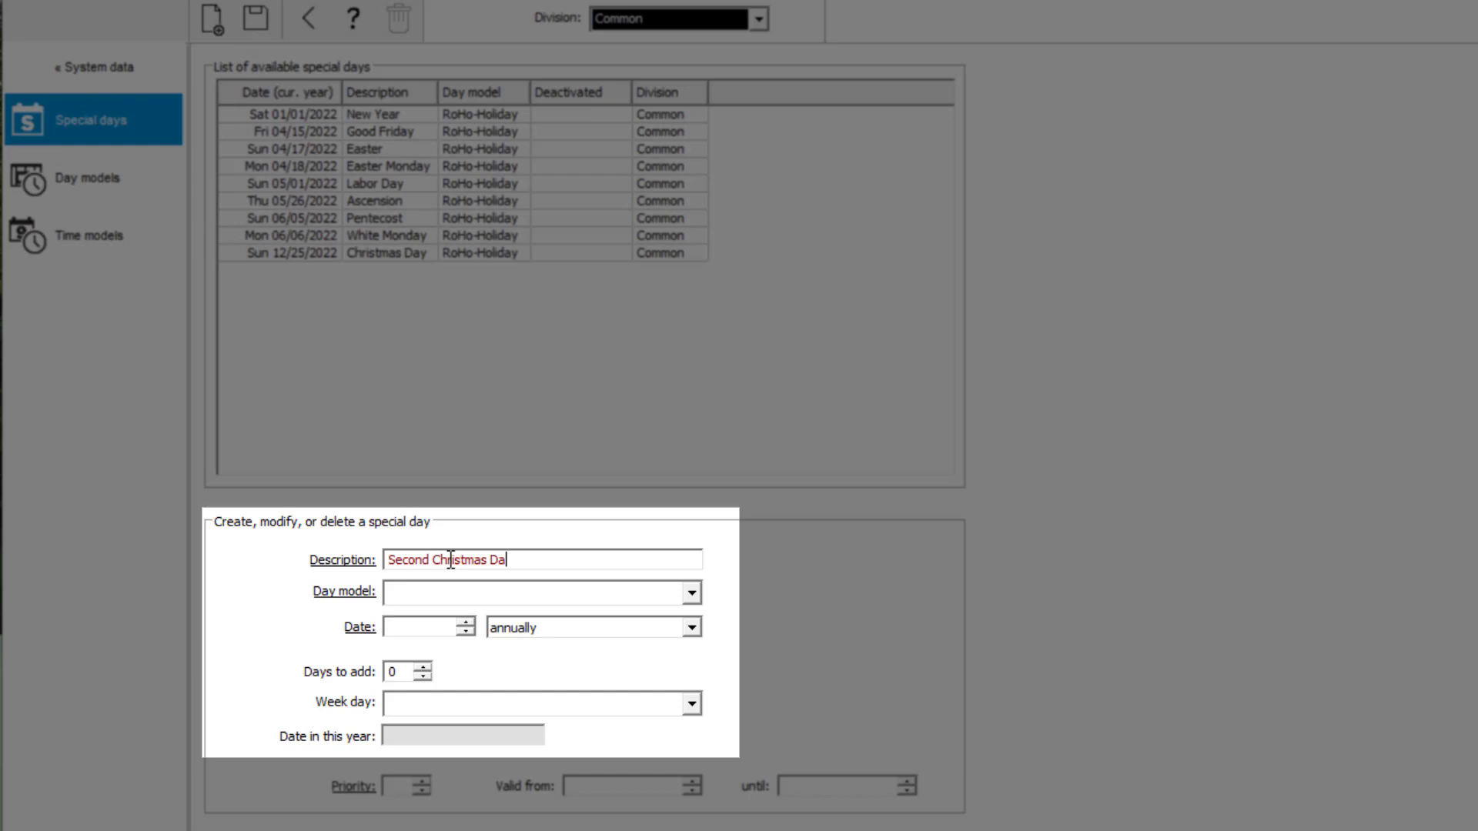
pyautogui.click(689, 592)
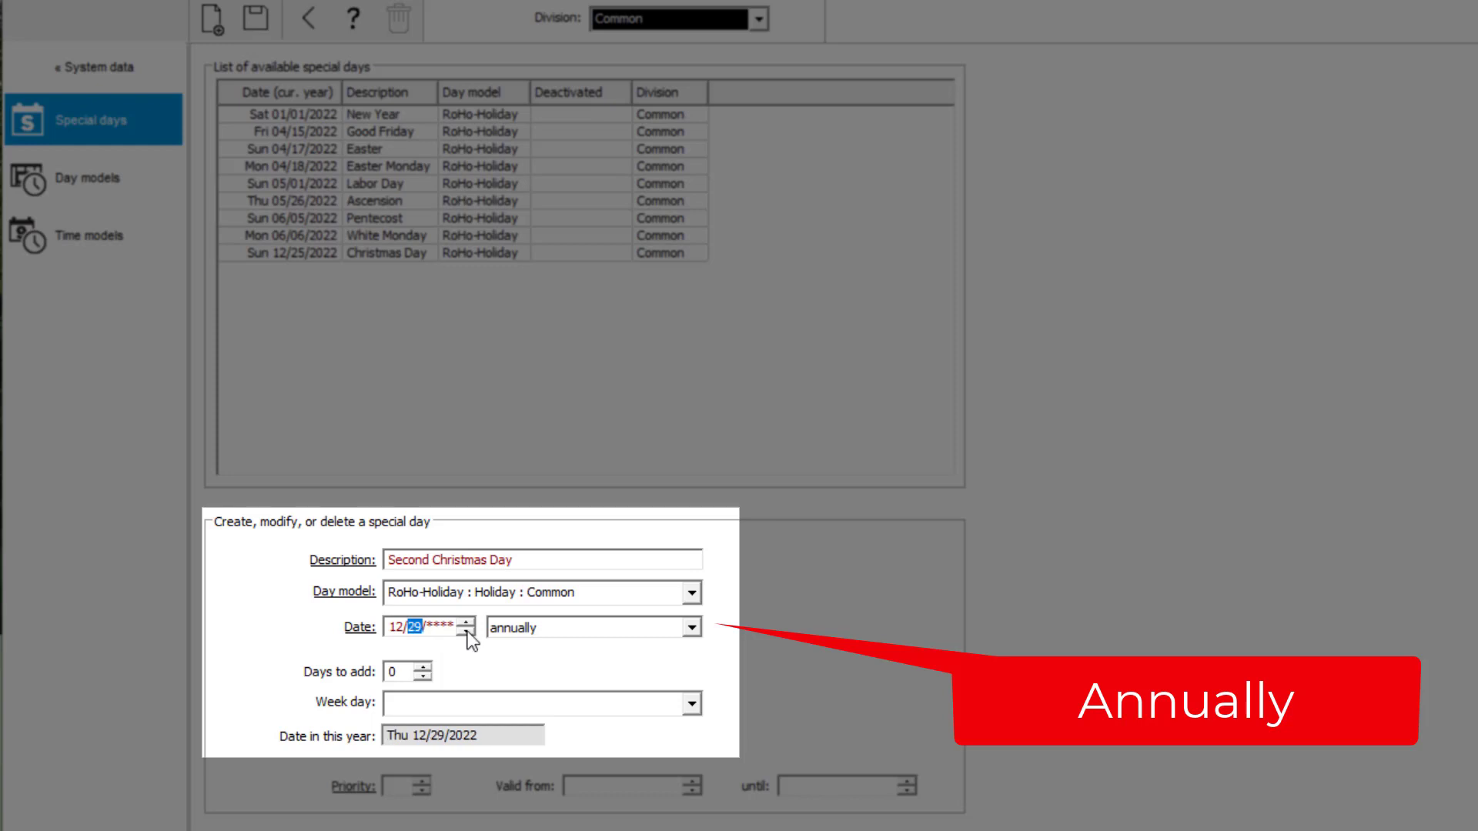
pyautogui.click(462, 632)
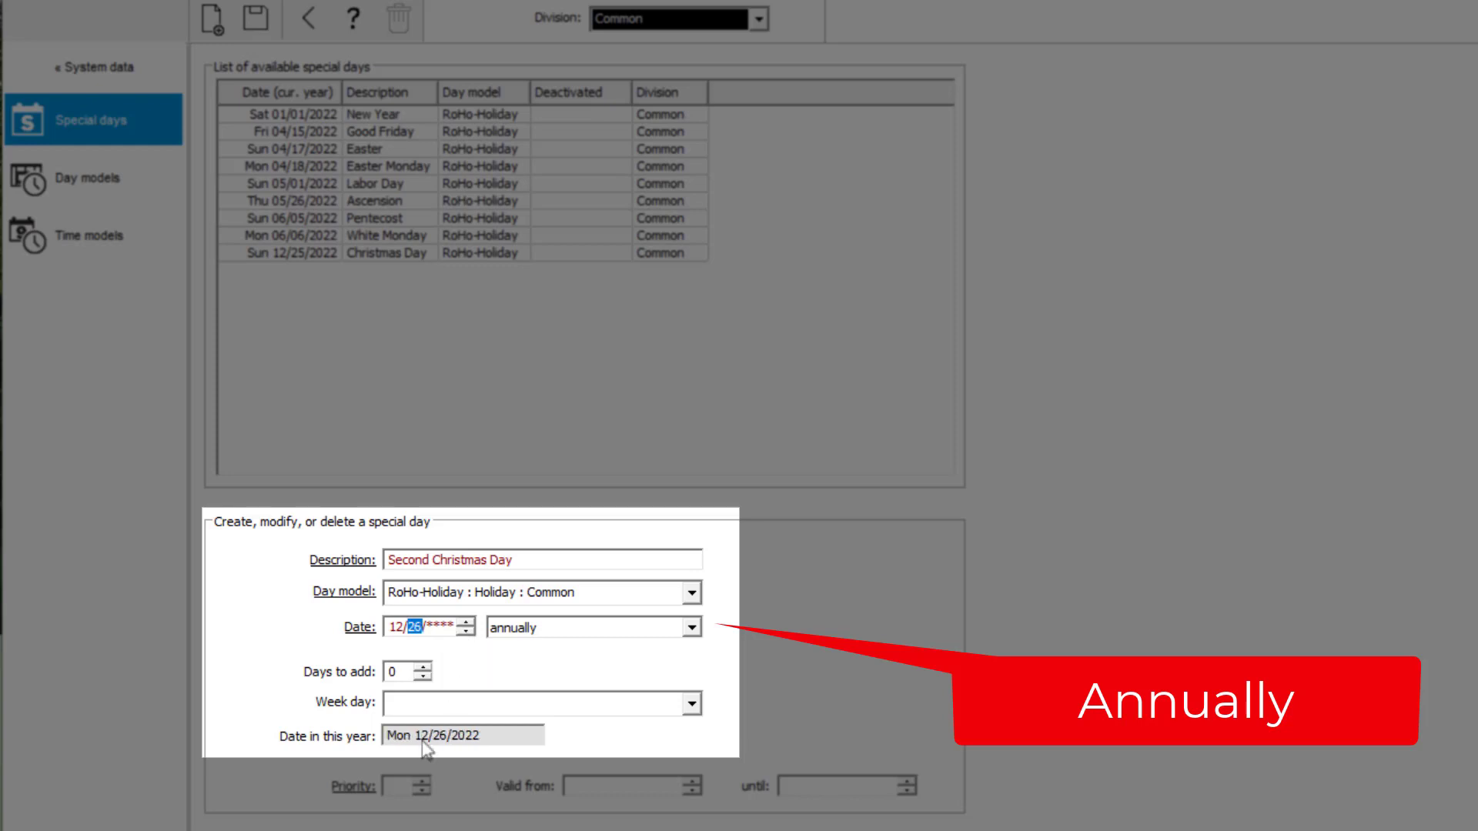
pyautogui.click(255, 18)
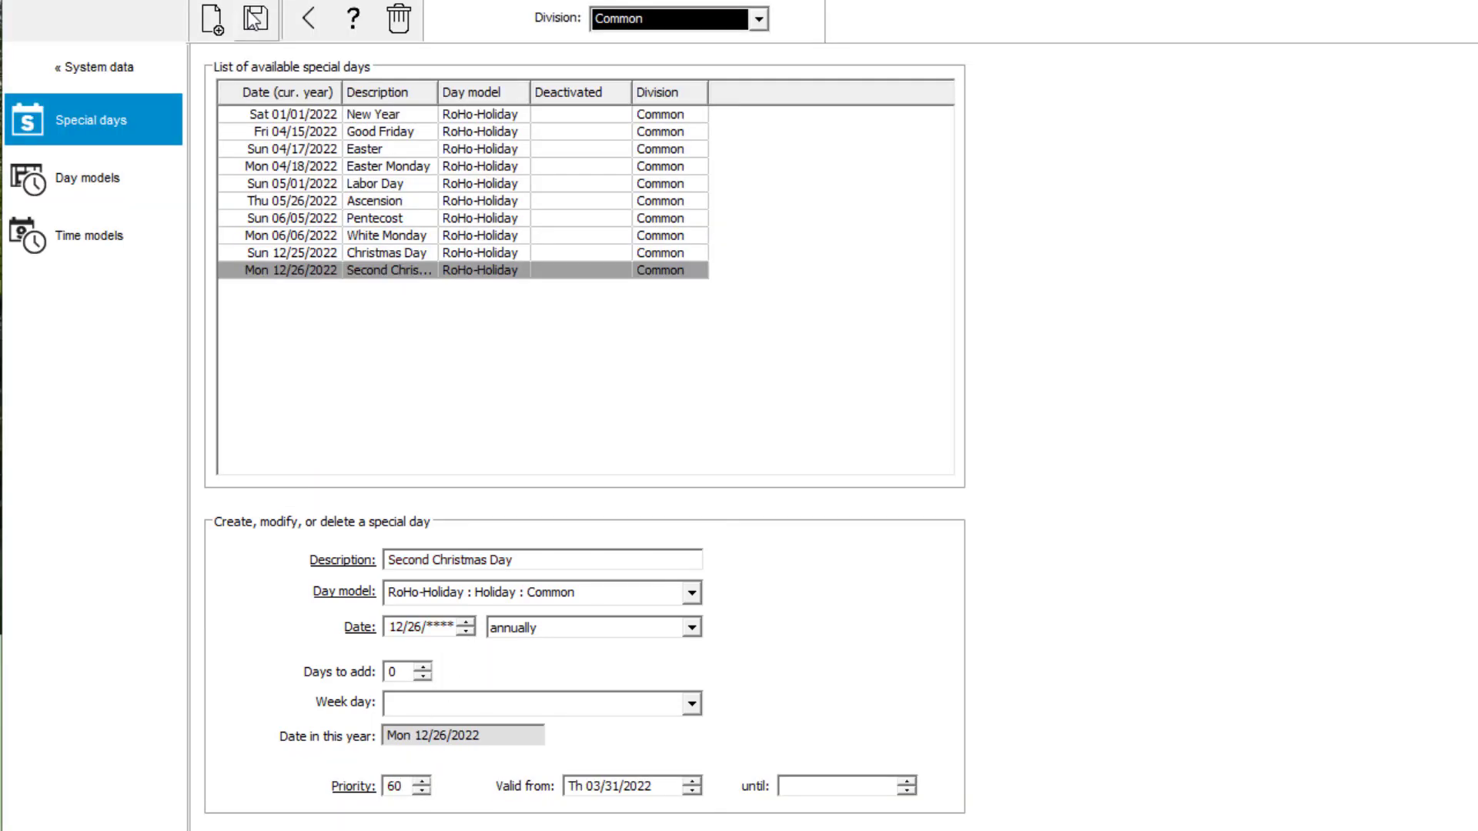
pyautogui.click(89, 178)
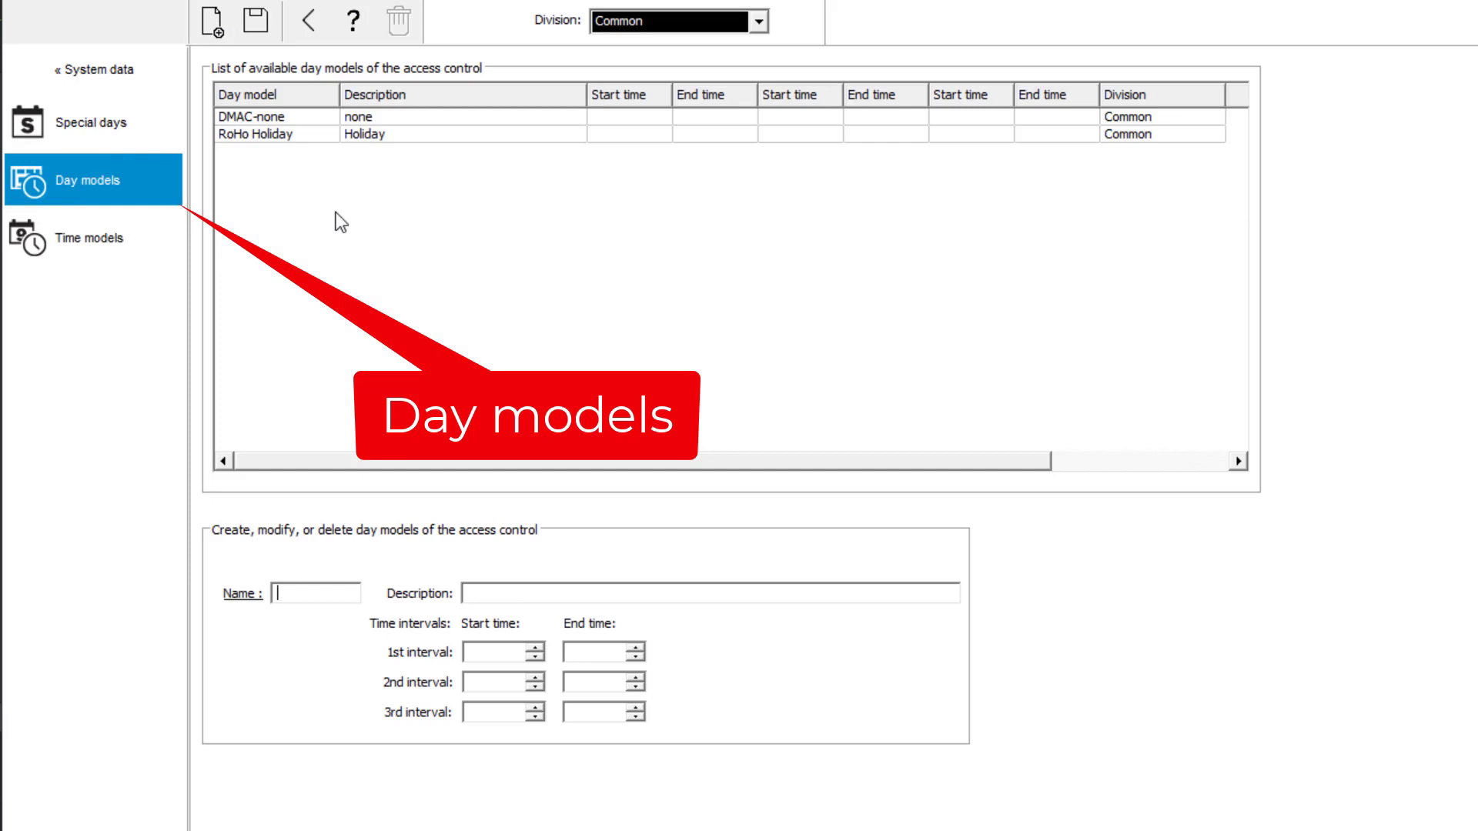
# Step: Save the RoHo Working Day day model with an 08:00 AM to 06:00 PM interval
pyautogui.write('Ro')
pyautogui.click(603, 652)
pyautogui.write('18:00 AM')
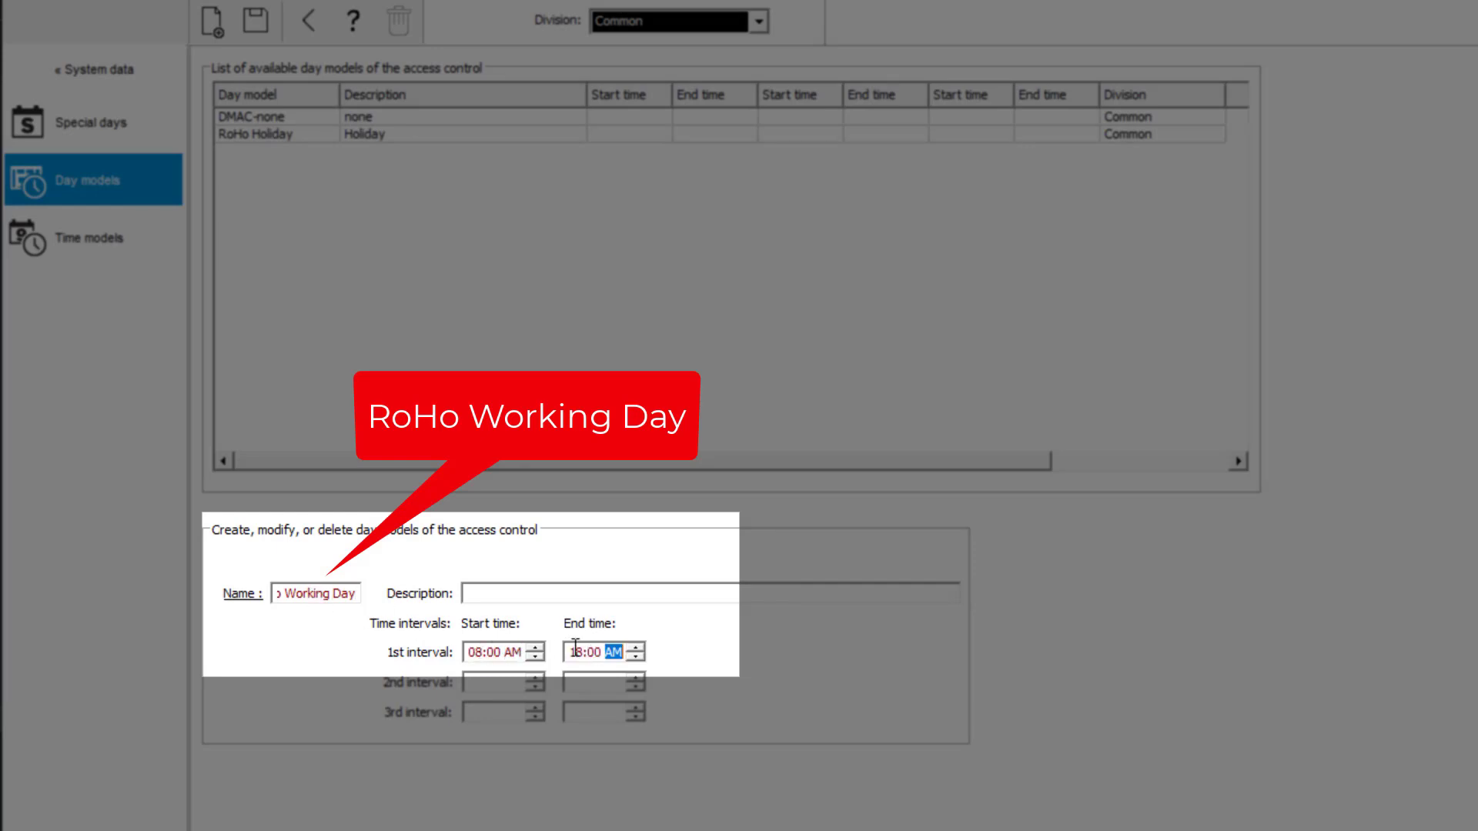
pyautogui.click(253, 21)
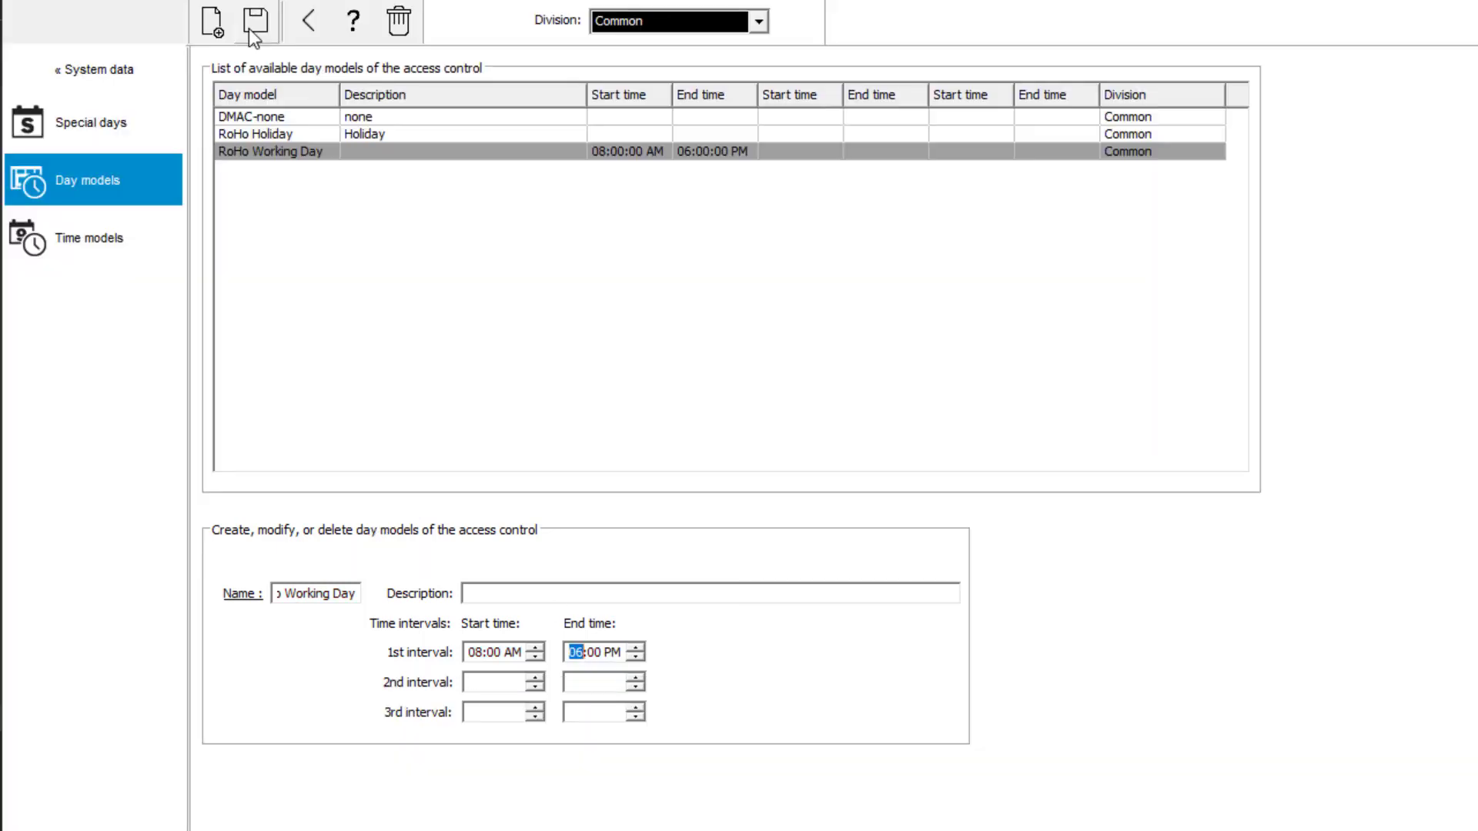
pyautogui.click(213, 21)
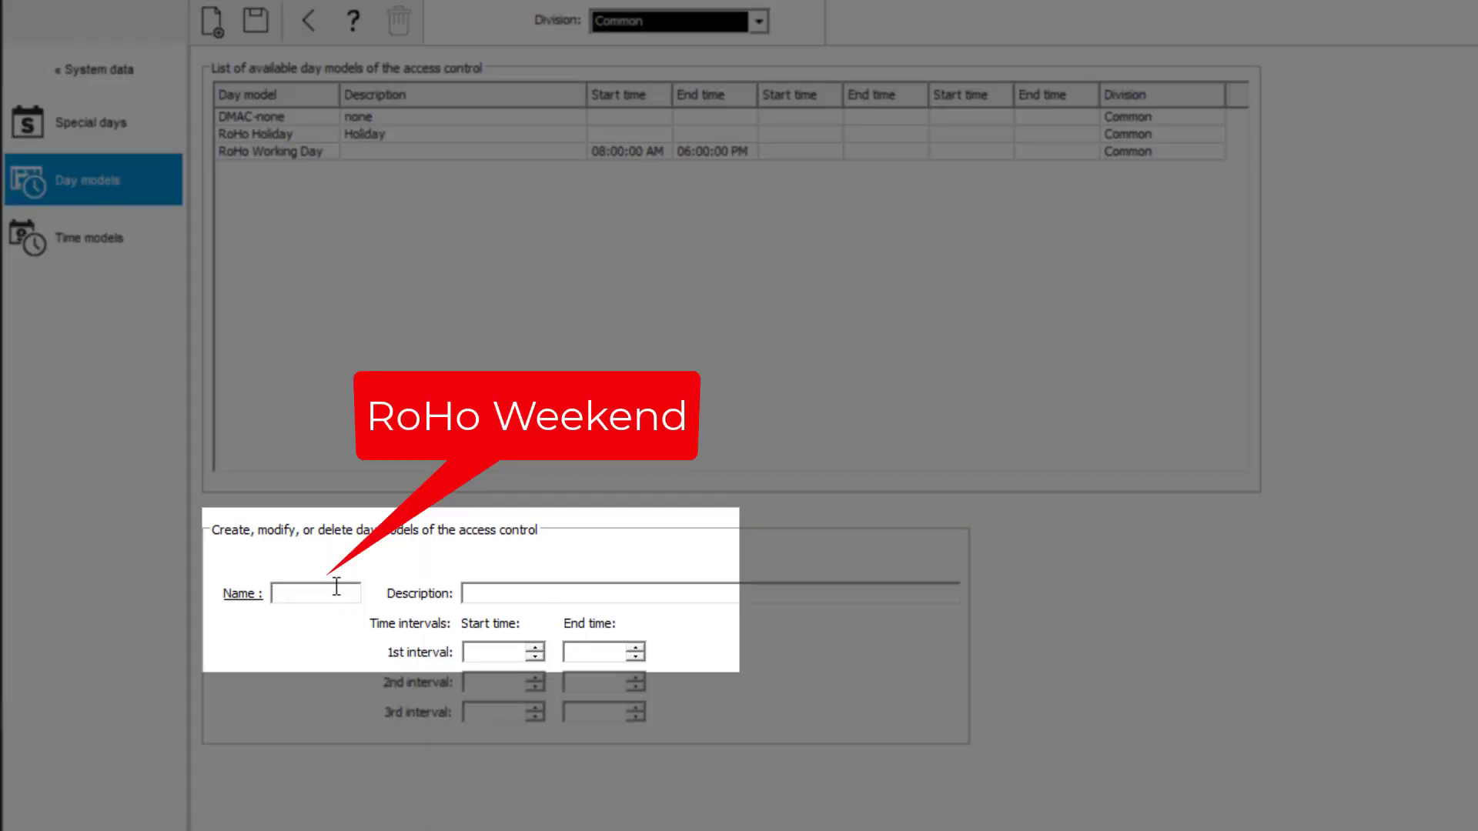
# Step: Save a RoHo Weekends day model that has no time intervals
pyautogui.write('RoHo Week')
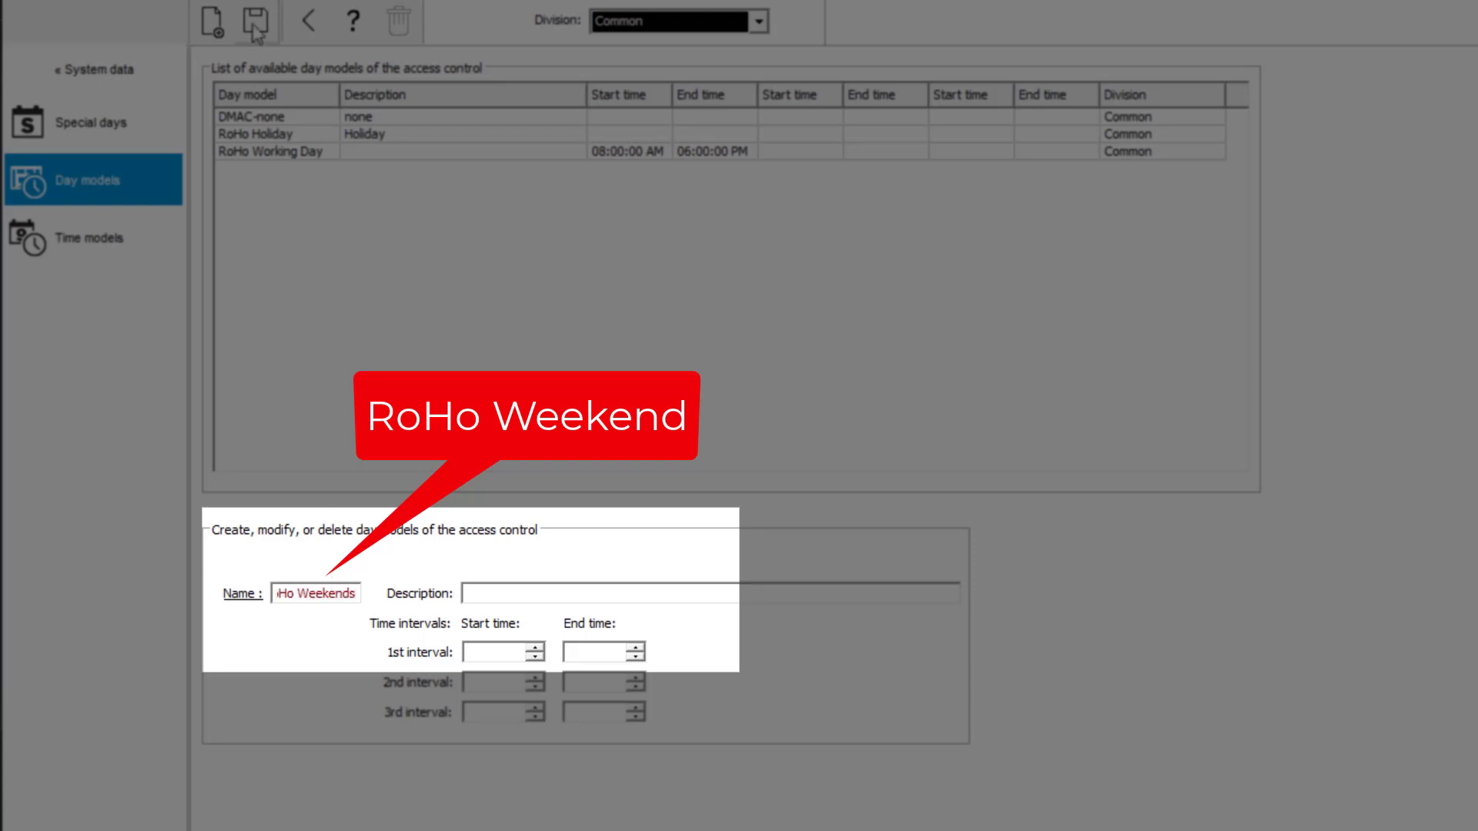
pyautogui.click(256, 21)
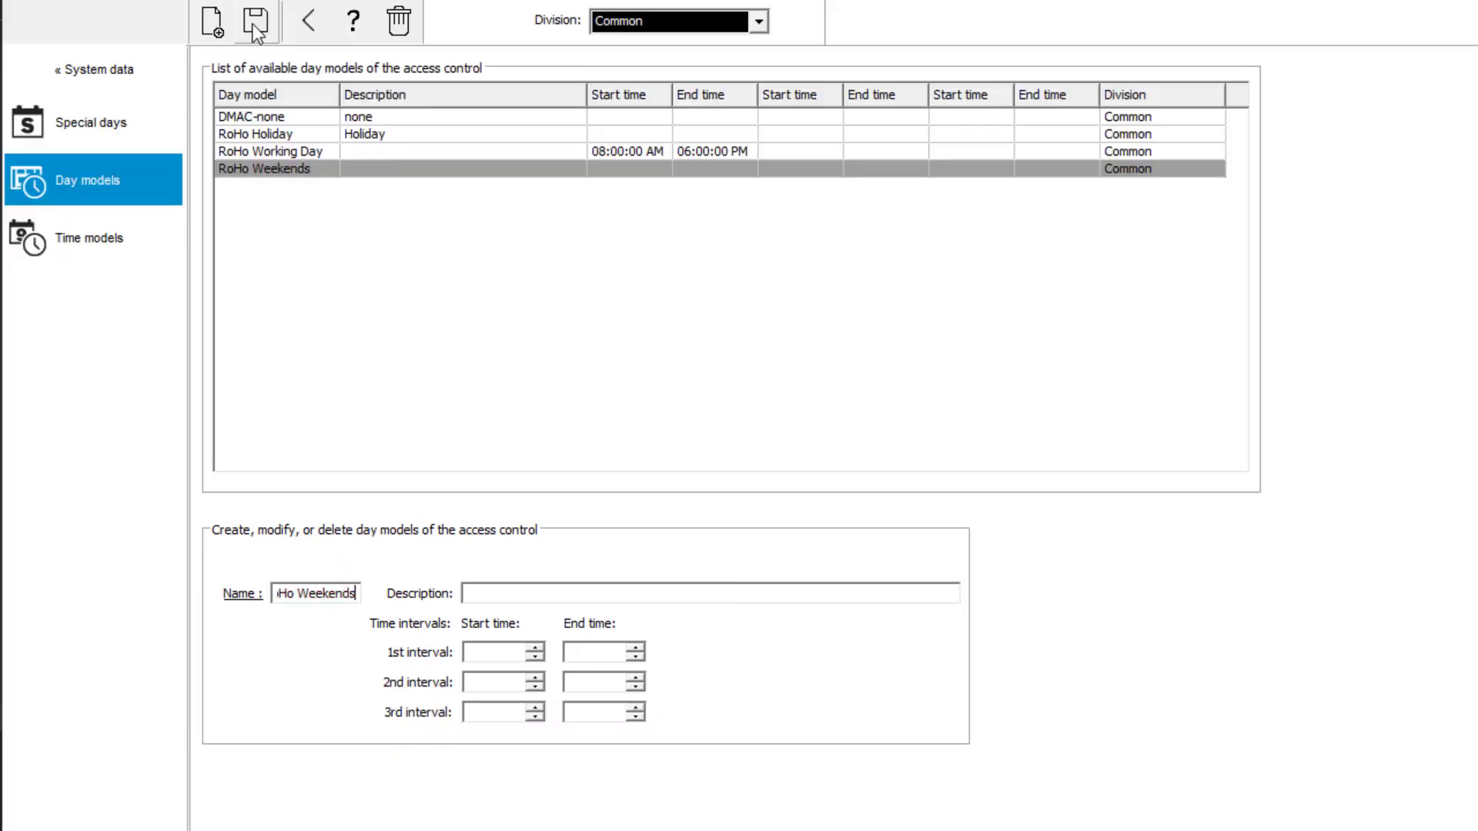
pyautogui.click(90, 238)
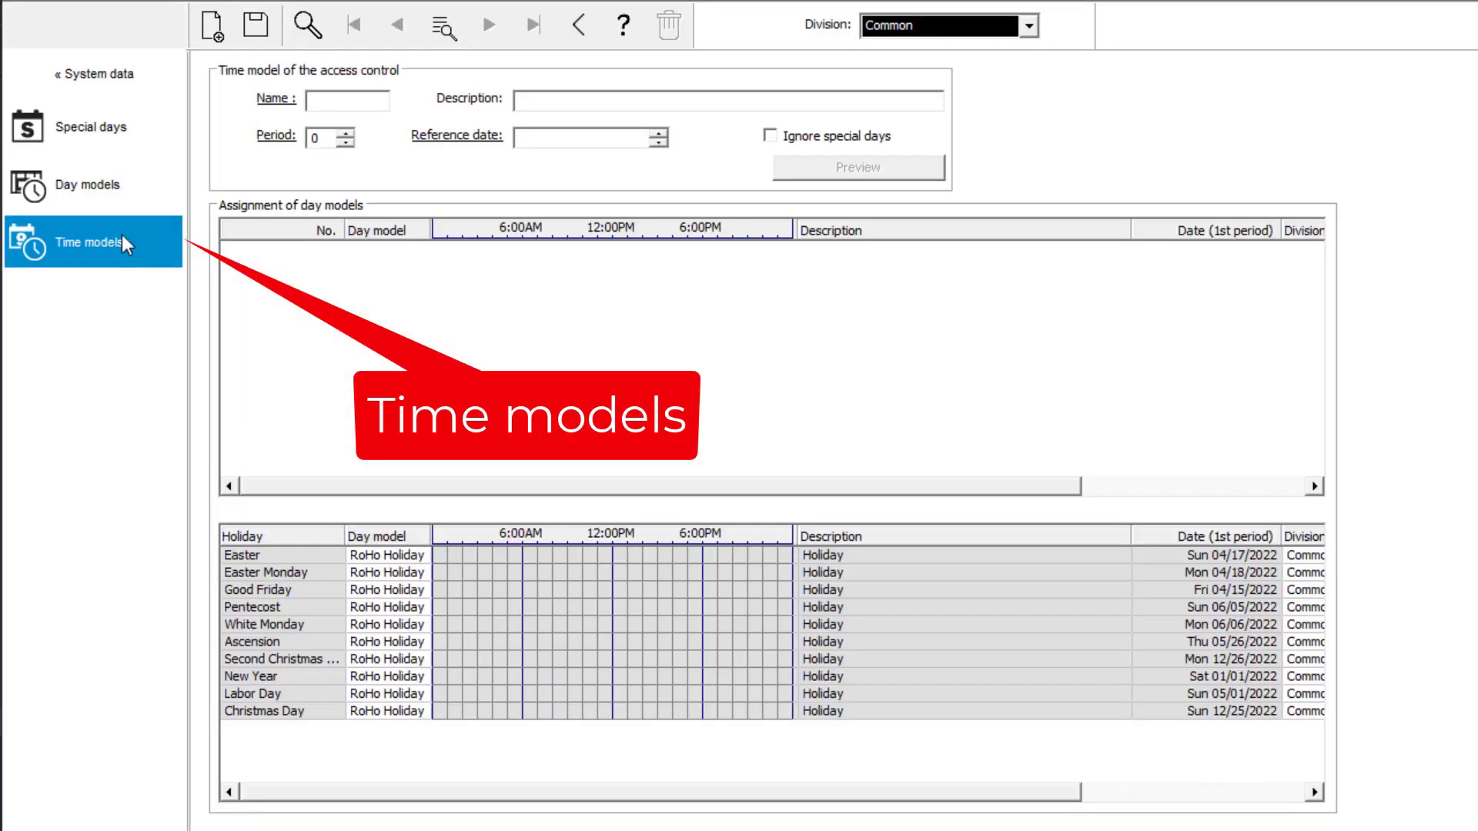
# Step: Name the time model Office hours with a 7-day period and reference date 02/28/2022
pyautogui.write('Office hours')
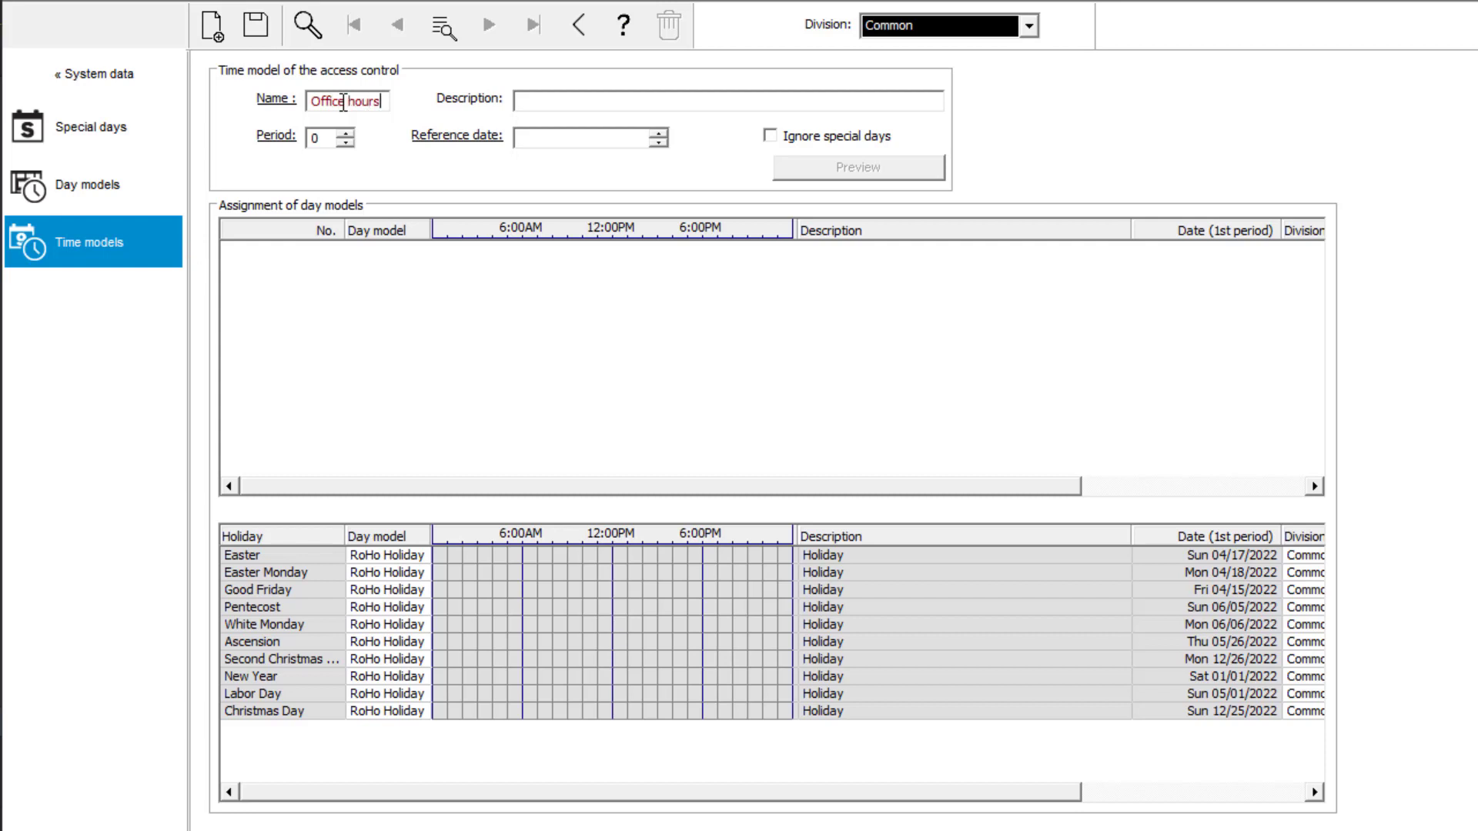
pyautogui.click(347, 137)
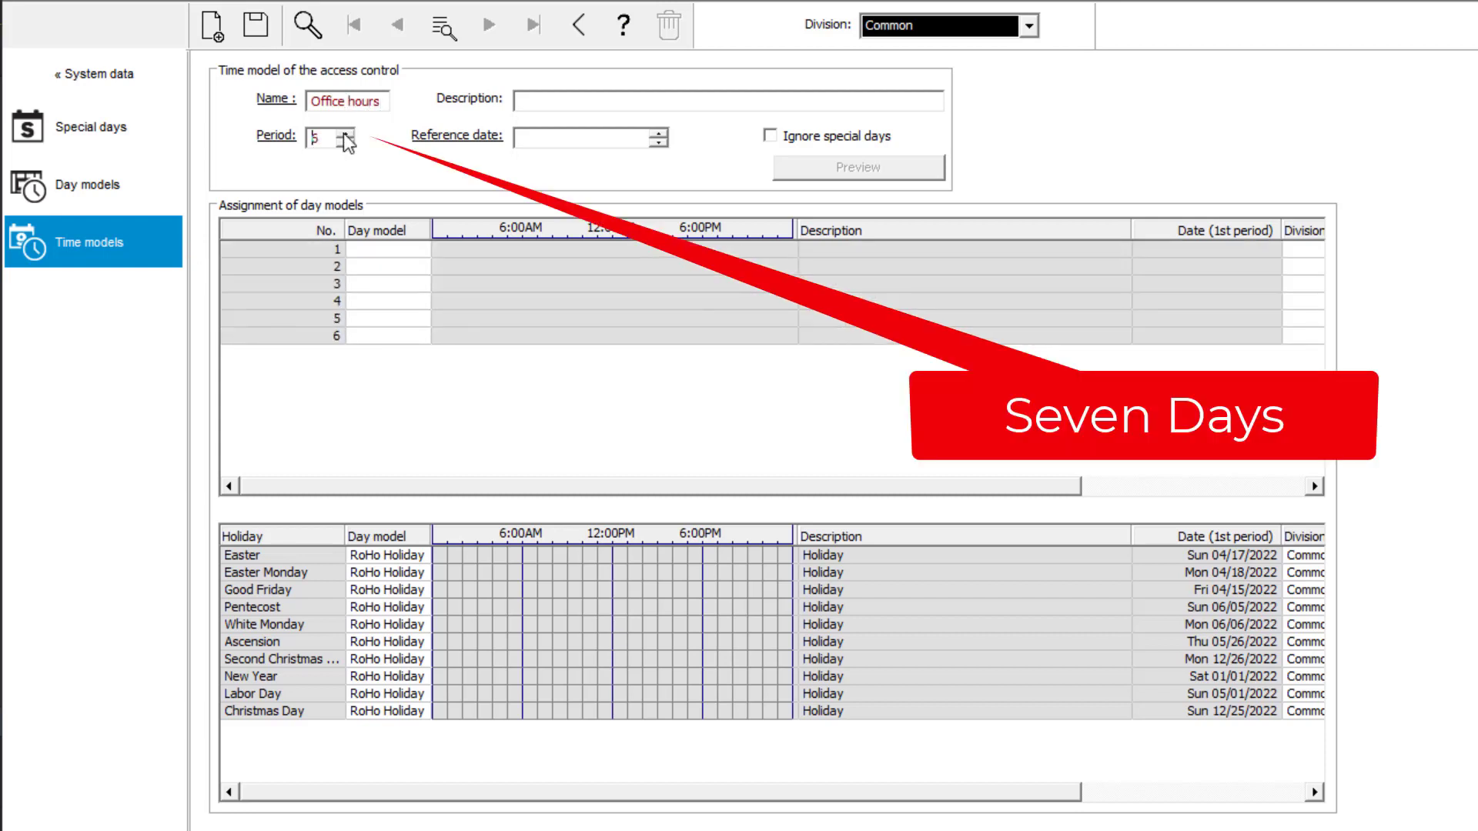
pyautogui.click(342, 135)
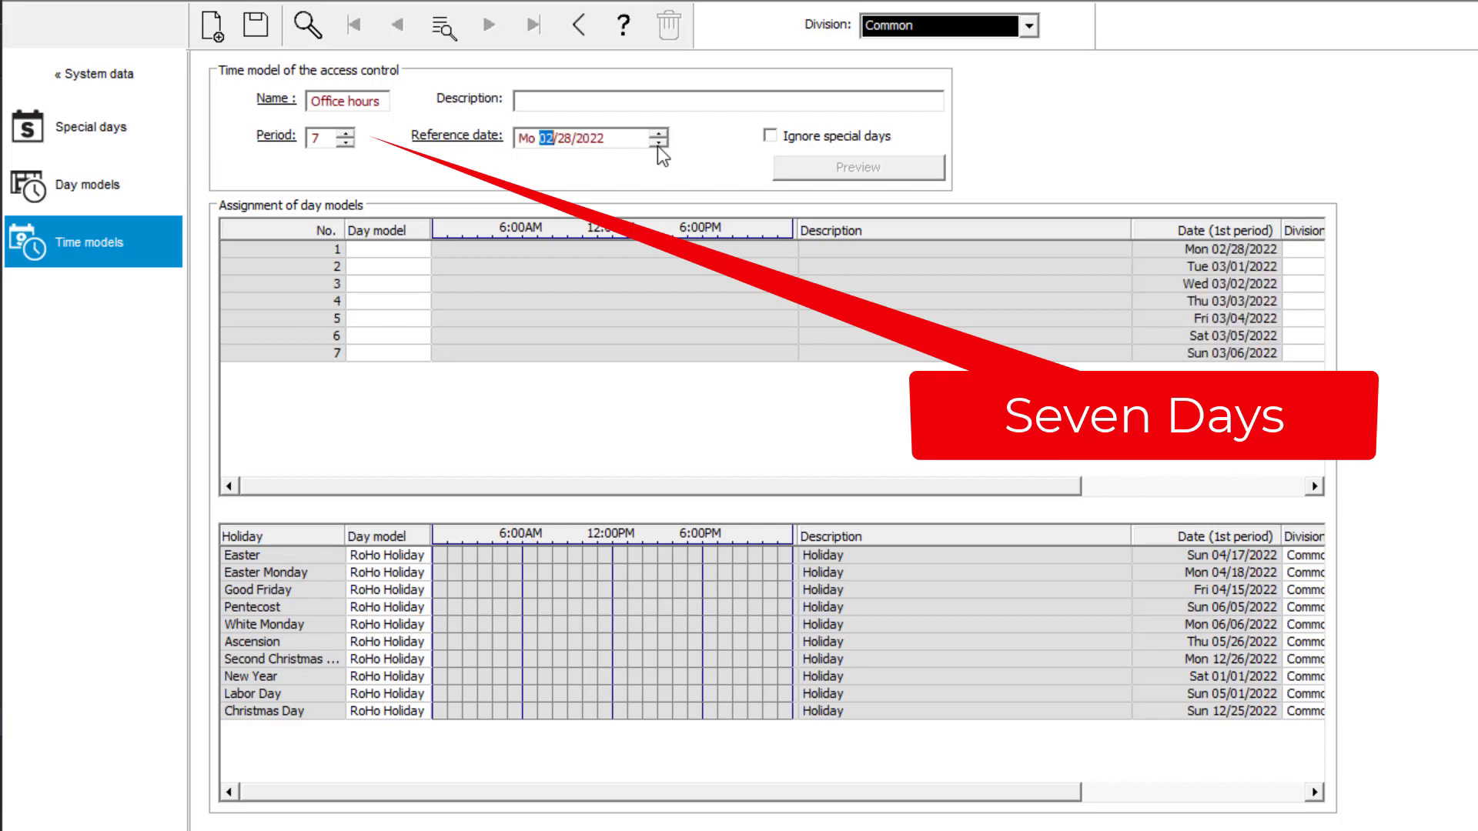
# Step: Assign RoHo Working Day to days 1–5 and RoHo Weekends to days 6–7
pyautogui.click(385, 250)
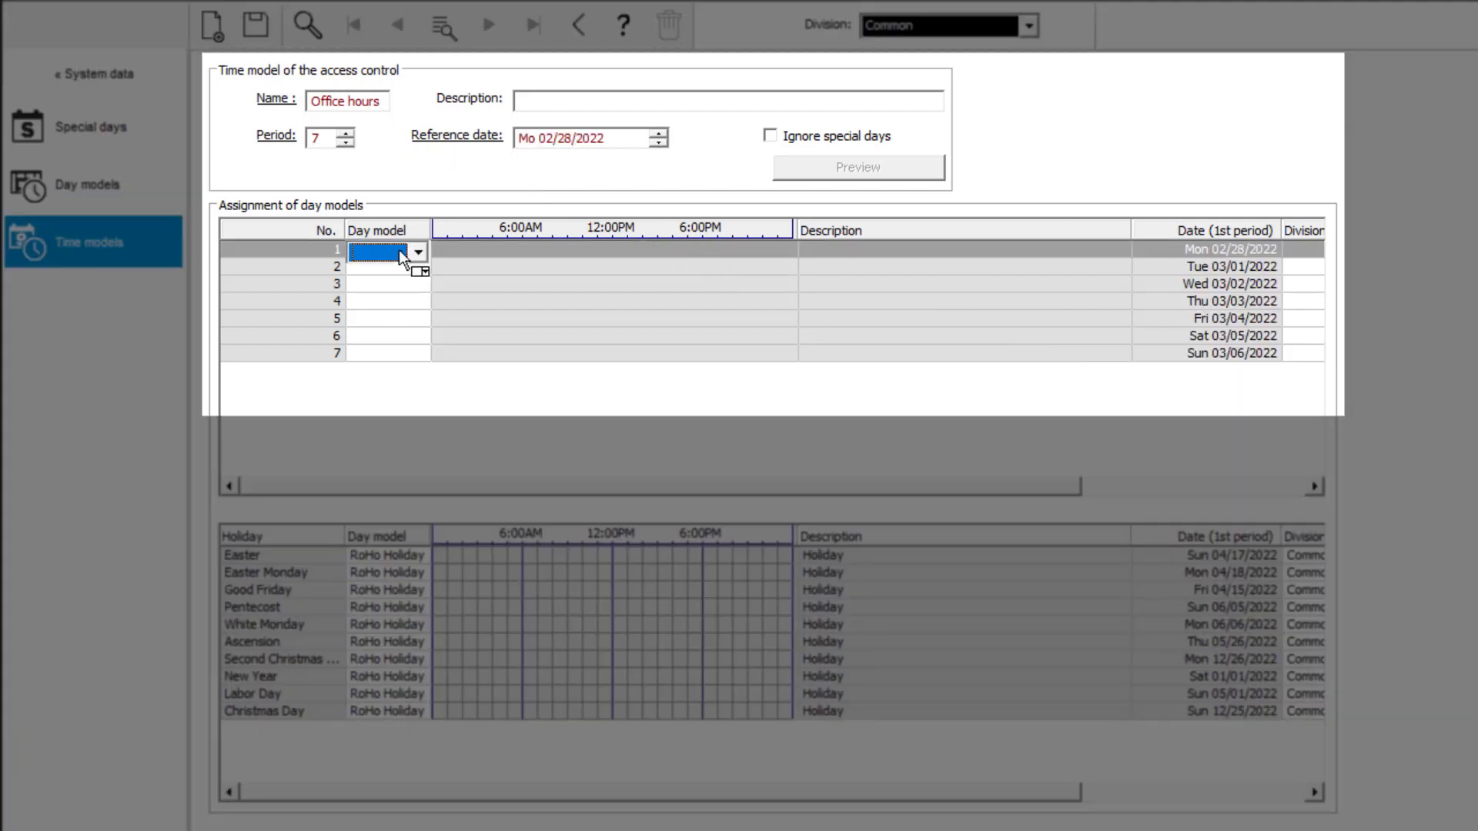
pyautogui.click(418, 252)
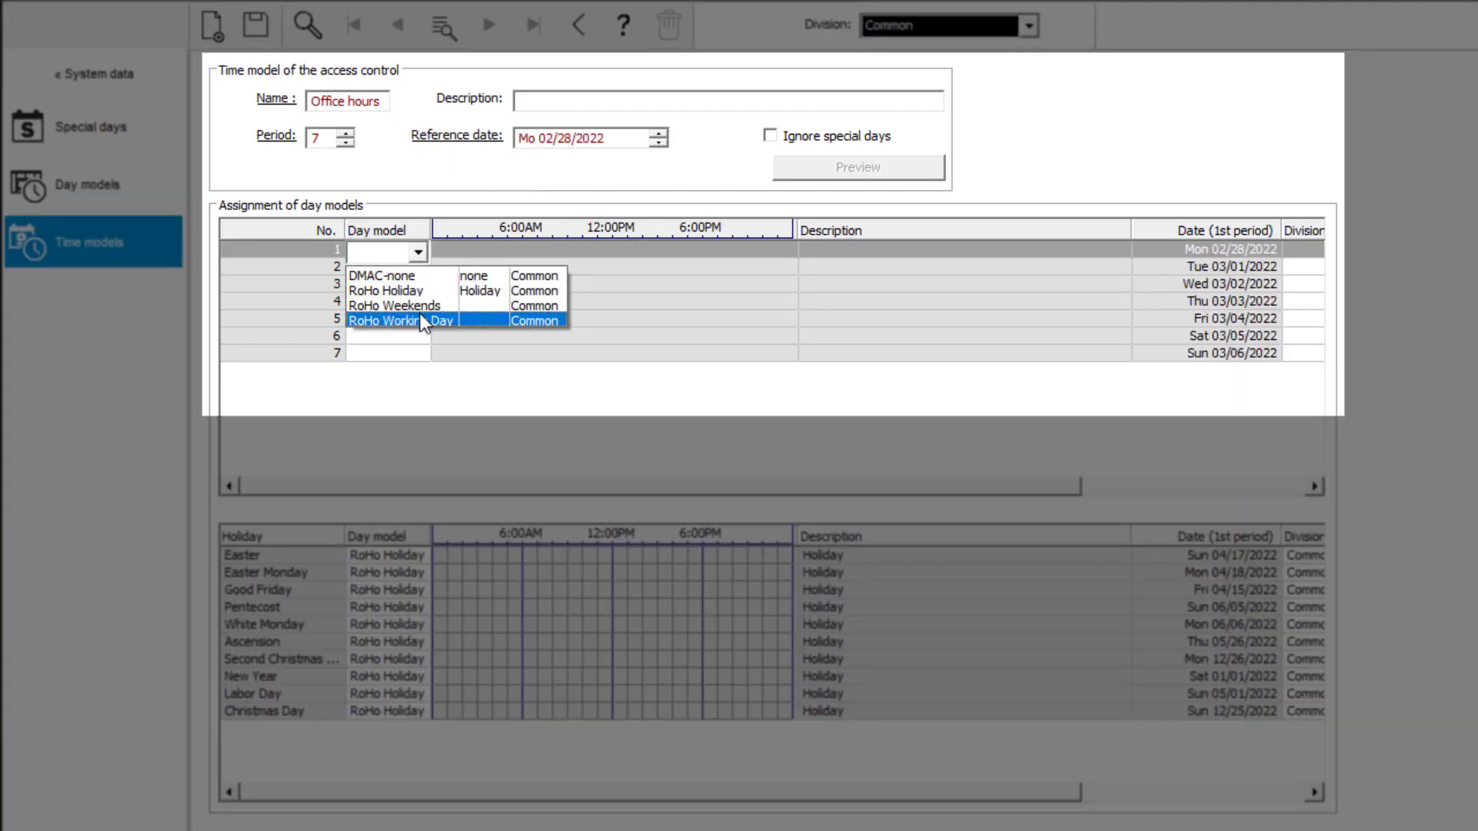
pyautogui.click(396, 321)
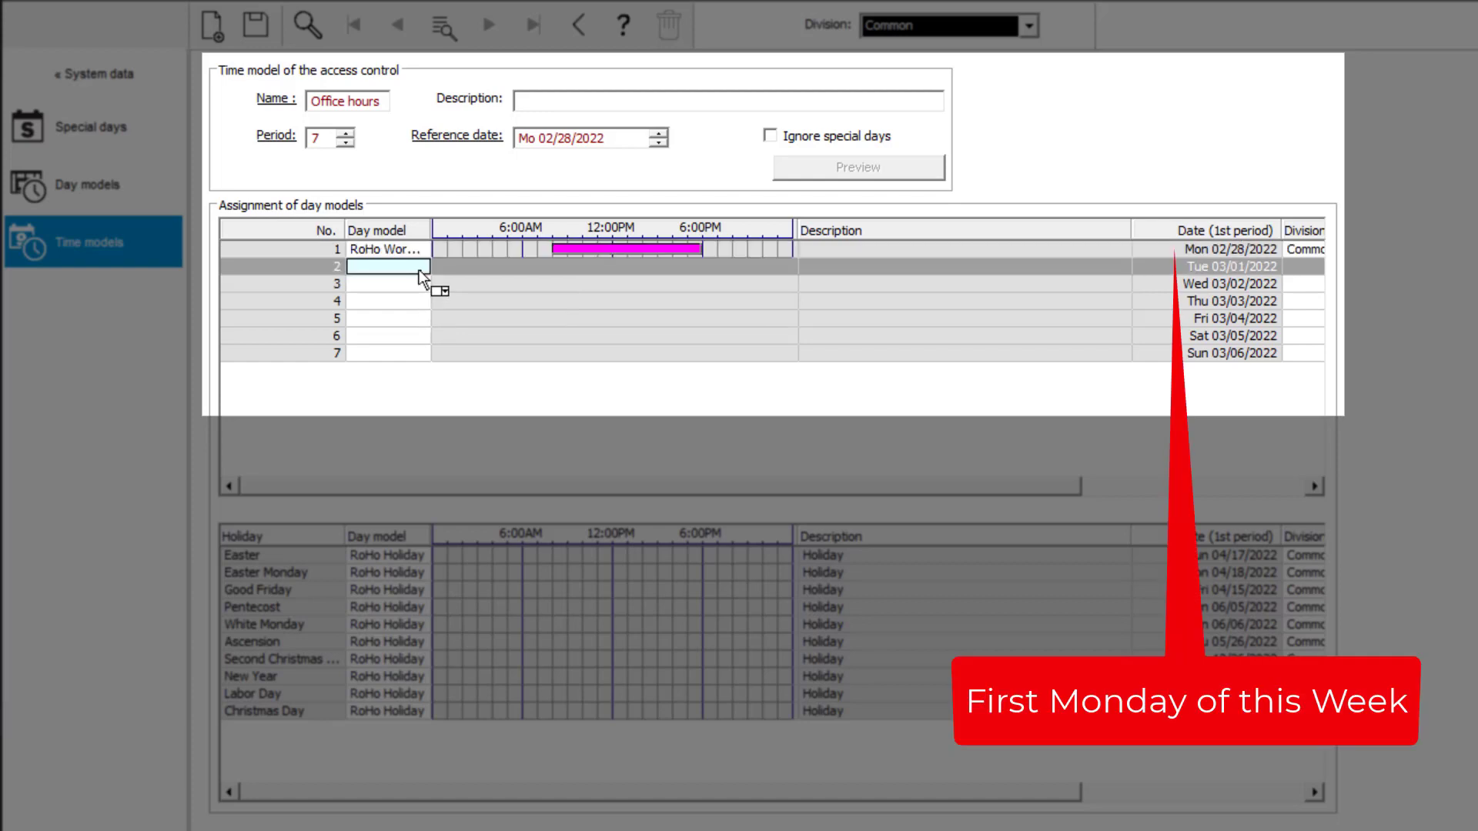
pyautogui.click(386, 270)
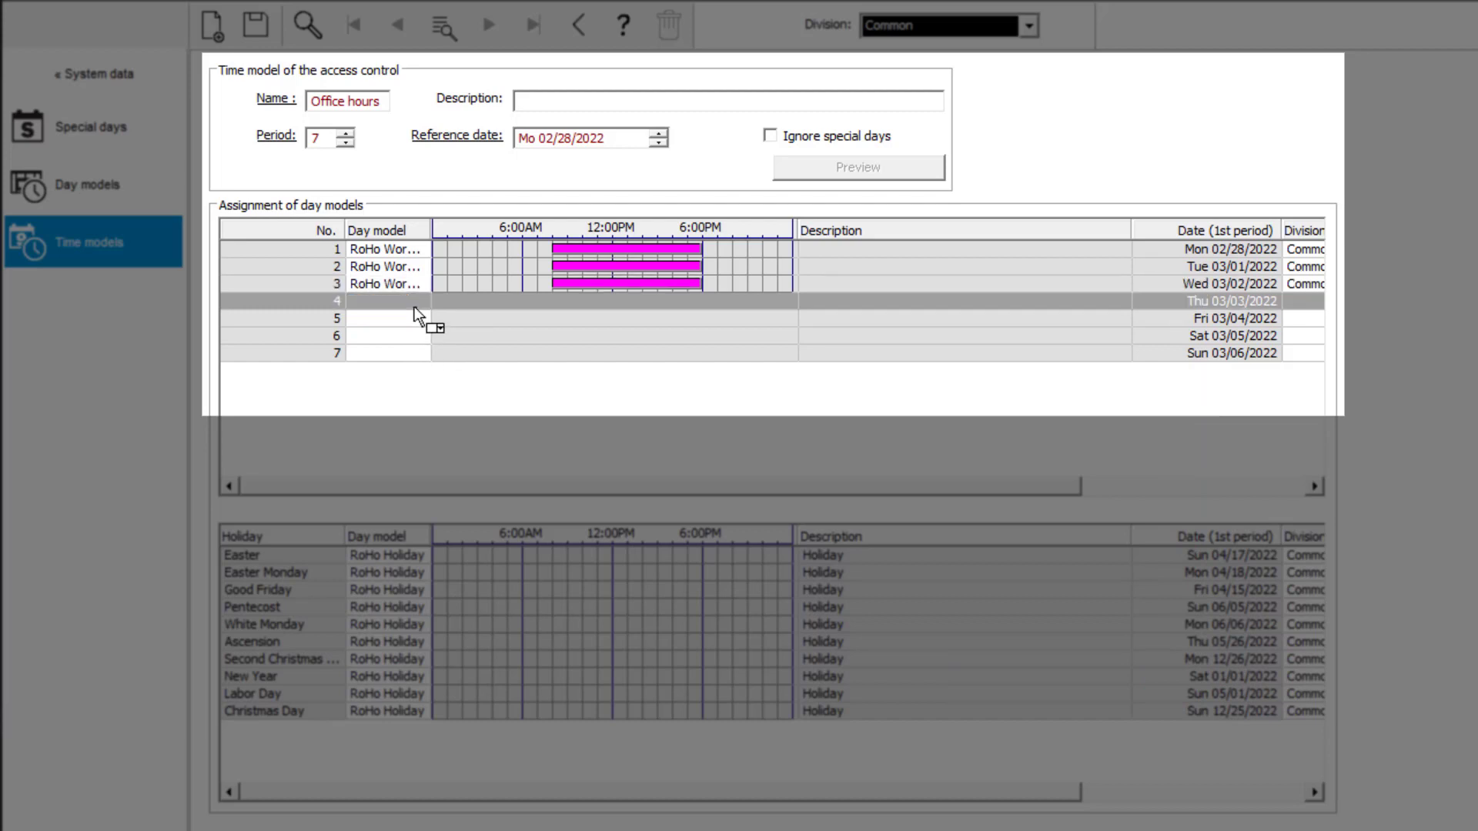
pyautogui.click(386, 318)
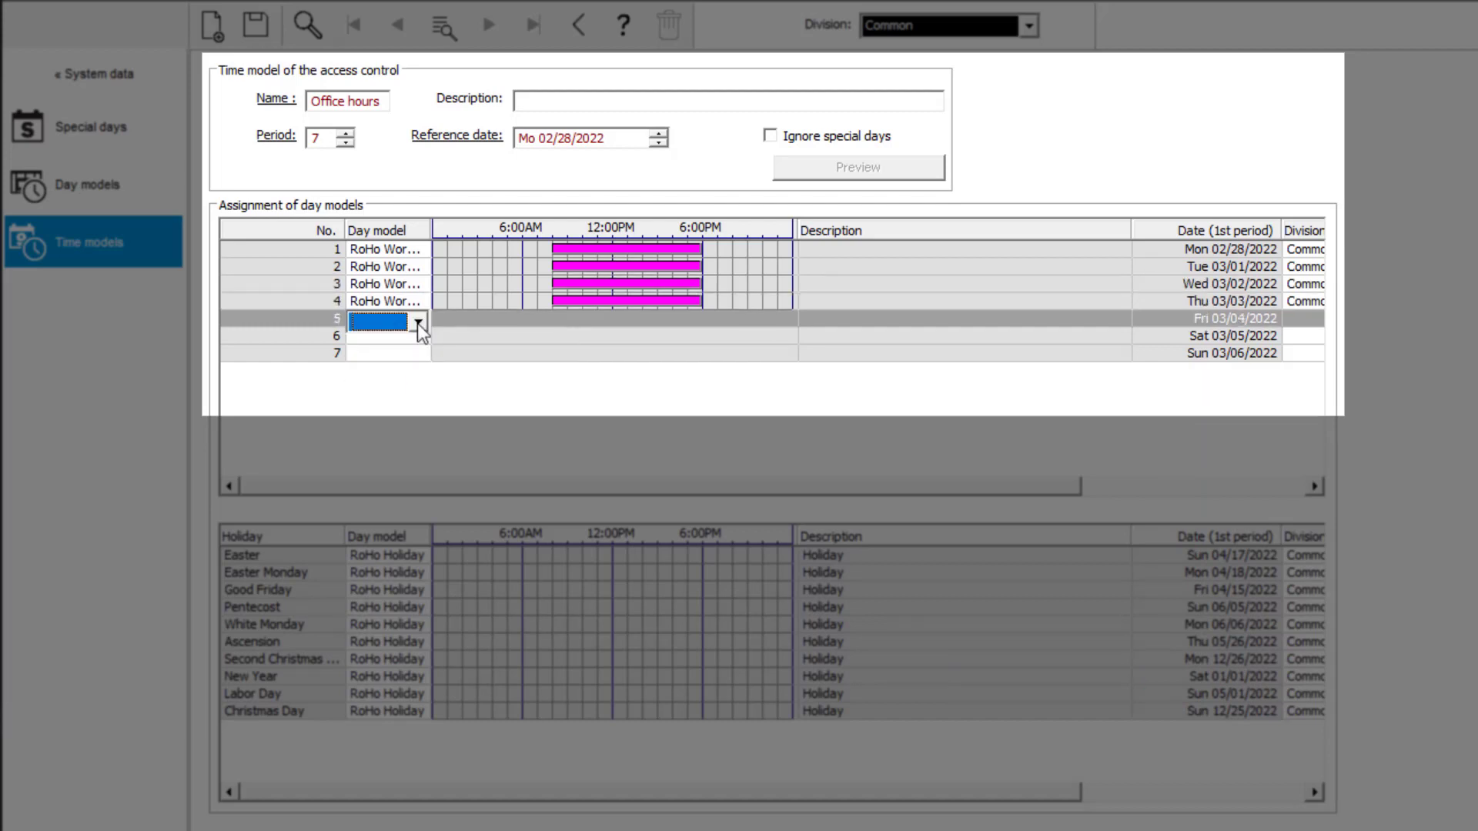
pyautogui.click(418, 339)
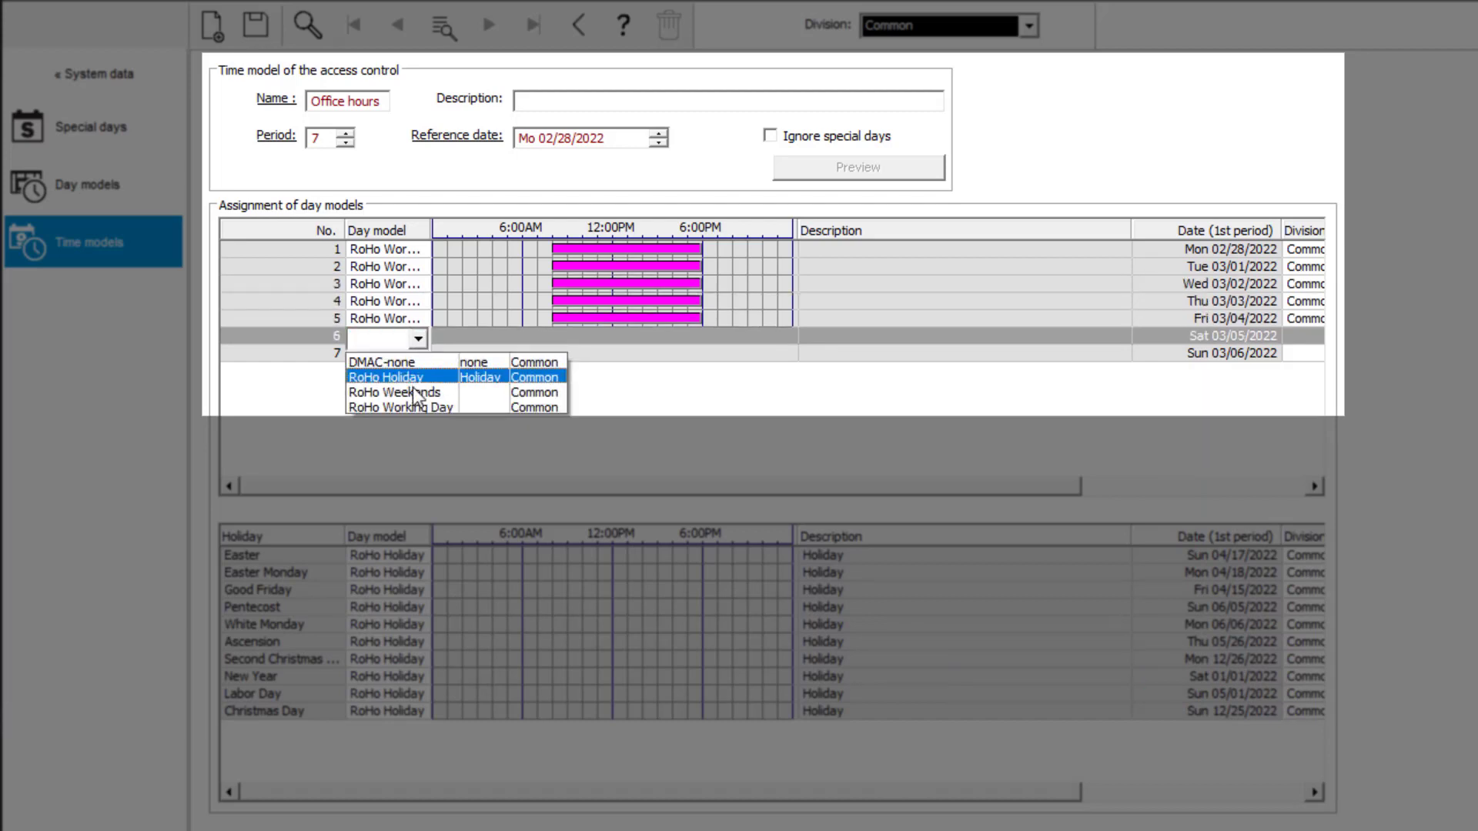
pyautogui.click(395, 392)
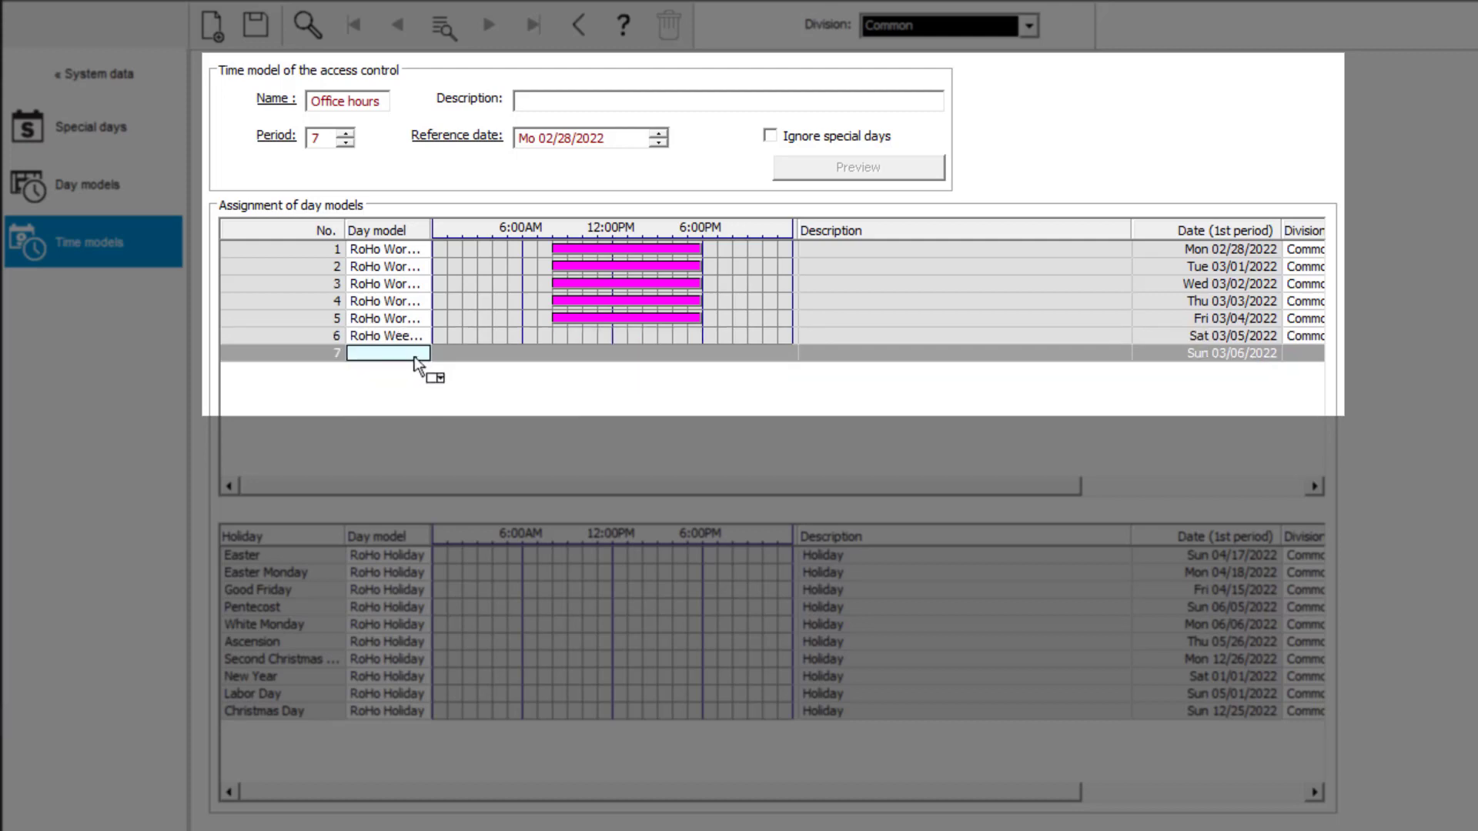
pyautogui.click(417, 356)
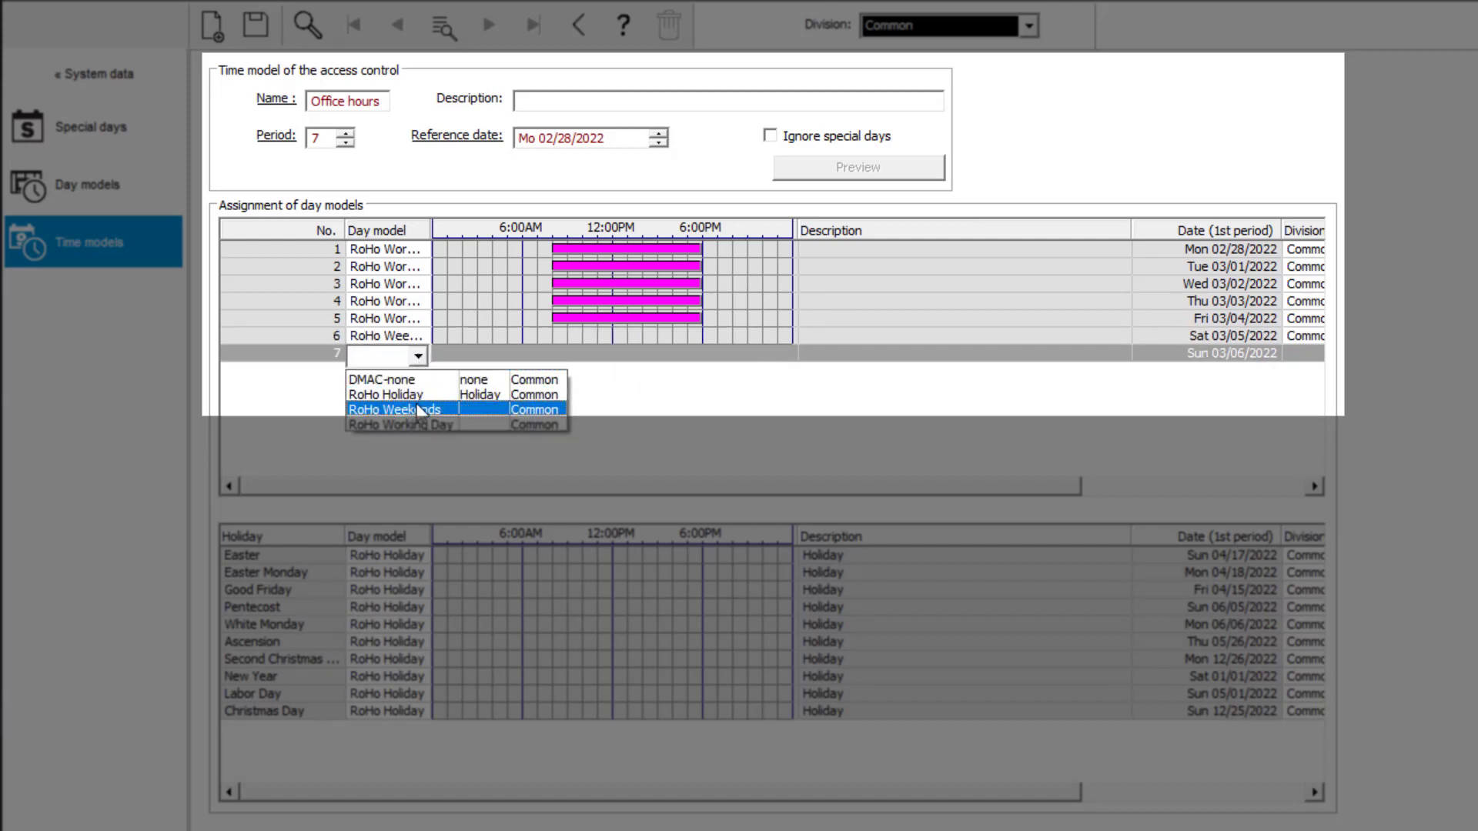
pyautogui.click(394, 409)
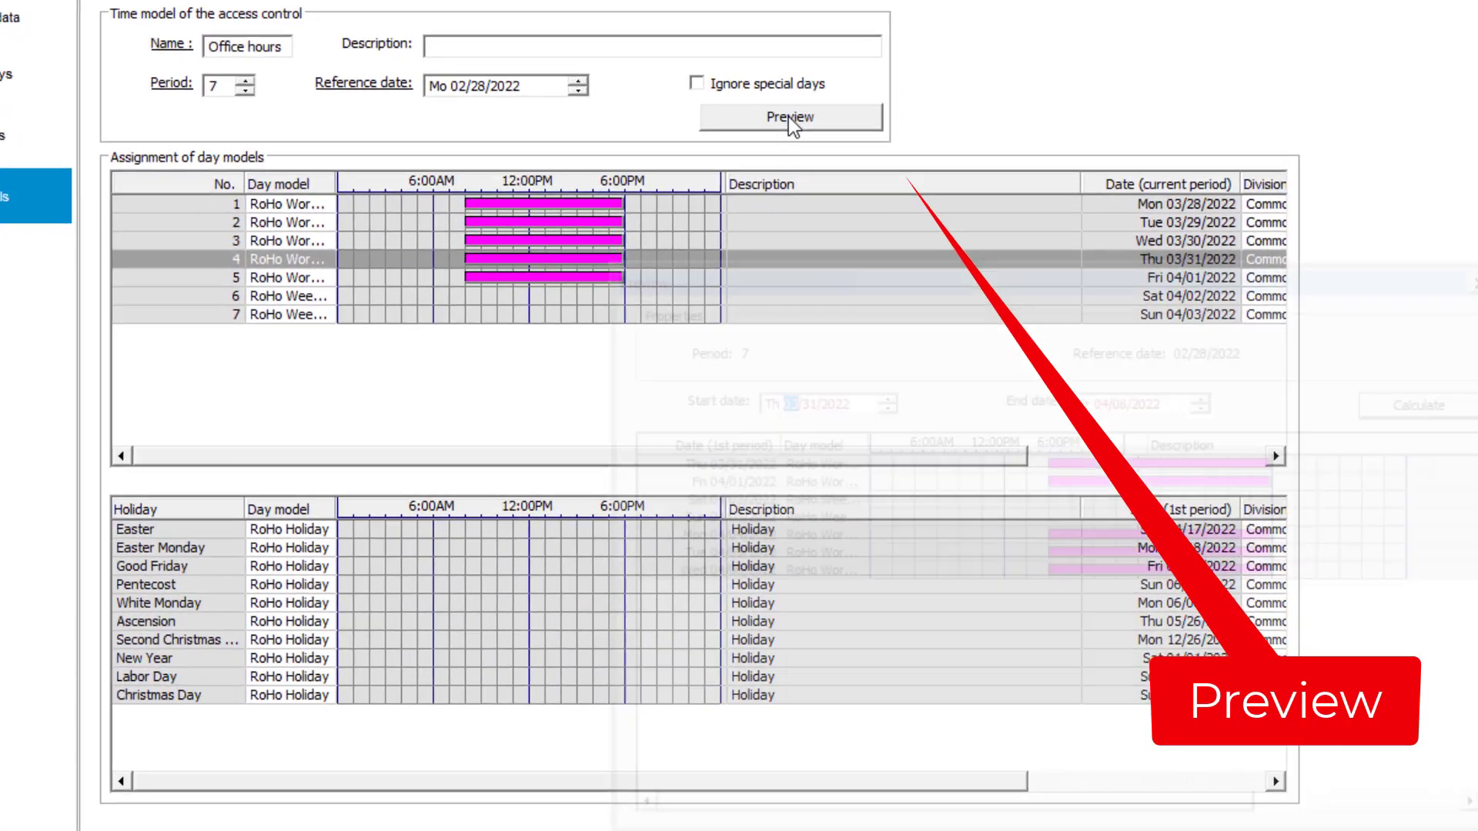
# Step: Open the Office hours preview with dates 03/31/2022 through 06/29/2022
pyautogui.click(790, 117)
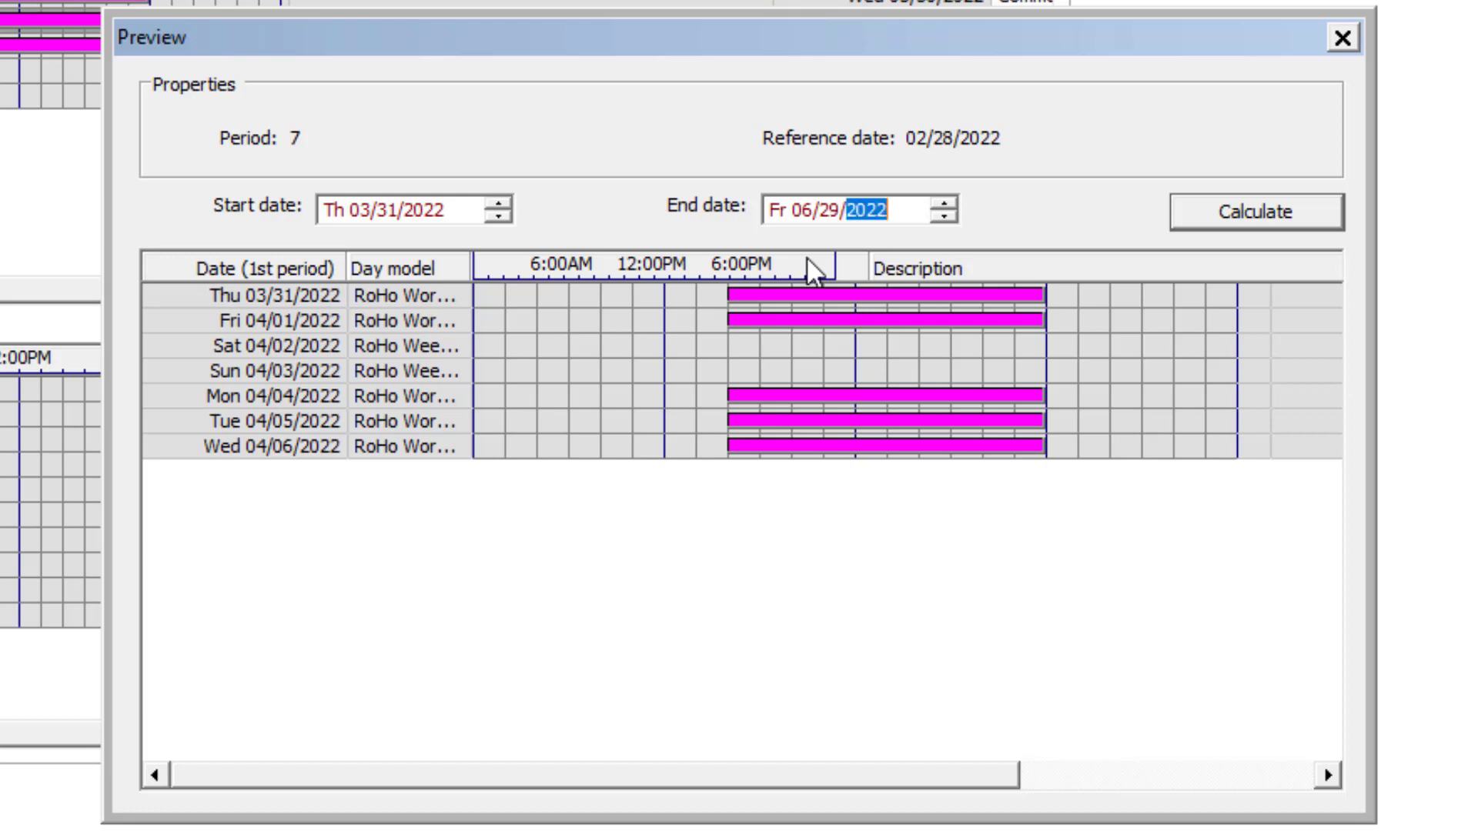
pyautogui.click(1255, 211)
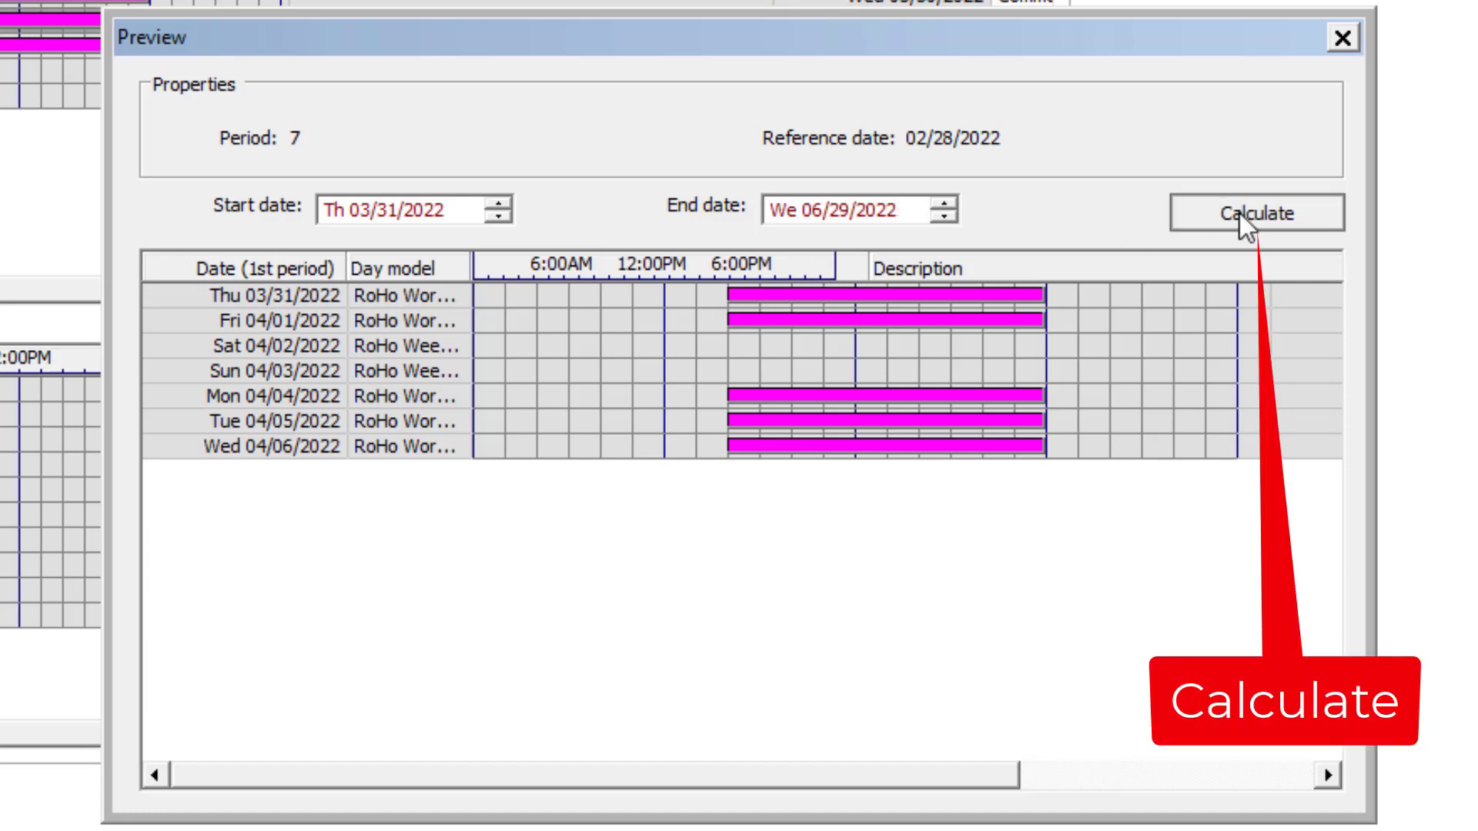
pyautogui.click(1257, 212)
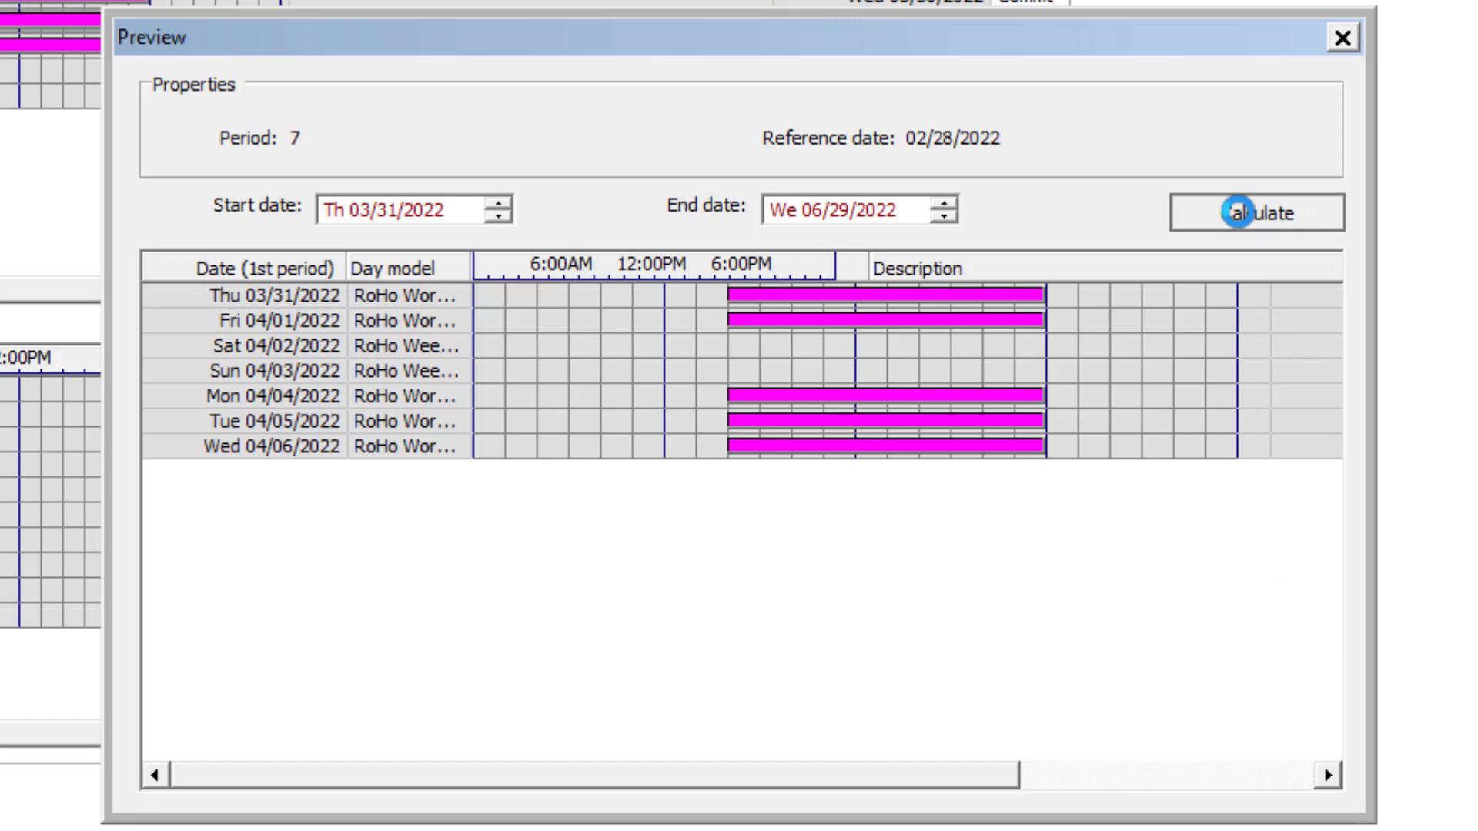
# Step: Calculate the preview, scroll to check the Good Friday and Easter rows, then close it
pyautogui.click(1256, 213)
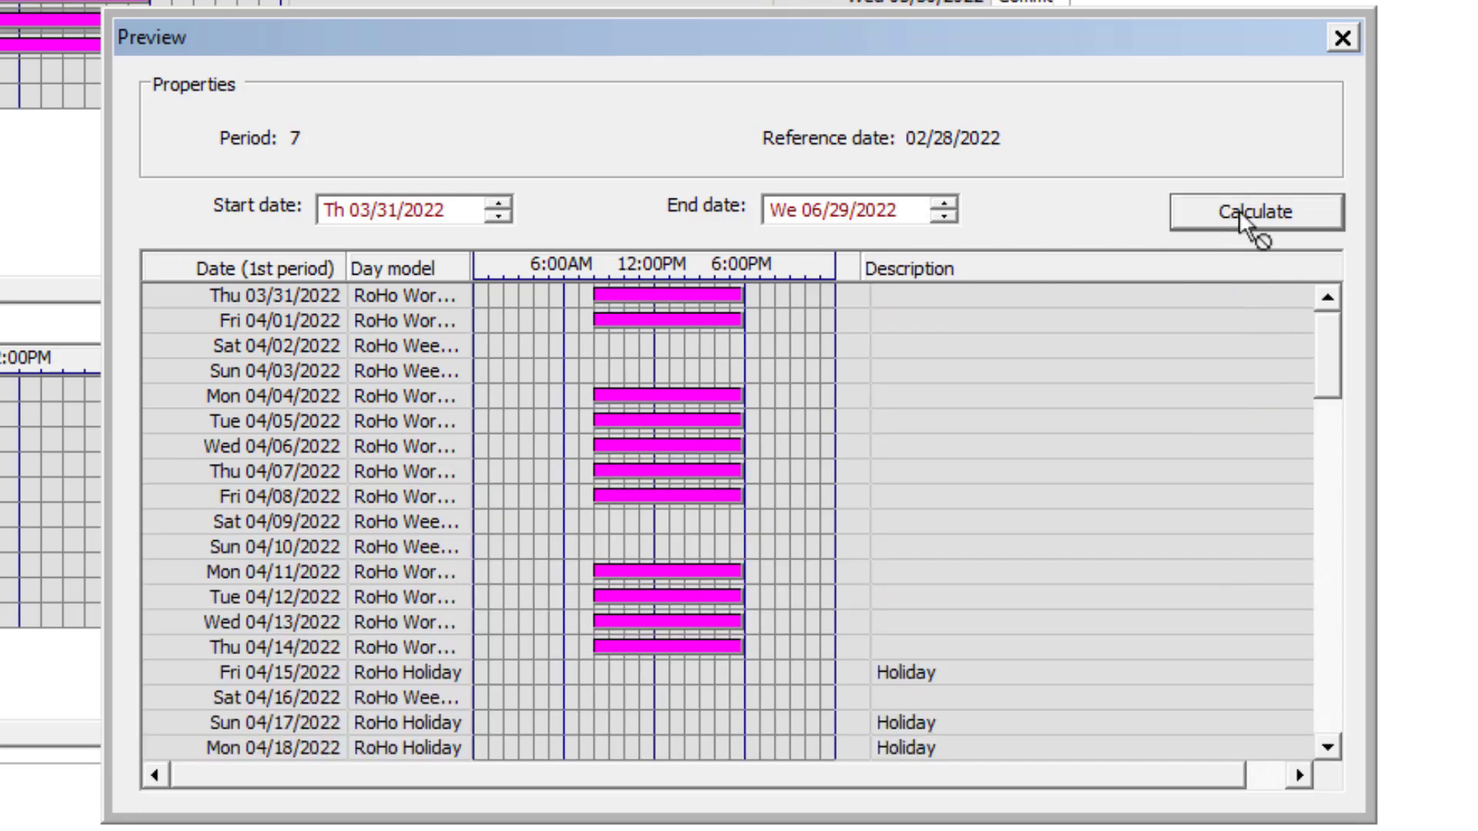
pyautogui.scroll(-3)
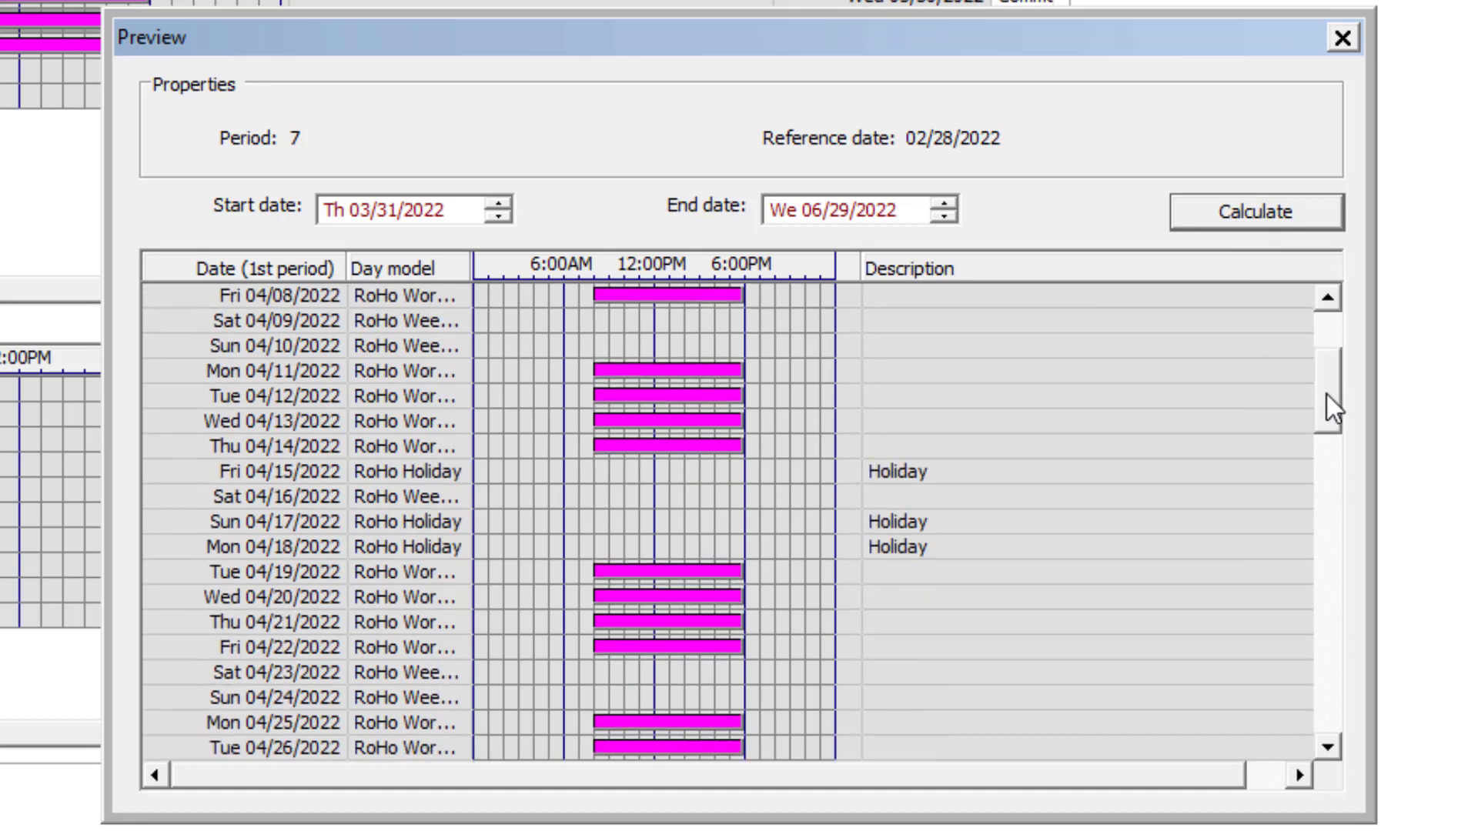
pyautogui.scroll(-3)
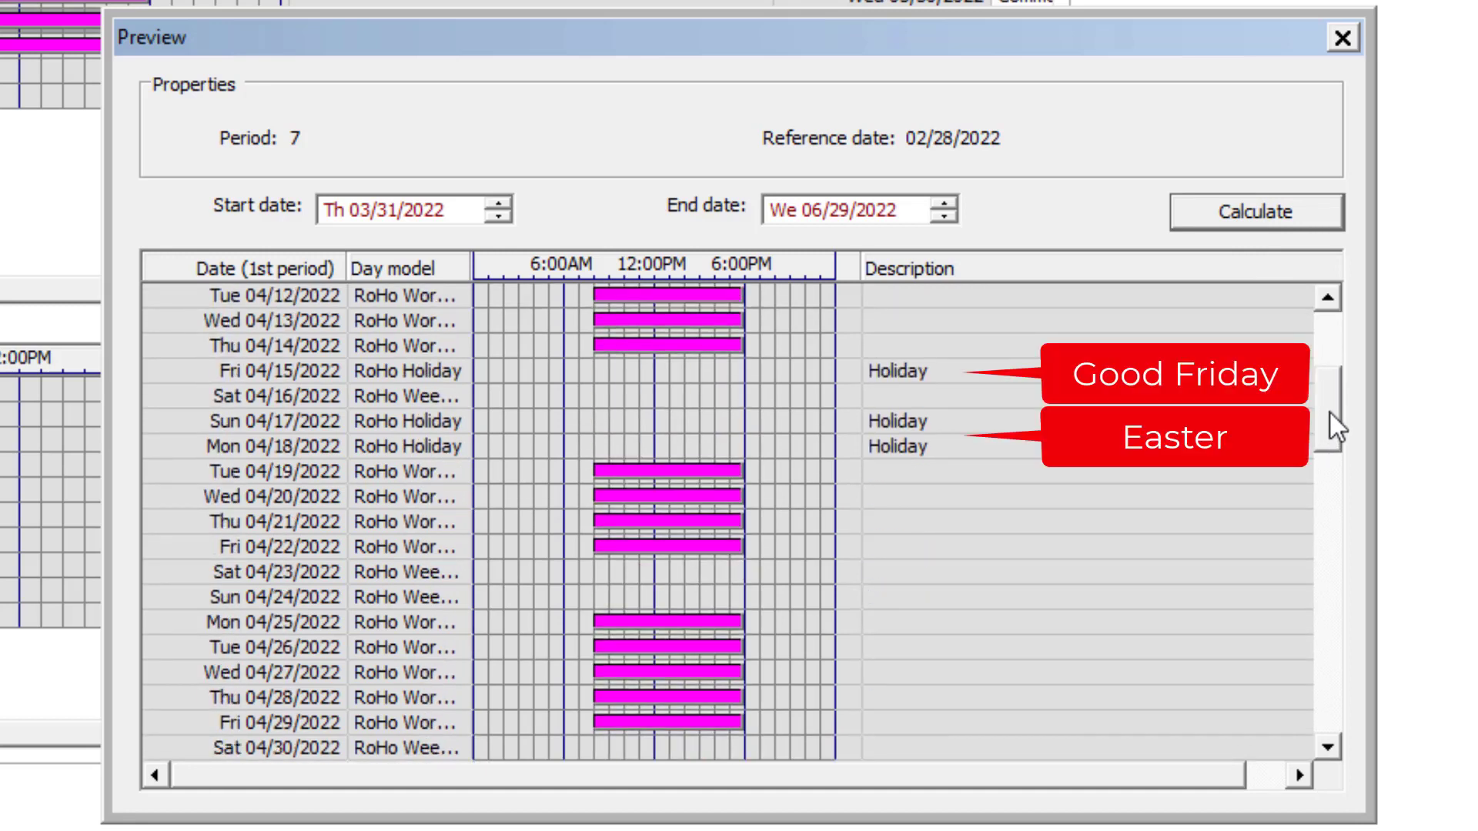
pyautogui.scroll(-3)
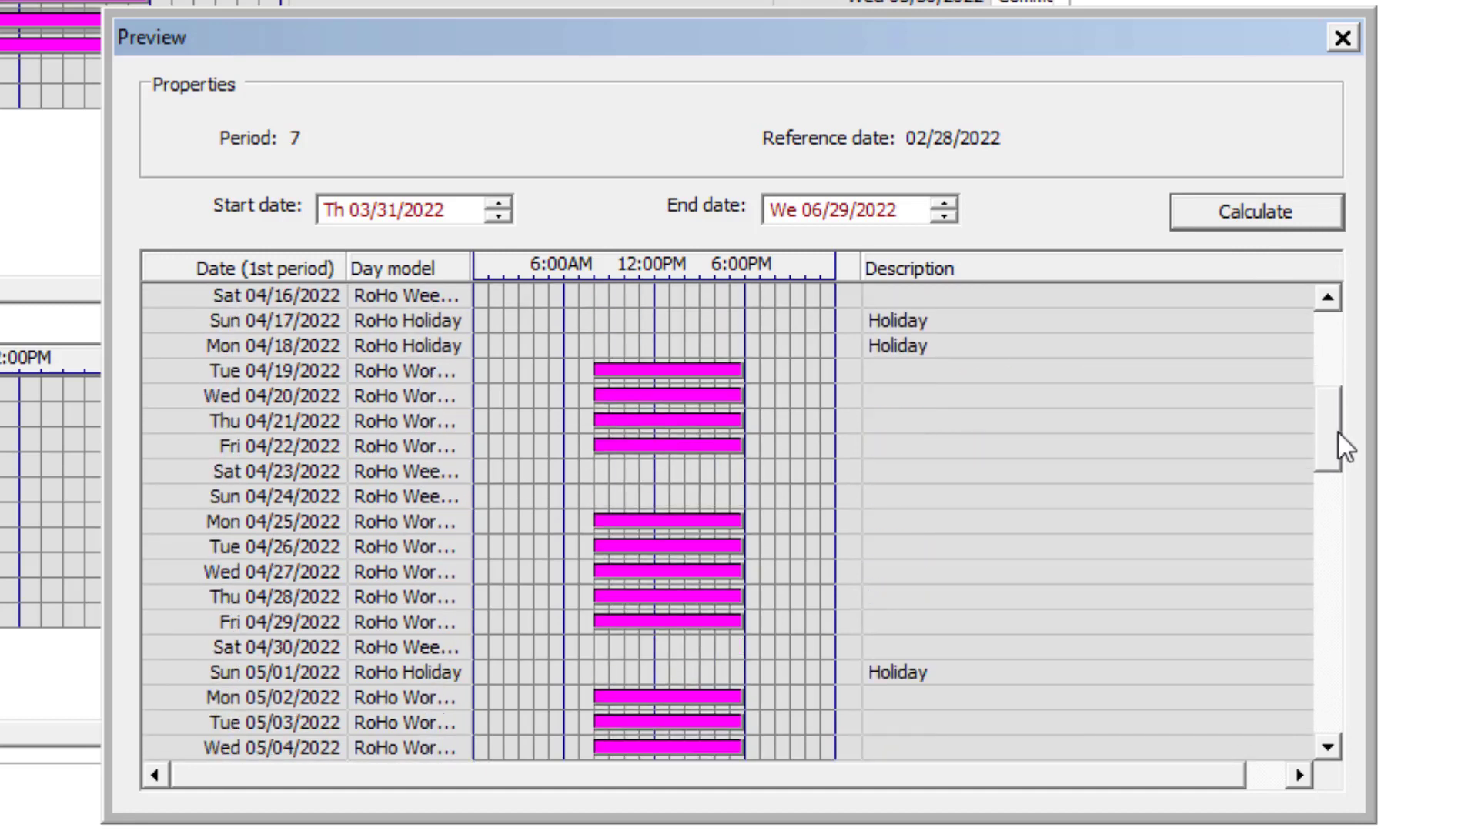
pyautogui.scroll(-3)
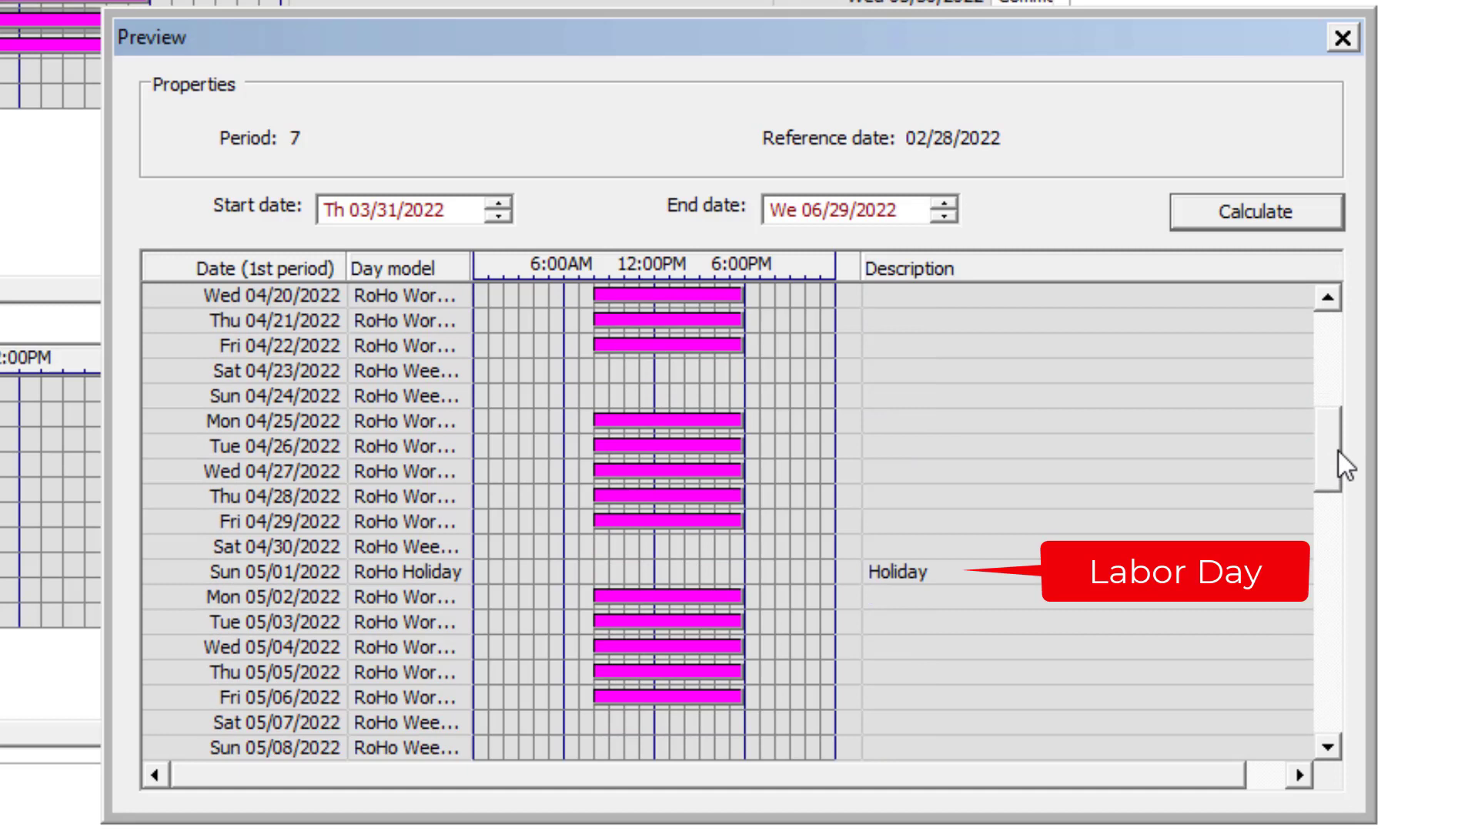
pyautogui.scroll(-3)
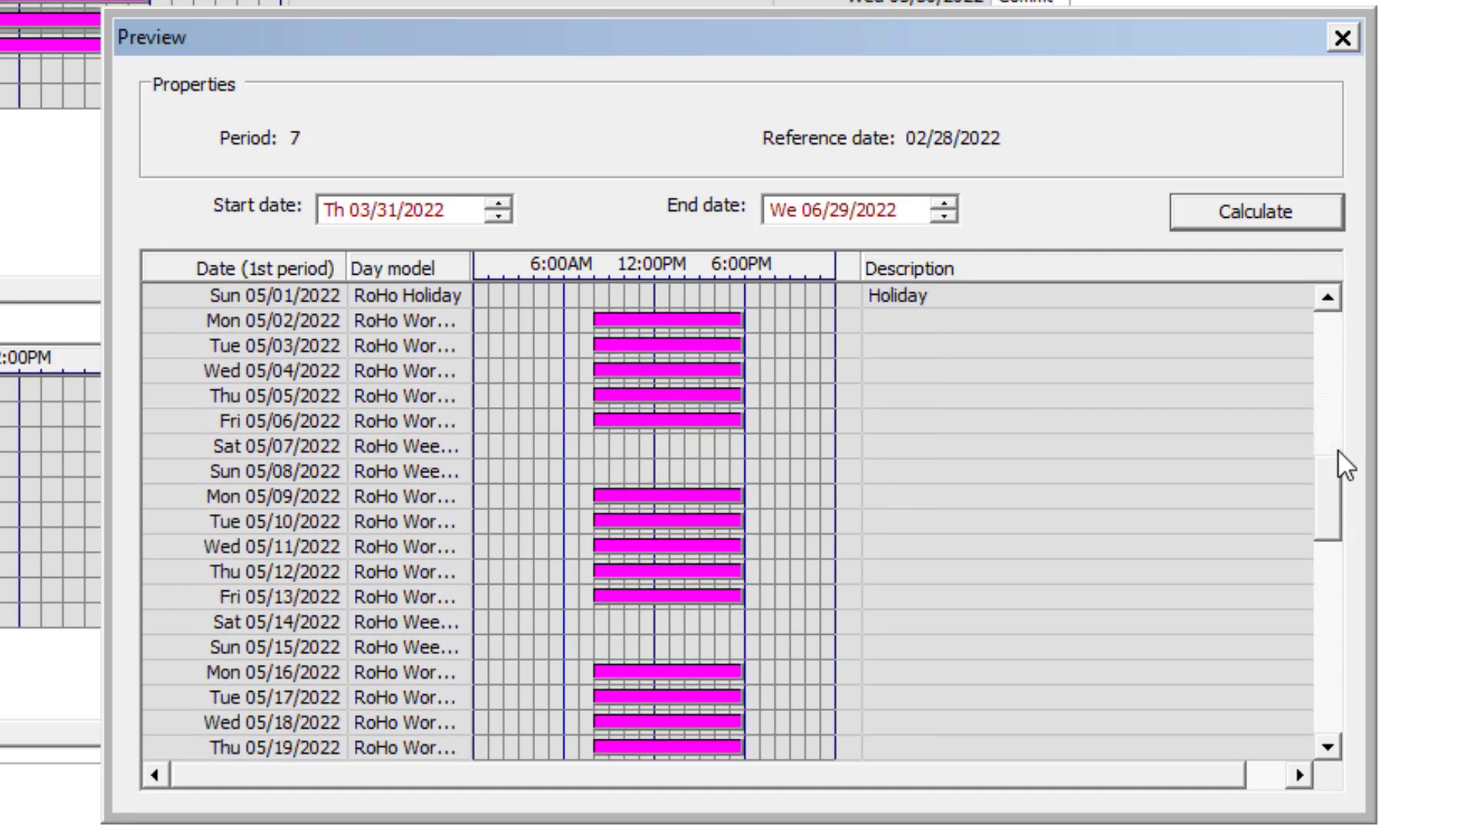
pyautogui.scroll(-3)
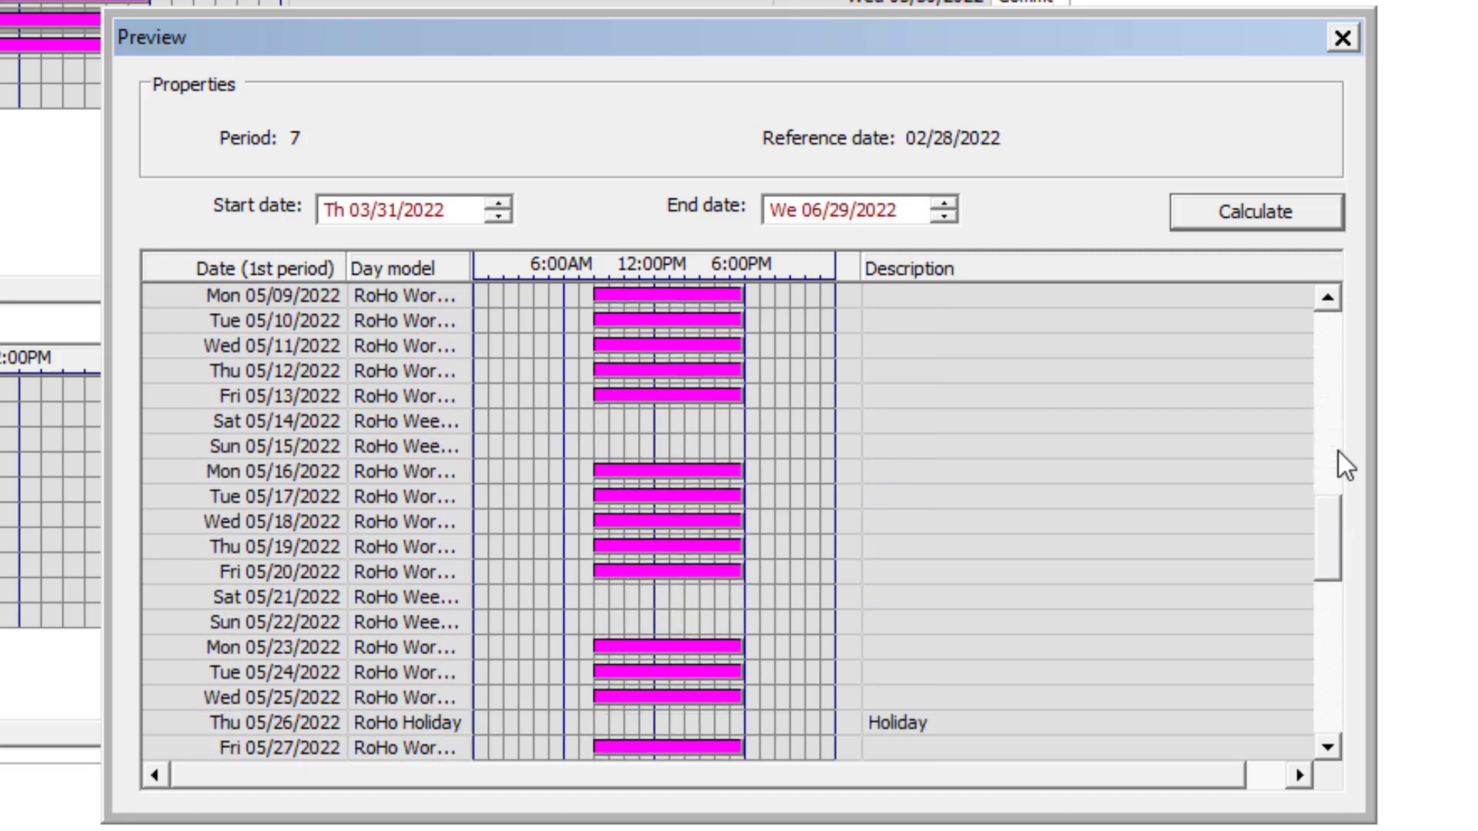
pyautogui.scroll(-3)
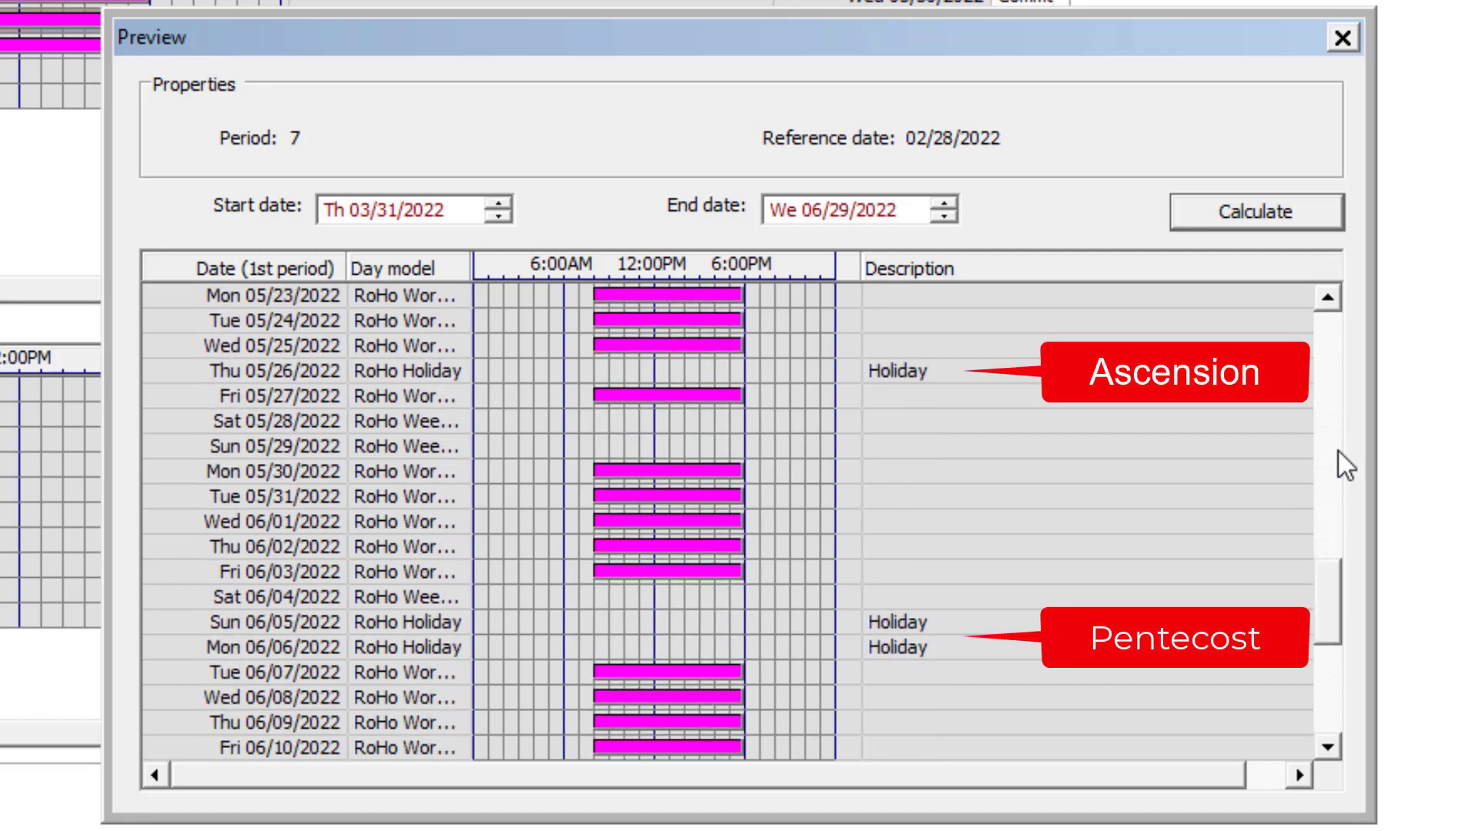
pyautogui.scroll(-3)
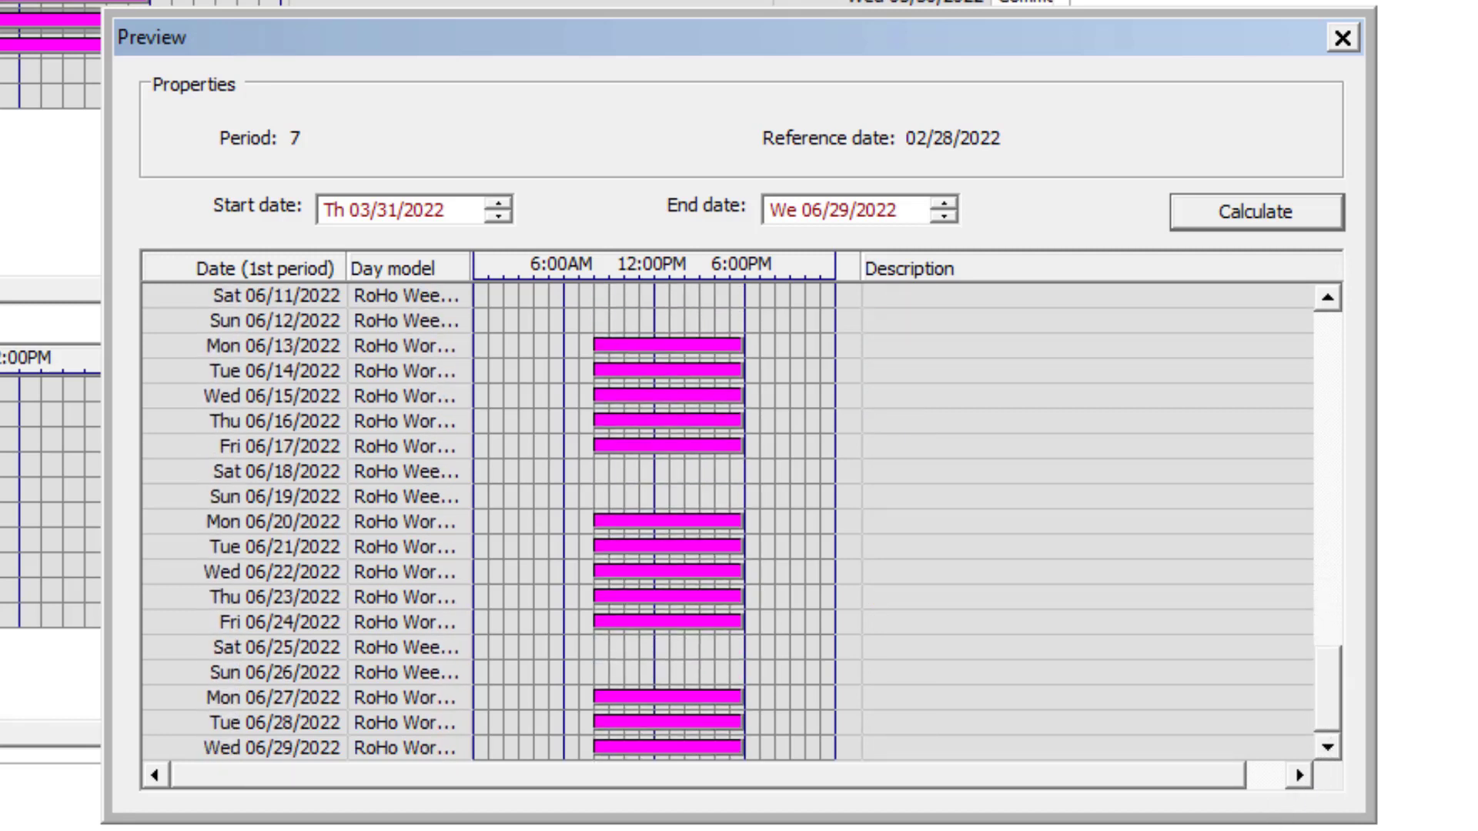
pyautogui.click(1341, 37)
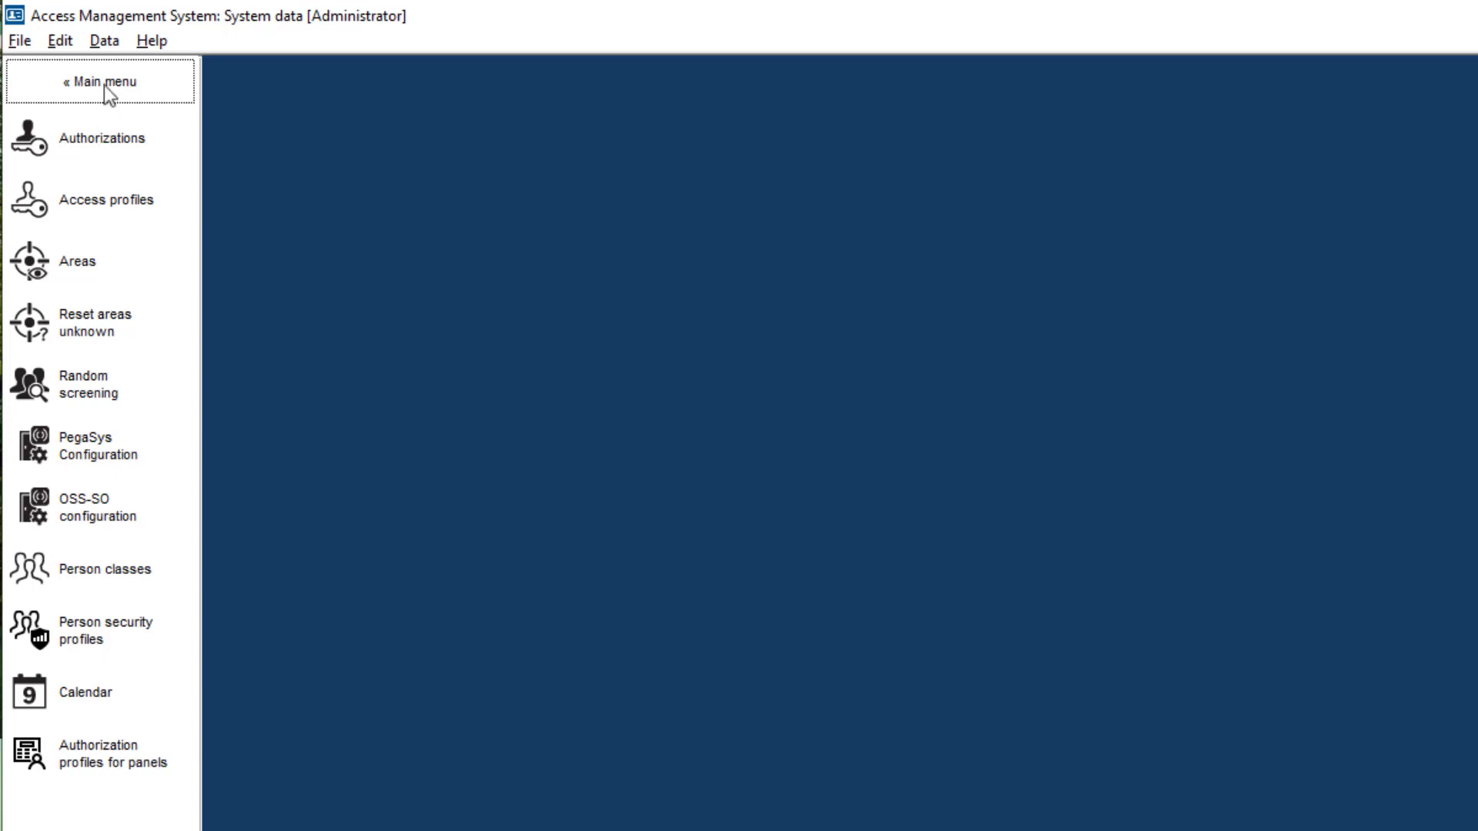
# Step: Go to Personnel data > Cards and open the first employee's card record
pyautogui.click(98, 81)
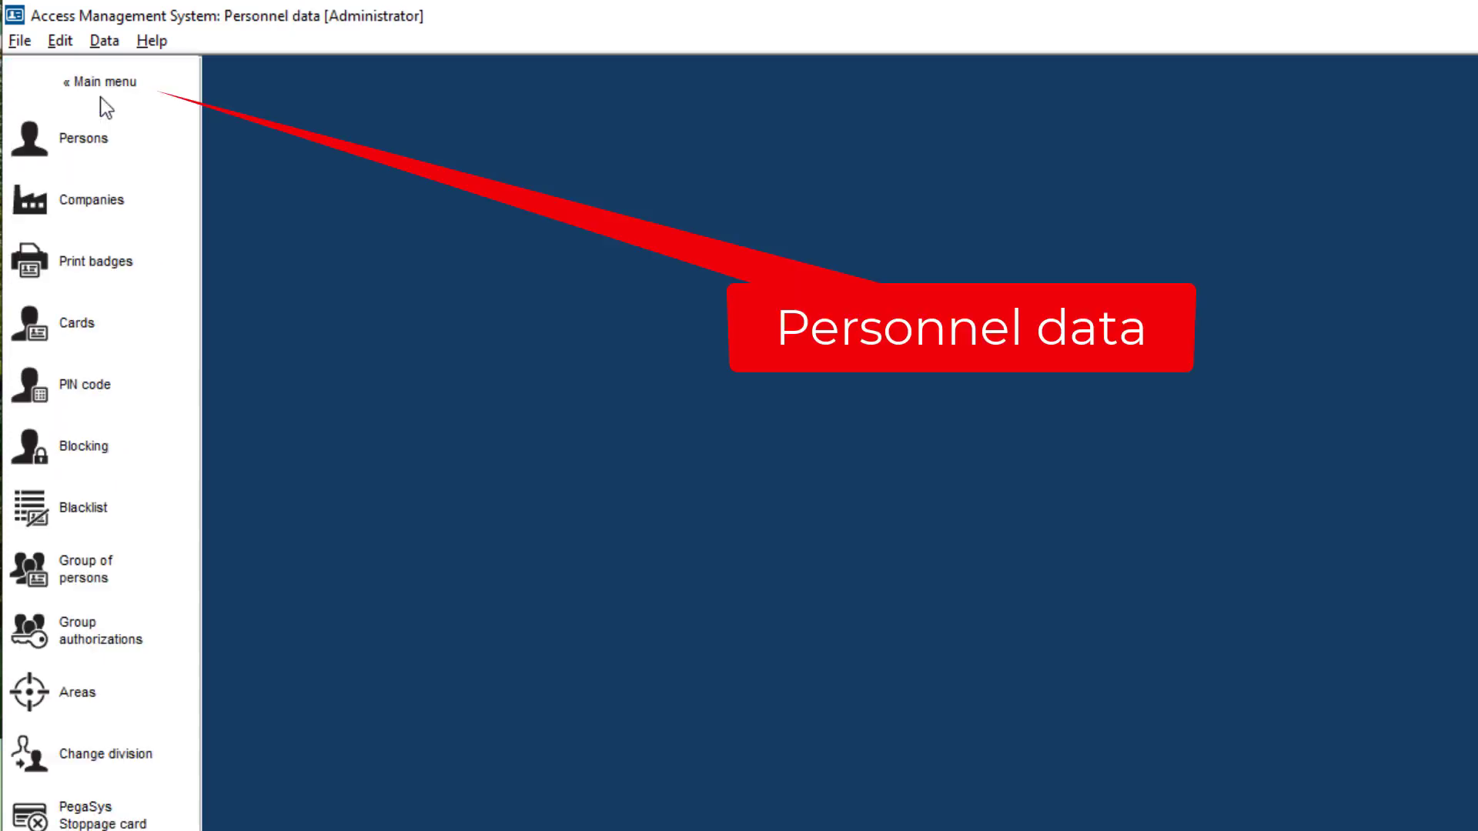
pyautogui.click(76, 323)
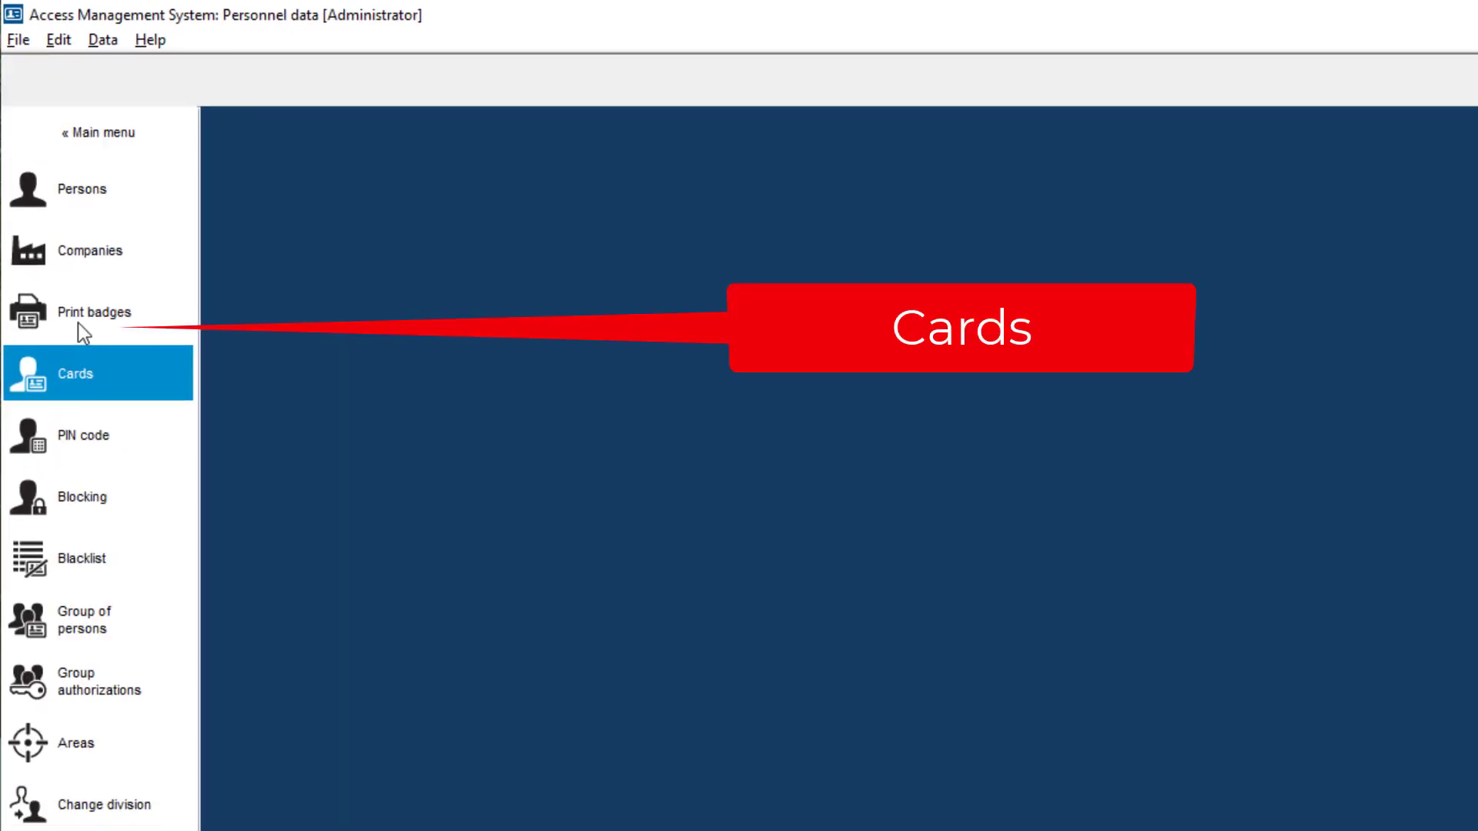
pyautogui.click(76, 373)
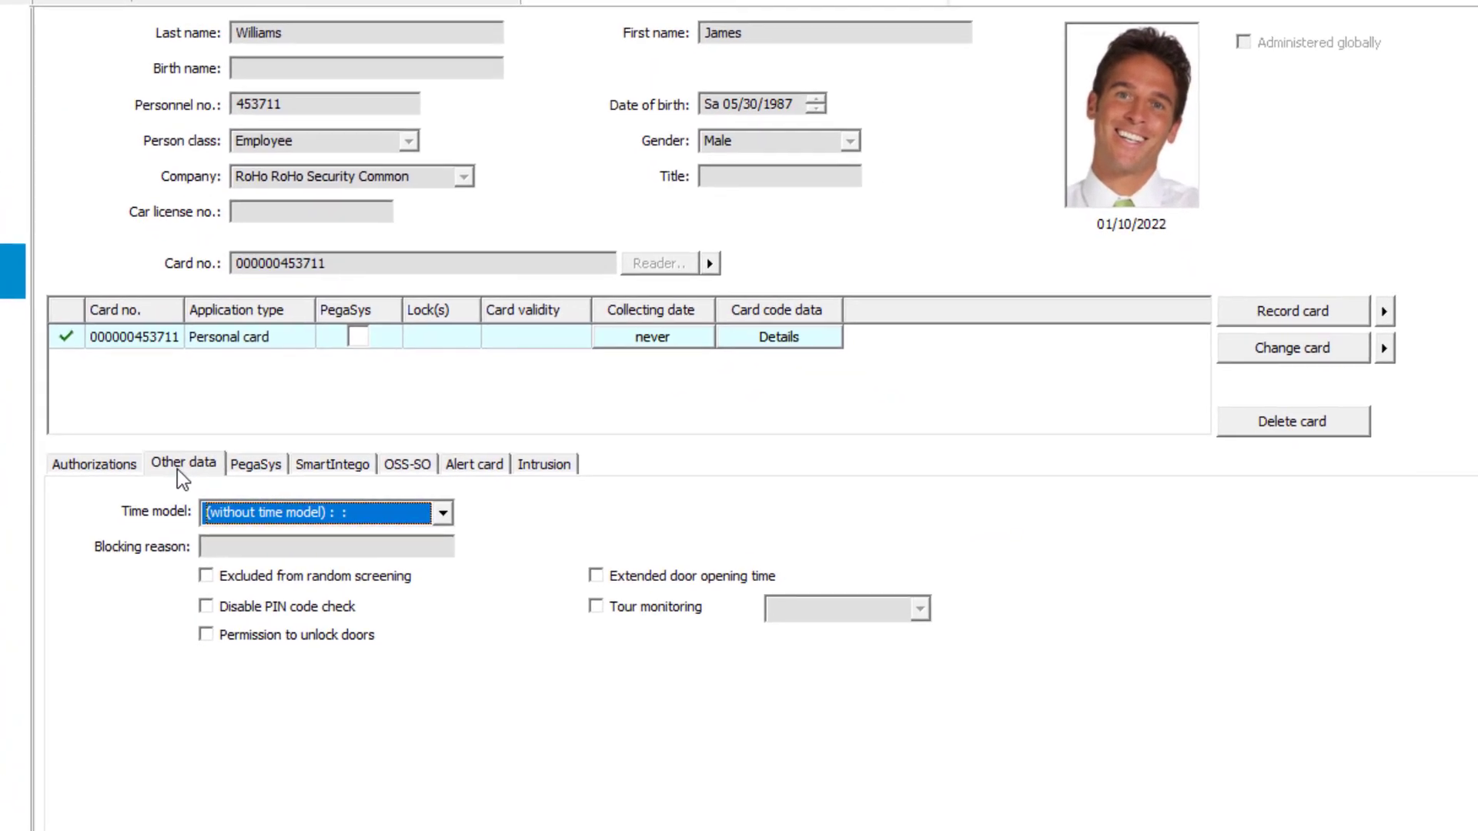
# Step: Show the card's additional settings and open the Time model dropdown
pyautogui.click(443, 512)
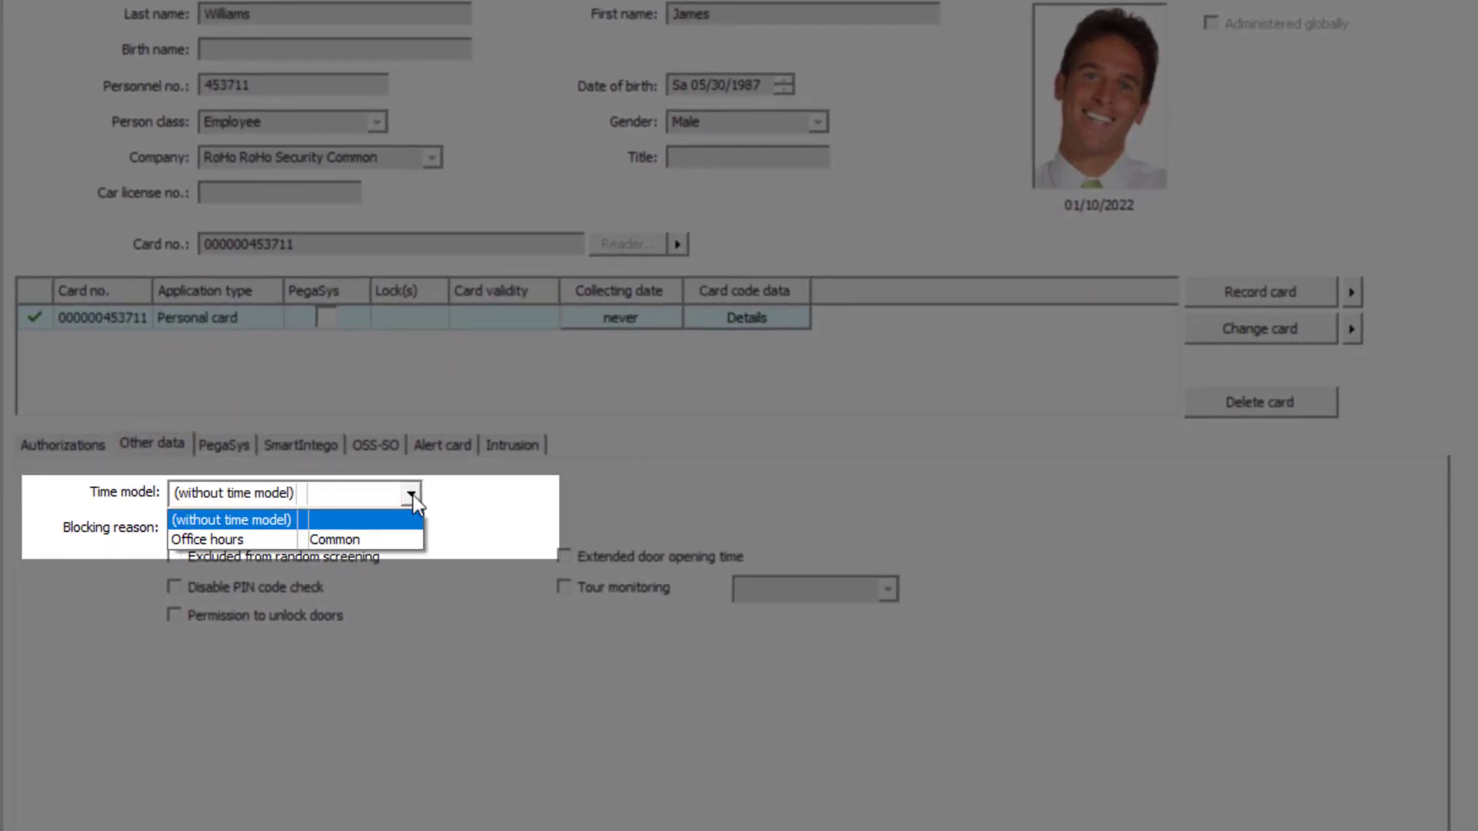
pyautogui.click(231, 539)
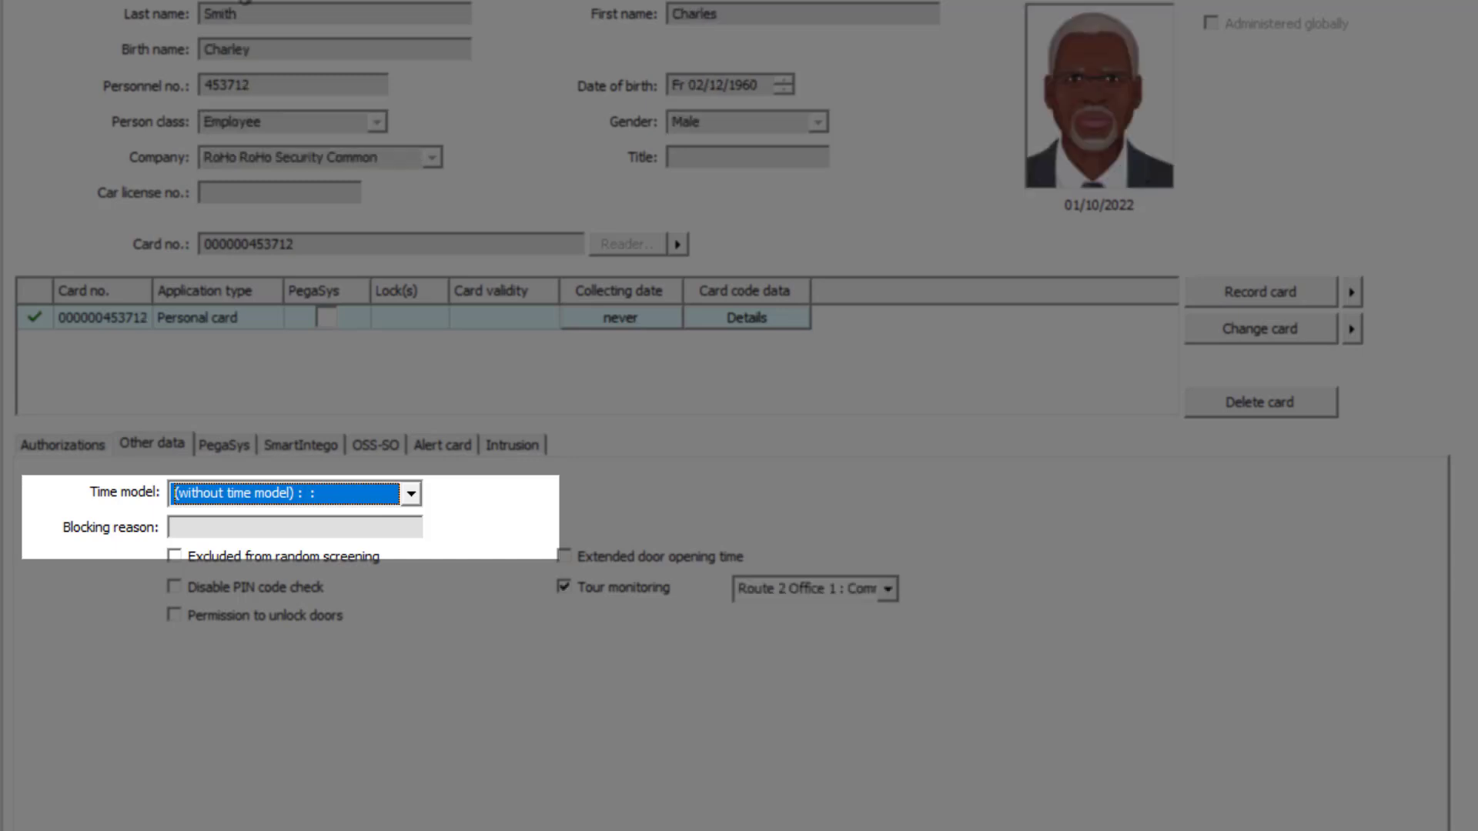
# Step: Select Office hours : Common as the time model on the next employee's card
pyautogui.click(408, 492)
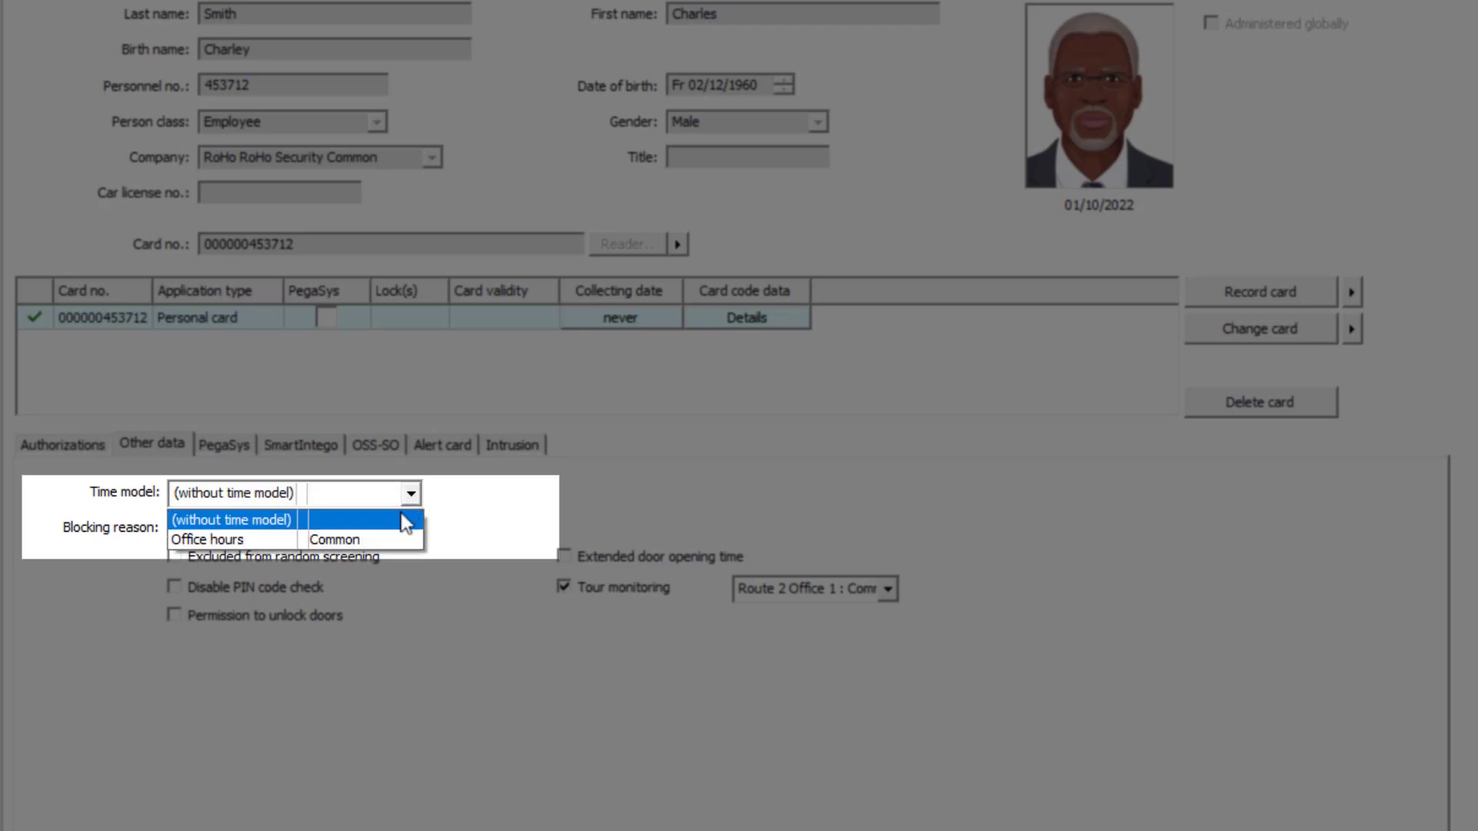
pyautogui.click(283, 538)
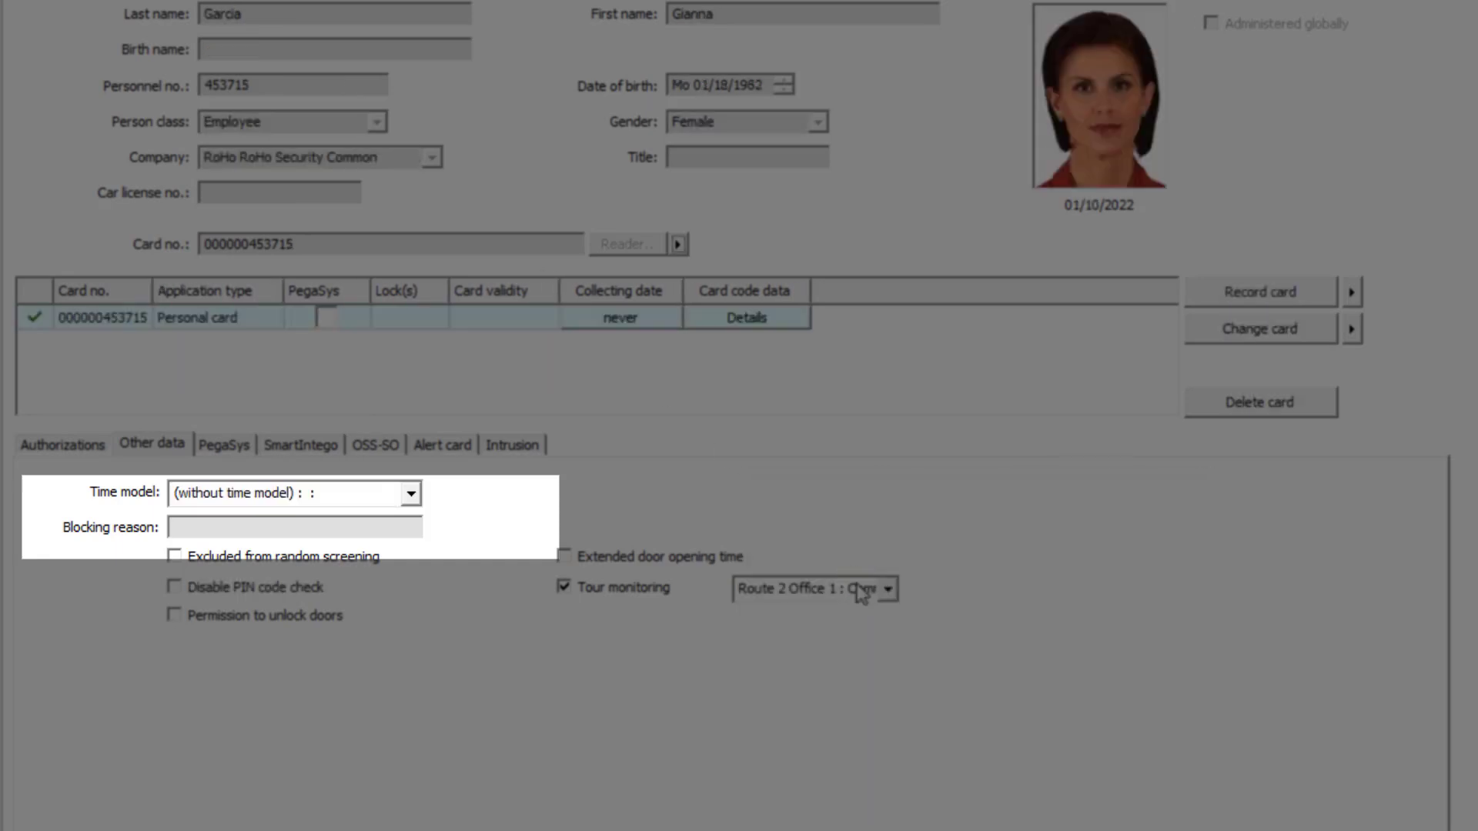
pyautogui.moveTo(410, 504)
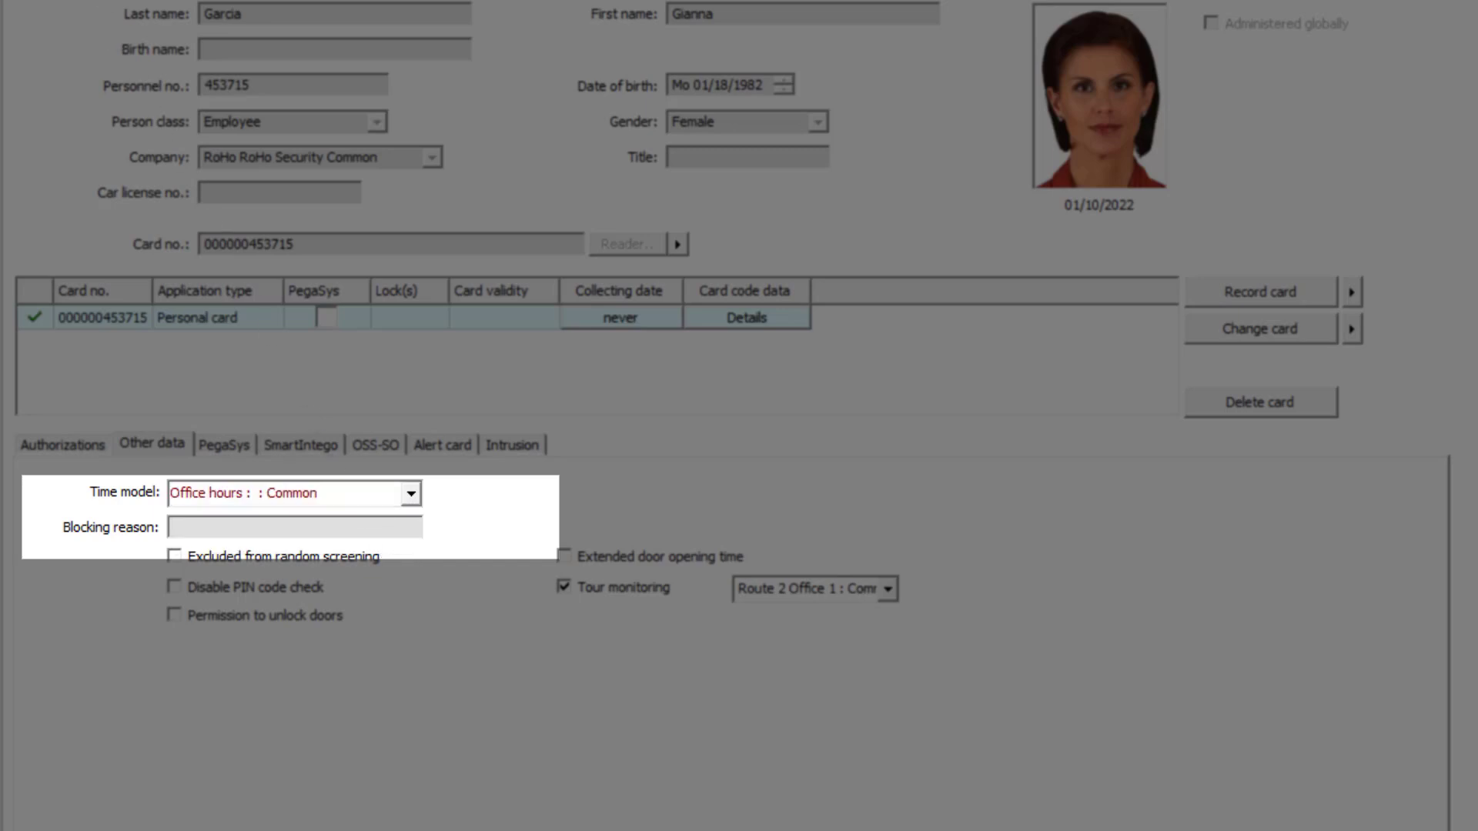
pyautogui.click(283, 492)
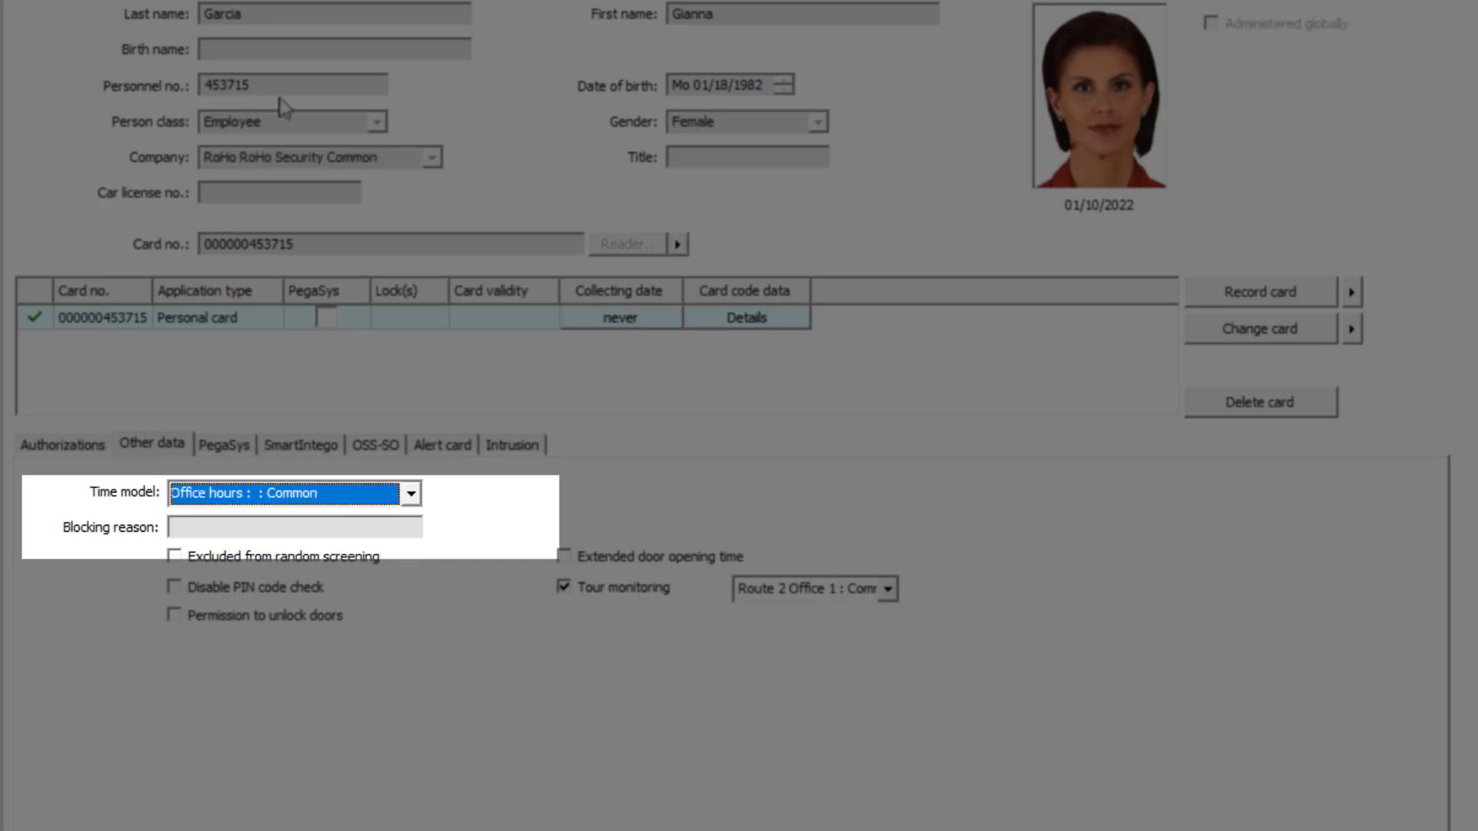